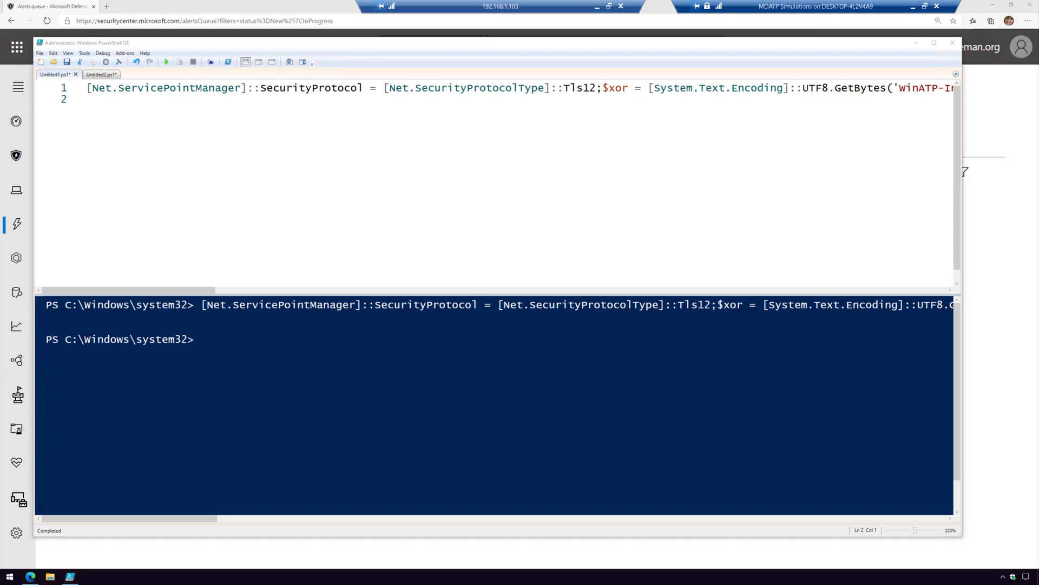
{"action": "mouse_move", "coordinate": [443, 151]}
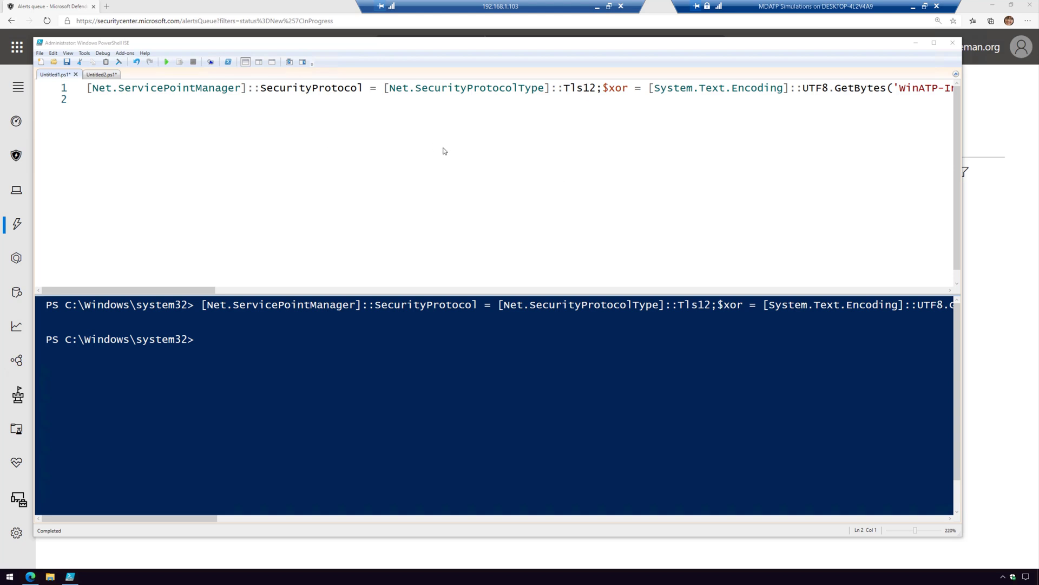
Run the fileless attack simulation script so Notepad reports shellcode injected into its process.
{"action": "left_click", "coordinate": [166, 61]}
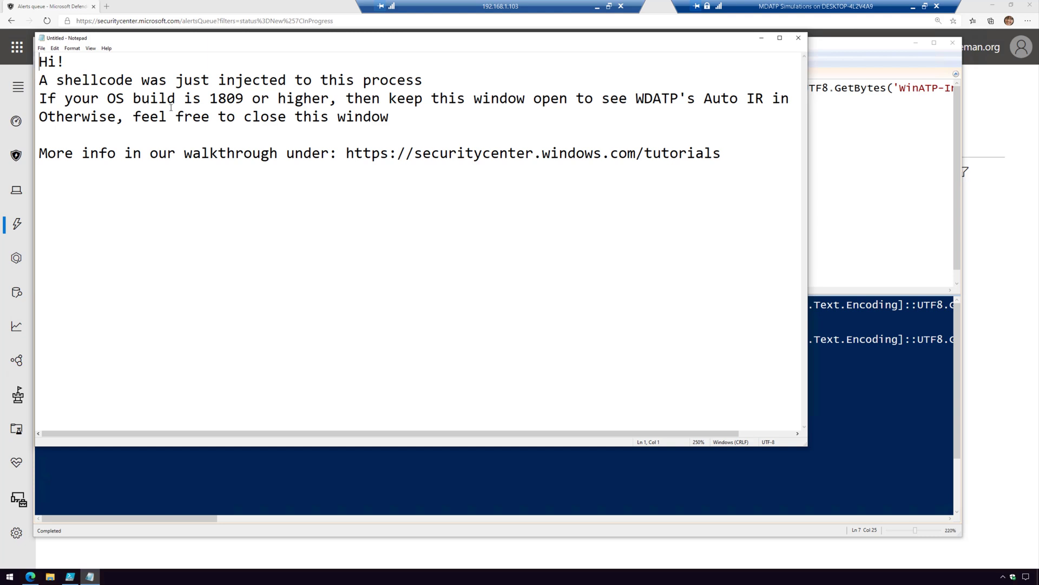
Open incident 27's full page and preview its Suspicious process injection observed alert.
{"action": "left_click", "coordinate": [798, 38]}
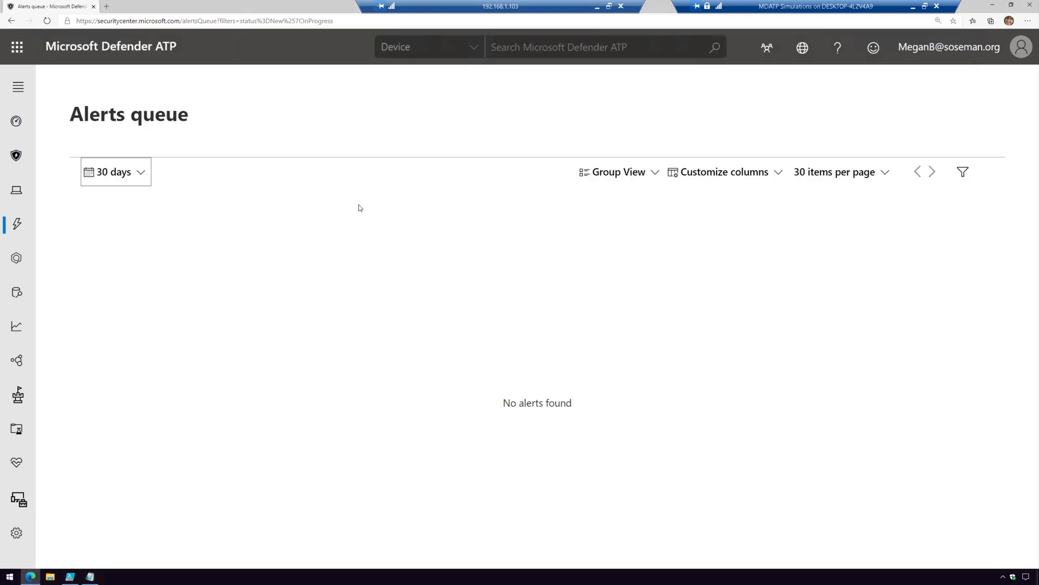
{"action": "mouse_move", "coordinate": [17, 158]}
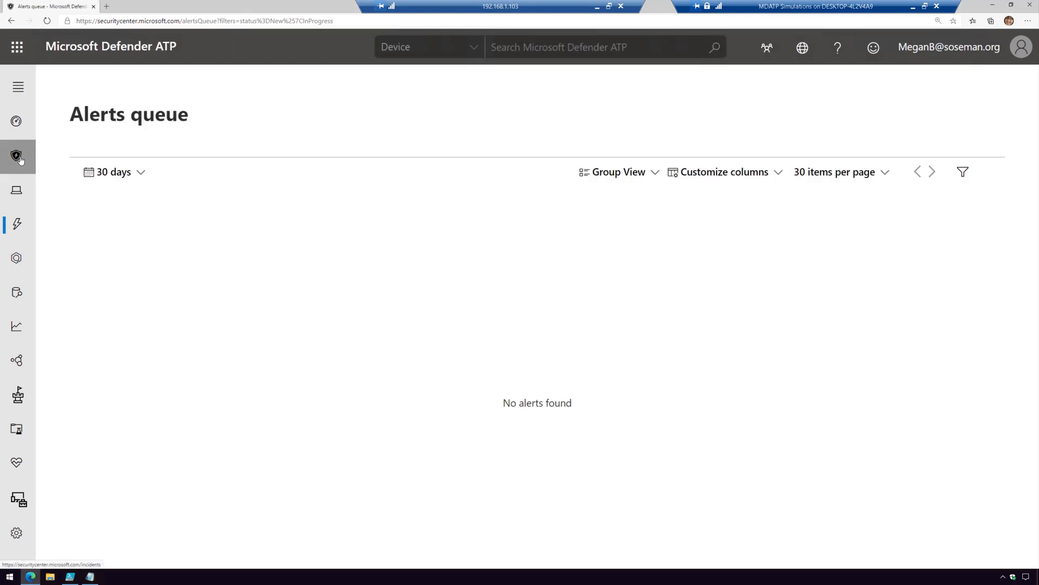
{"action": "left_click", "coordinate": [17, 156]}
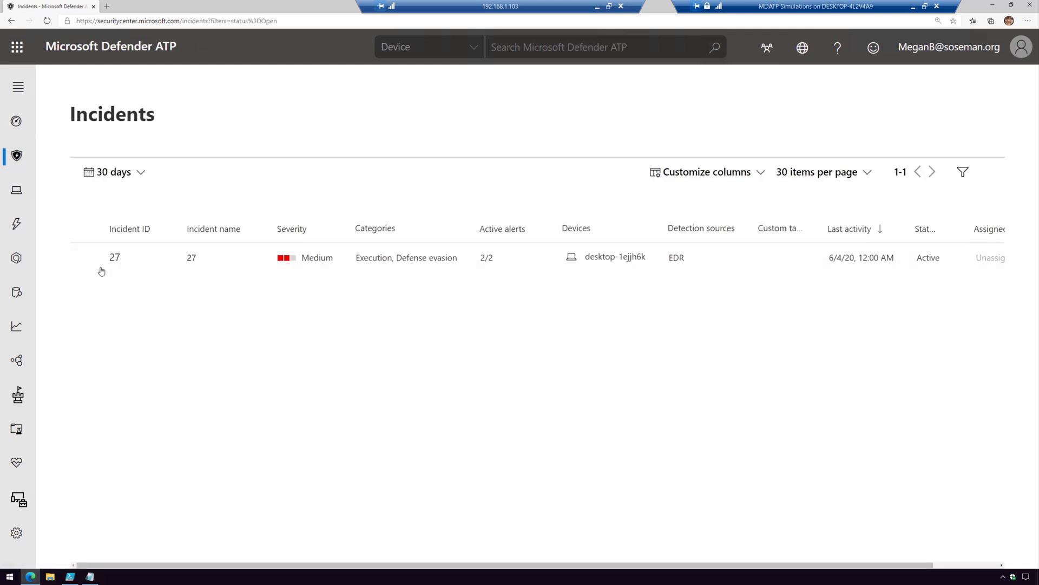
{"action": "left_click", "coordinate": [85, 258]}
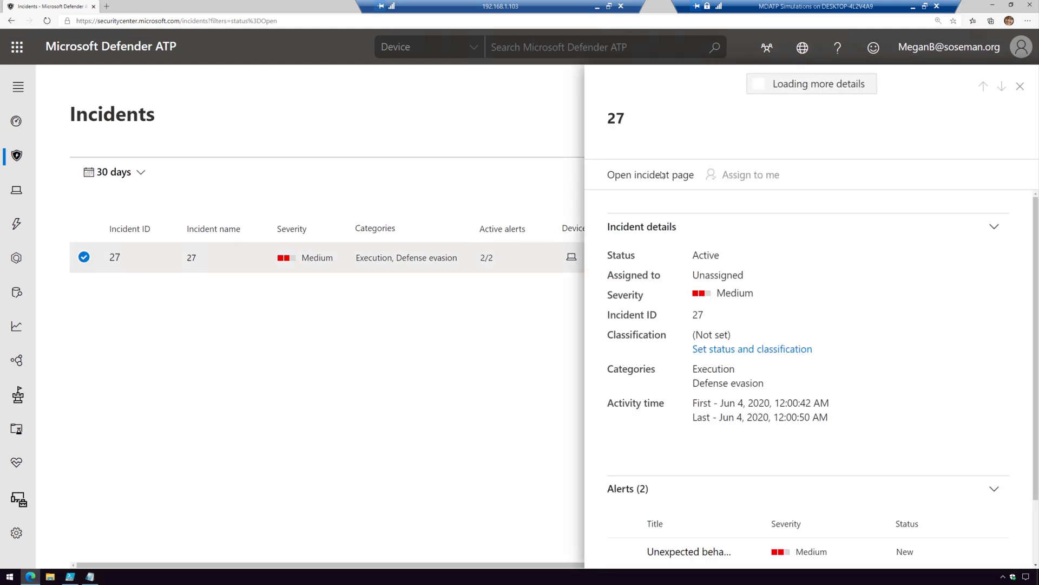
{"action": "left_click", "coordinate": [650, 174]}
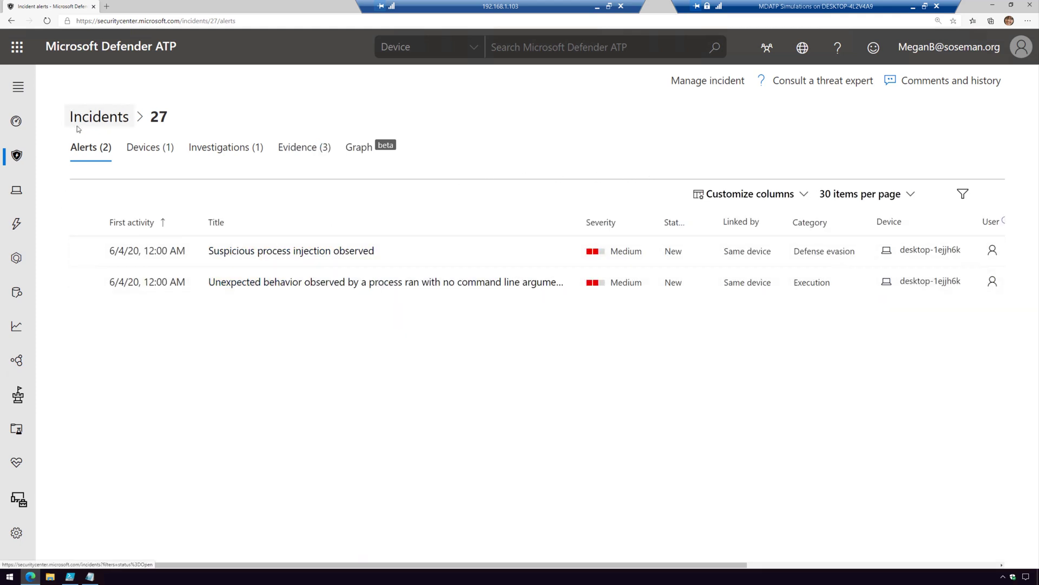
{"action": "mouse_move", "coordinate": [296, 408]}
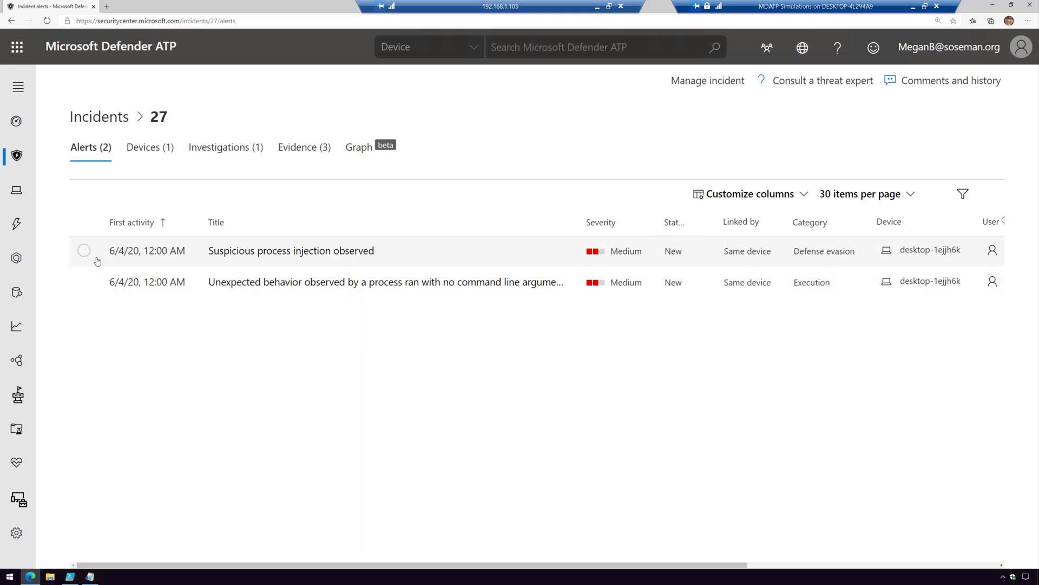
{"action": "left_click", "coordinate": [84, 250]}
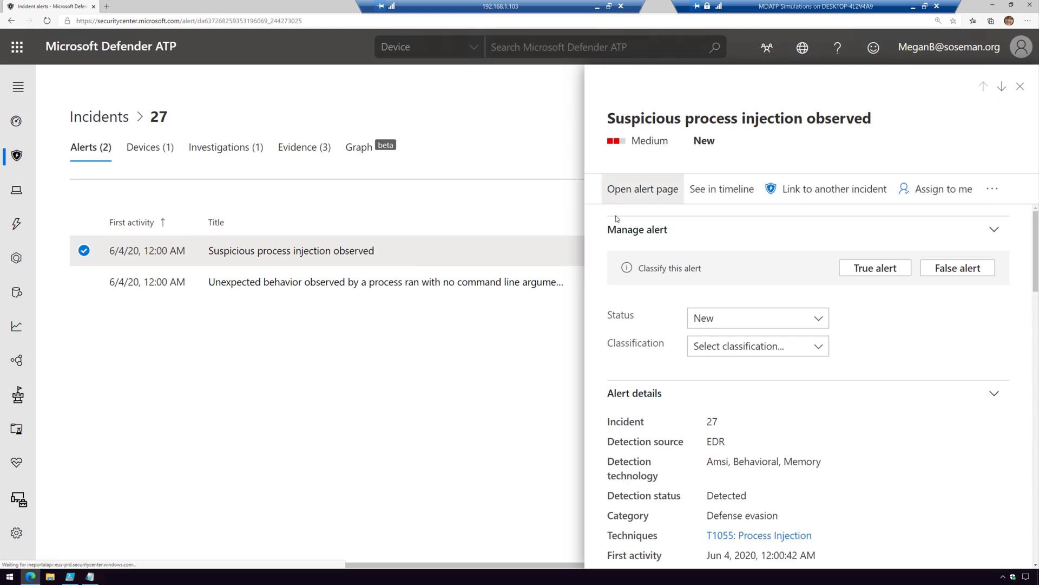
Open the full injection alert page and follow its T1055: Process Injection technique link.
{"action": "left_click", "coordinate": [641, 189]}
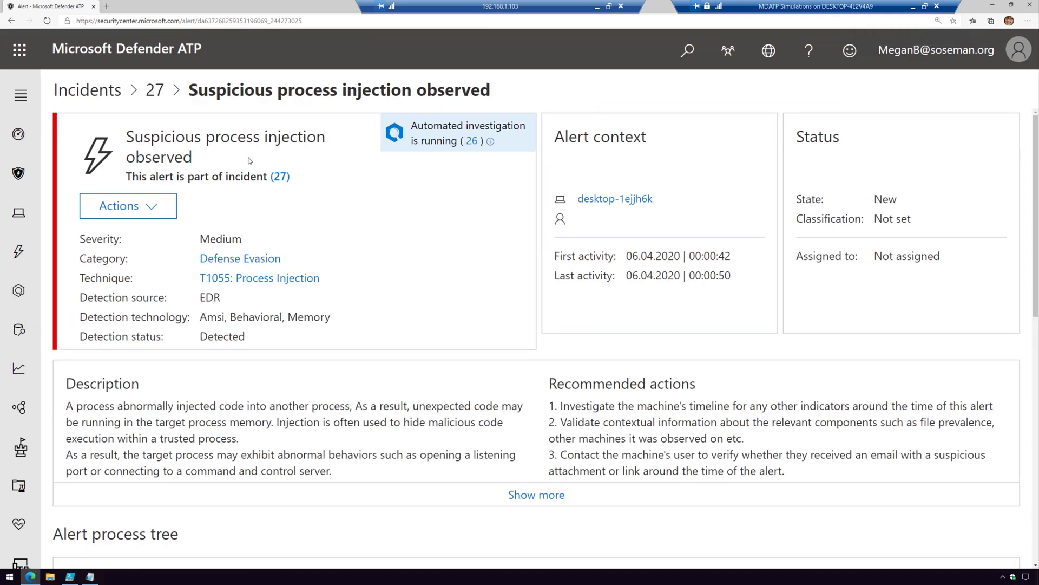
{"action": "mouse_move", "coordinate": [204, 219]}
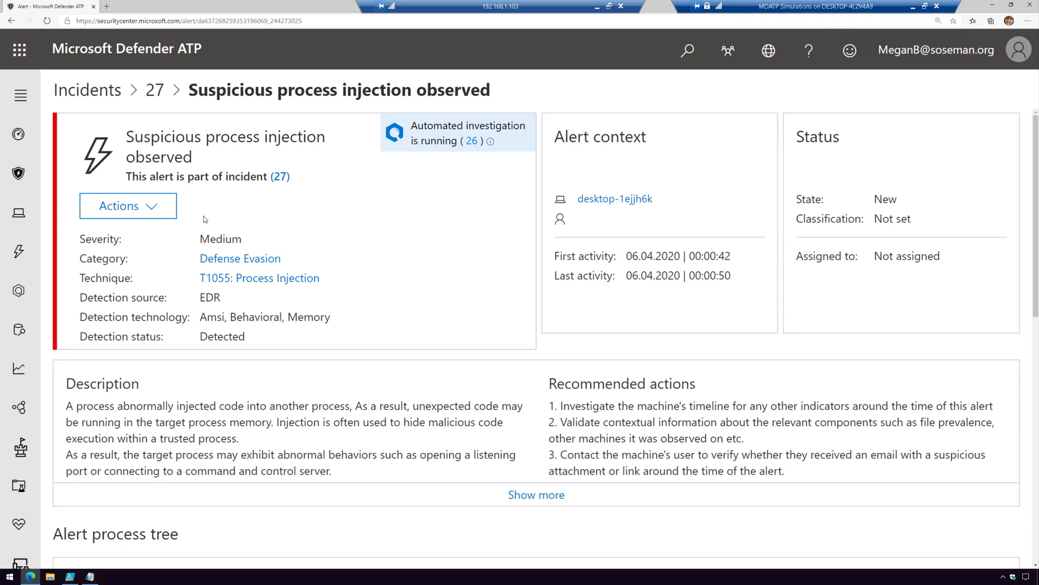
{"action": "mouse_move", "coordinate": [222, 279]}
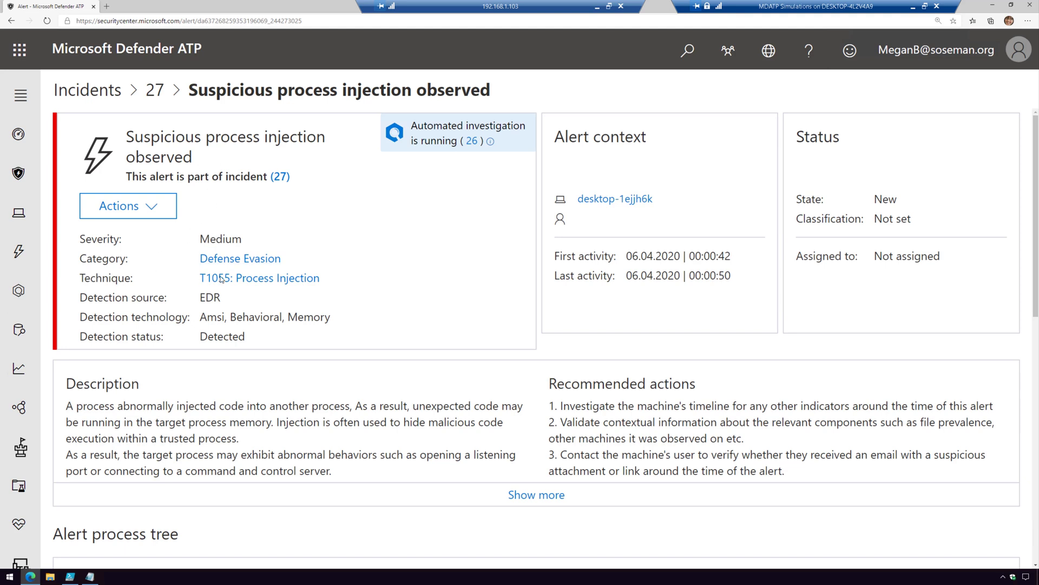
{"action": "mouse_move", "coordinate": [259, 278]}
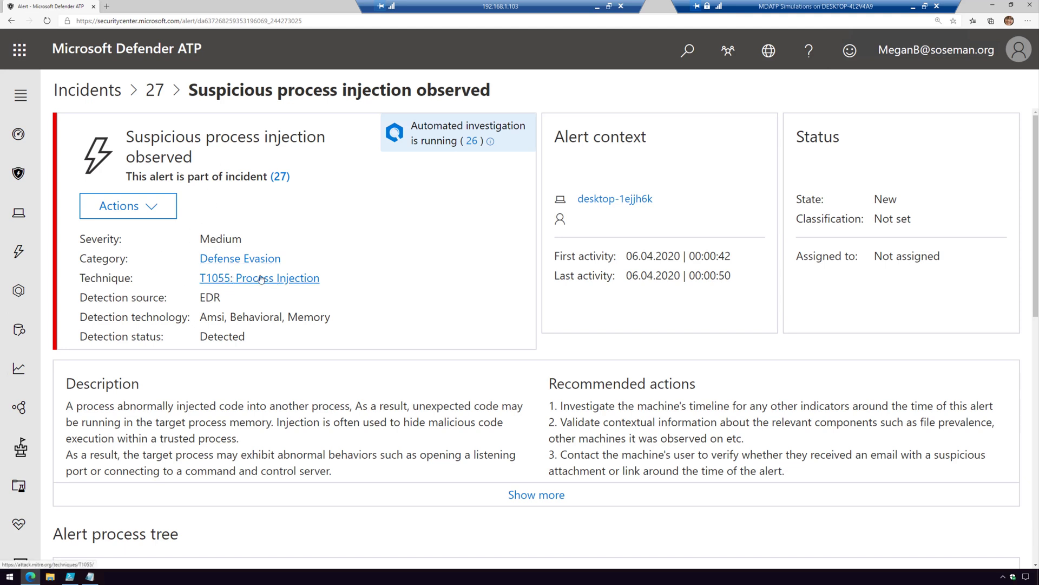
{"action": "left_click", "coordinate": [259, 278]}
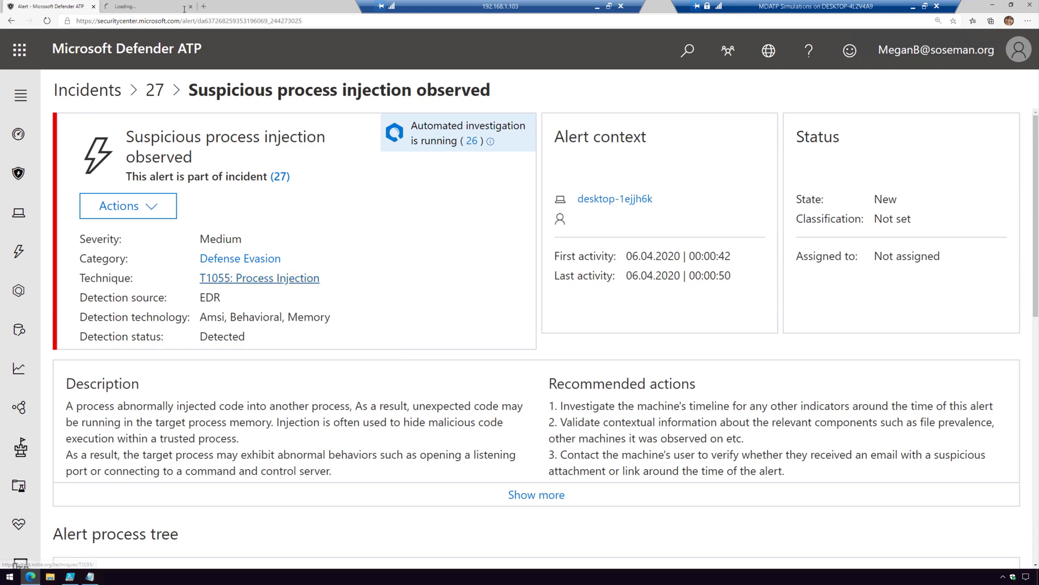
Read through the MITRE ATT&CK T1055 Process Injection technique page.
{"action": "left_click", "coordinate": [259, 278]}
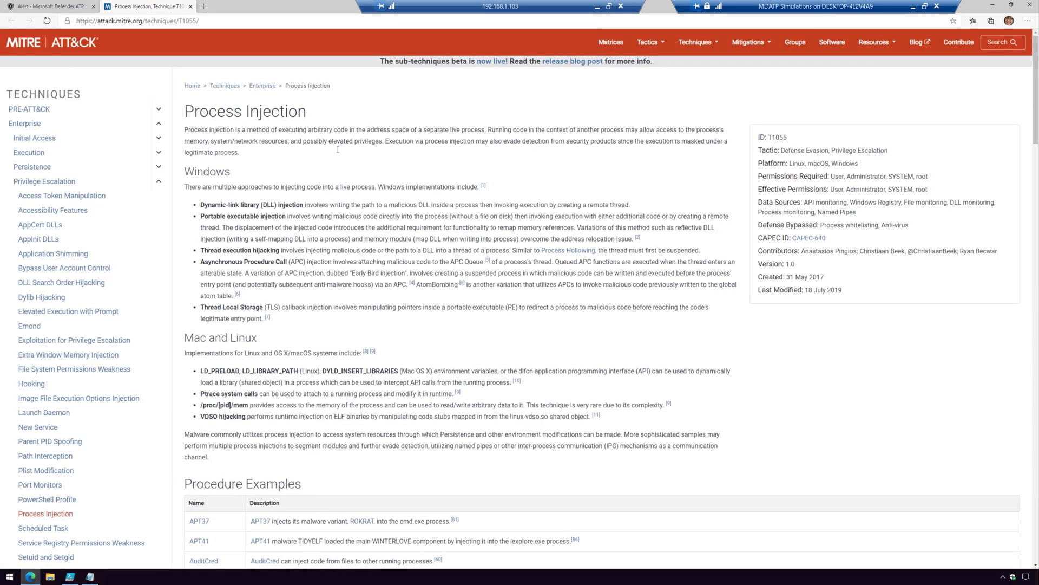
{"action": "scroll", "scroll_direction": "down", "scroll_amount": 3}
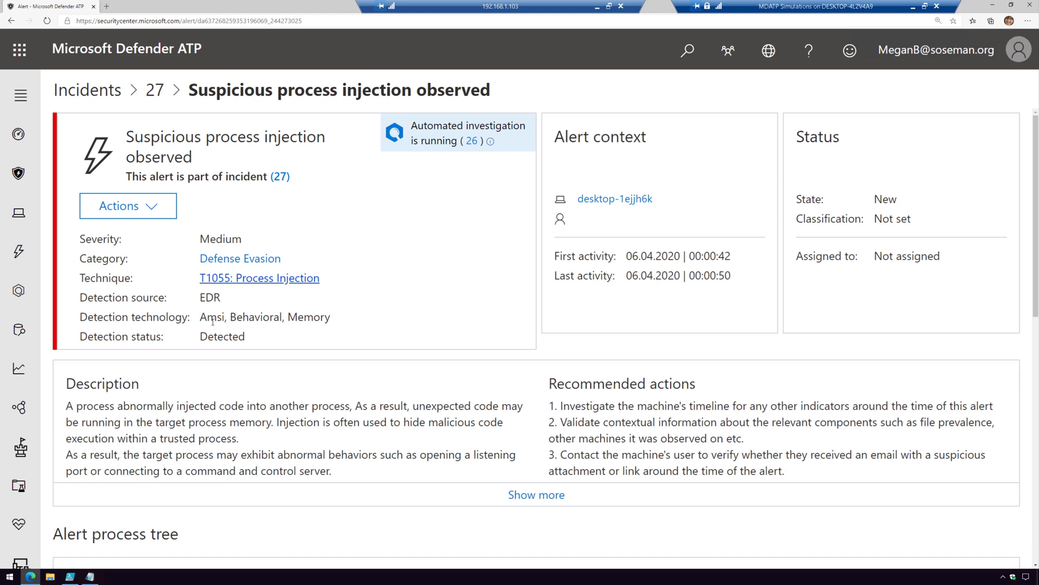
{"action": "mouse_move", "coordinate": [252, 350]}
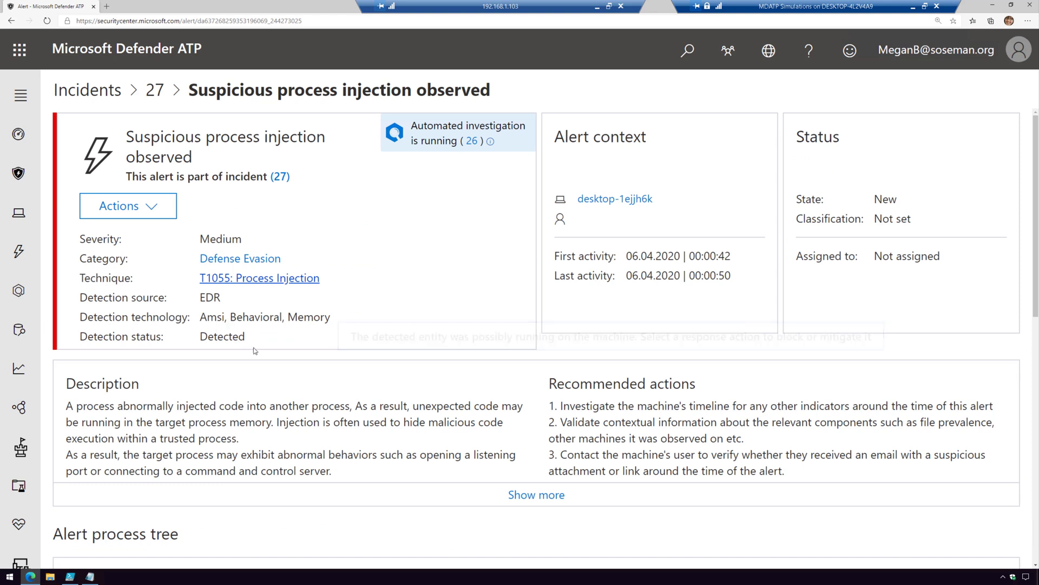
{"action": "mouse_move", "coordinate": [255, 322]}
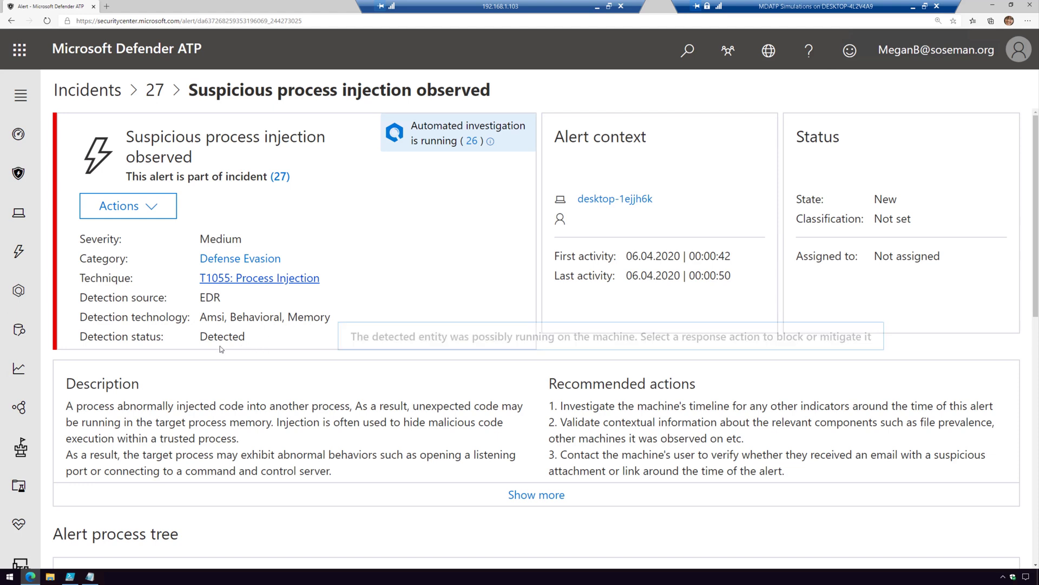
{"action": "mouse_move", "coordinate": [228, 340]}
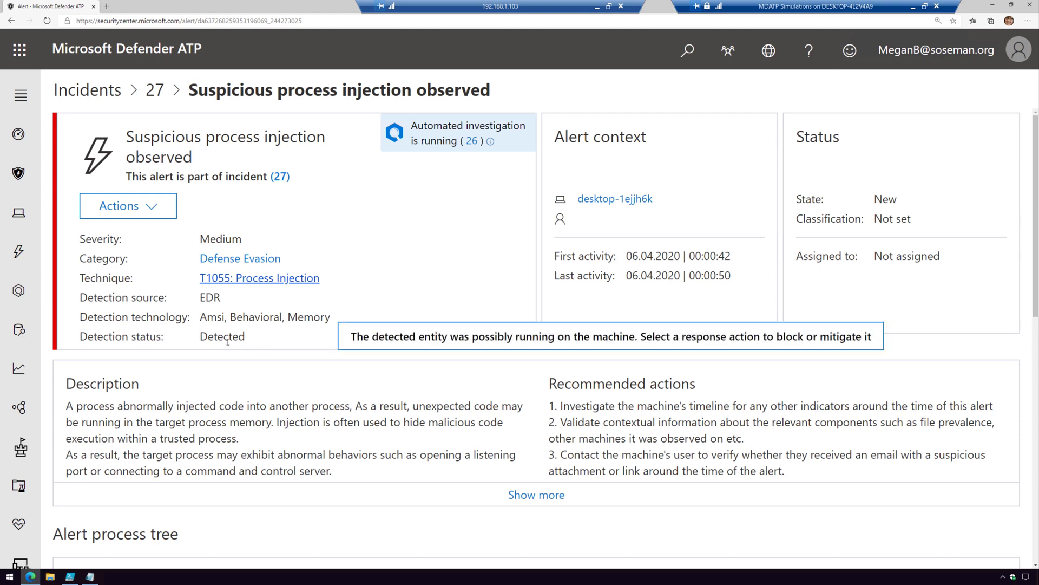
{"action": "mouse_move", "coordinate": [269, 361]}
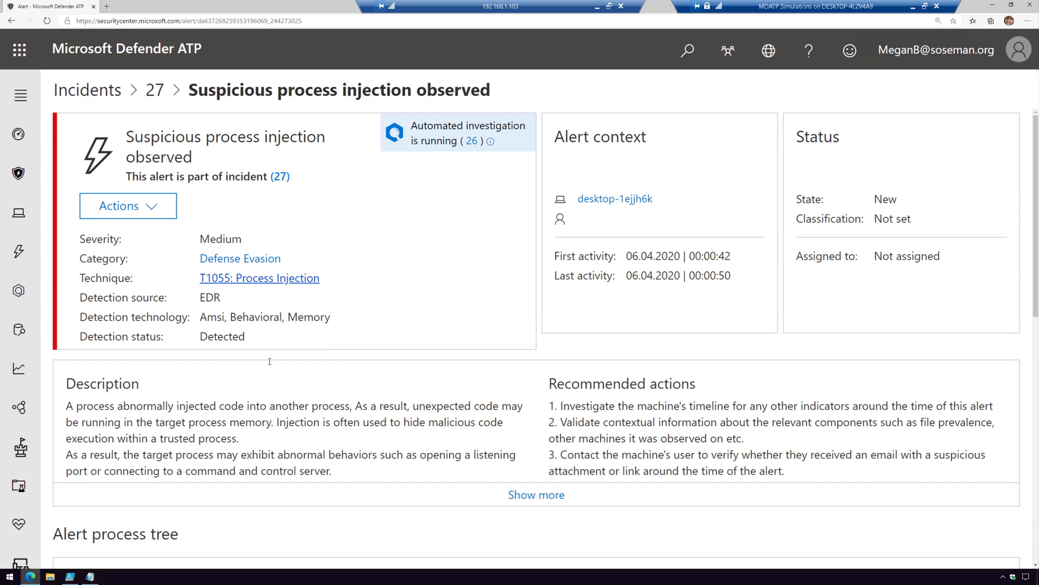
{"action": "mouse_move", "coordinate": [240, 337]}
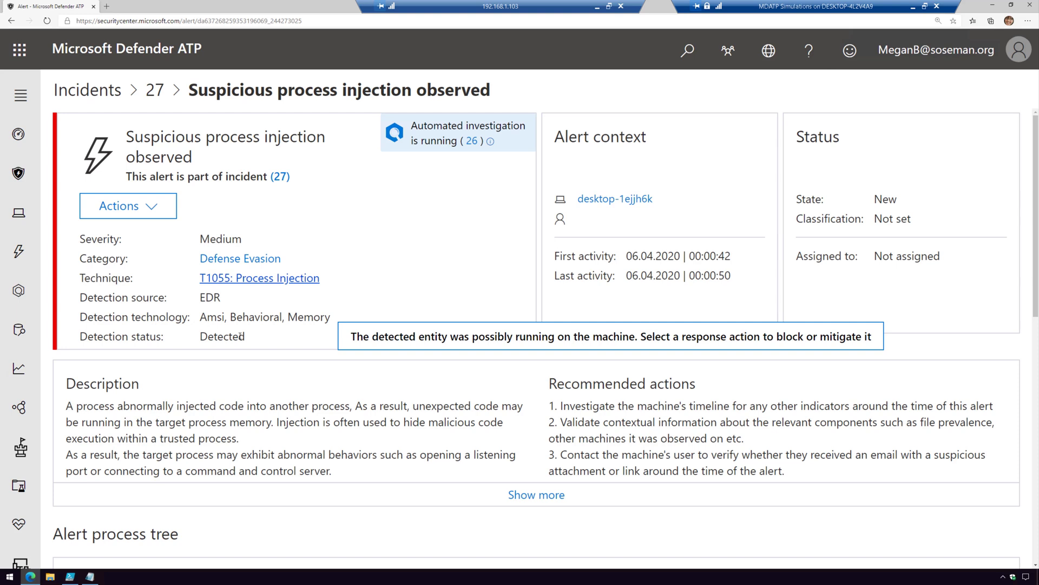
{"action": "mouse_move", "coordinate": [478, 181]}
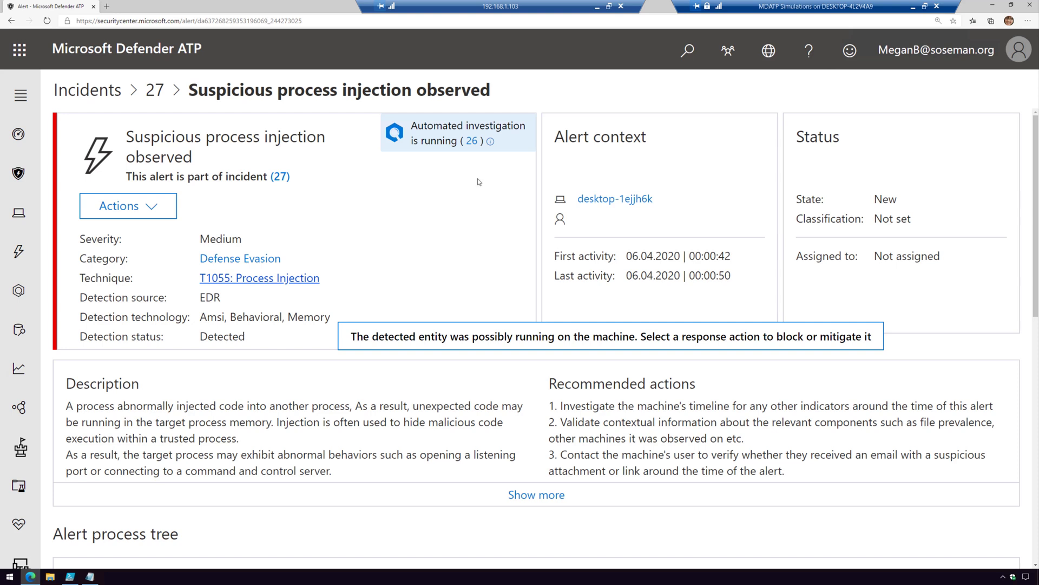
{"action": "mouse_move", "coordinate": [489, 141]}
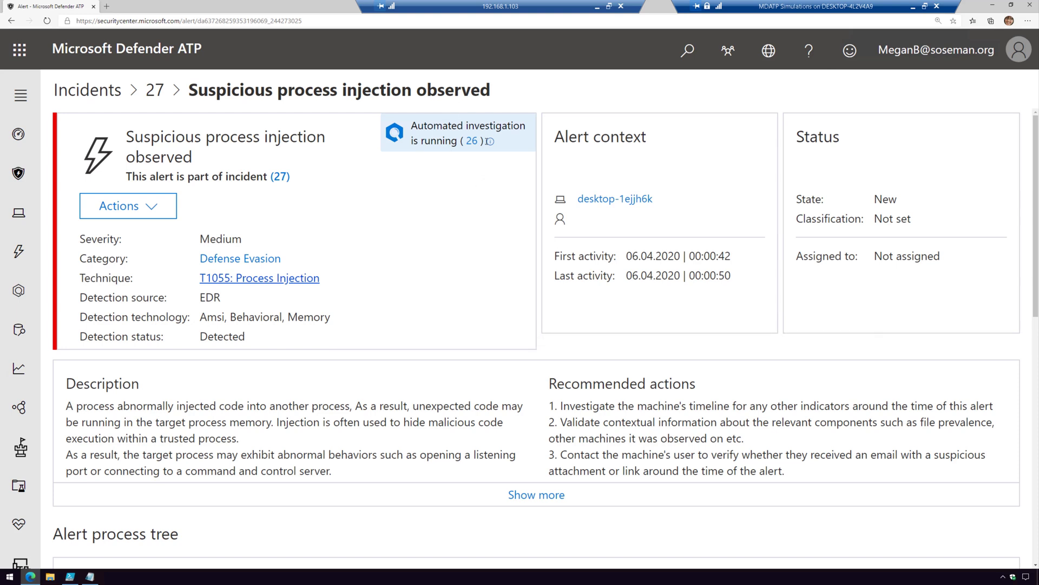
{"action": "mouse_move", "coordinate": [440, 219]}
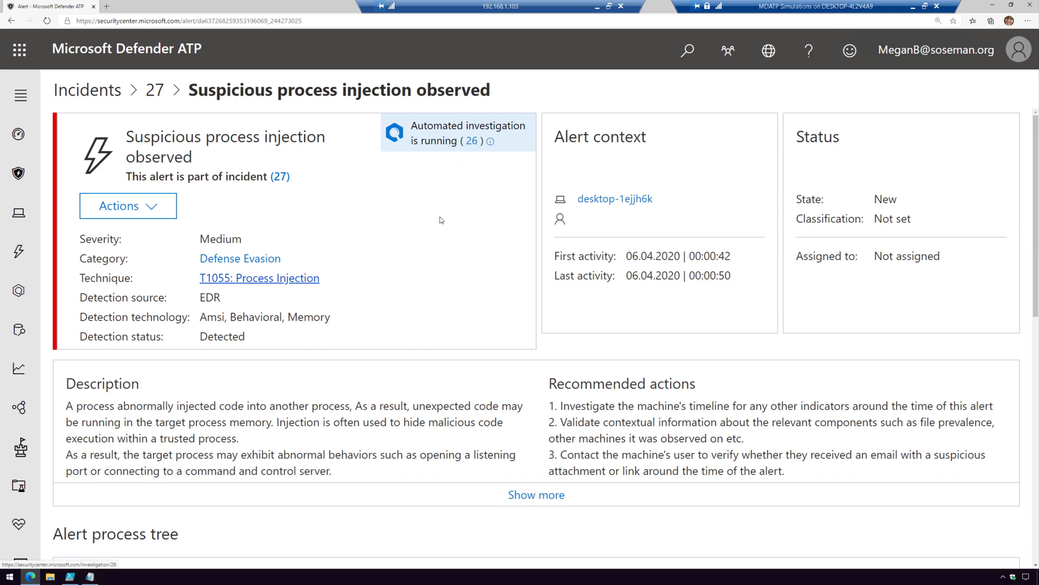
{"action": "scroll", "scroll_direction": "down", "scroll_amount": 3}
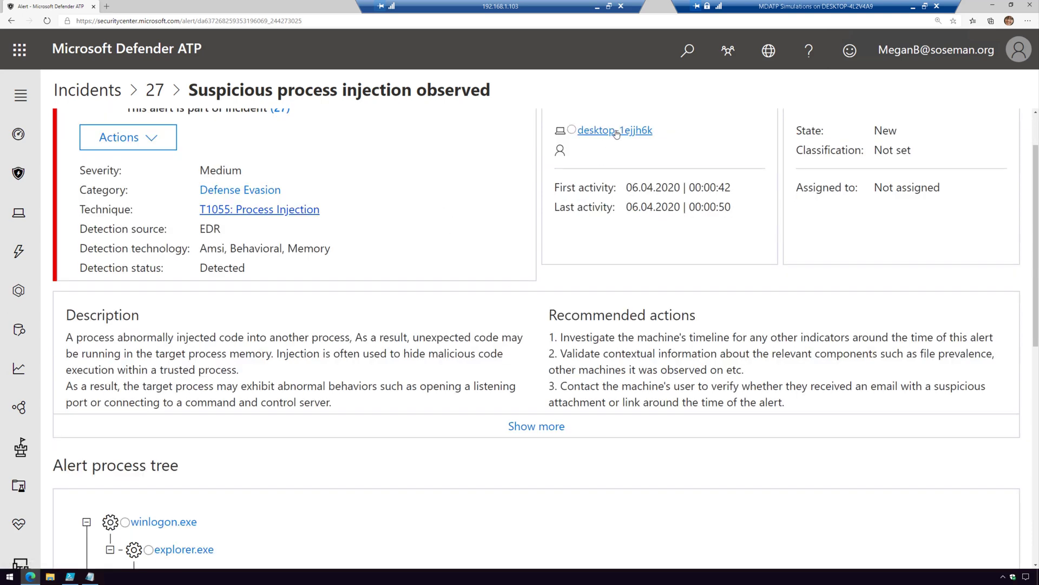
{"action": "scroll", "scroll_direction": "down", "scroll_amount": 3}
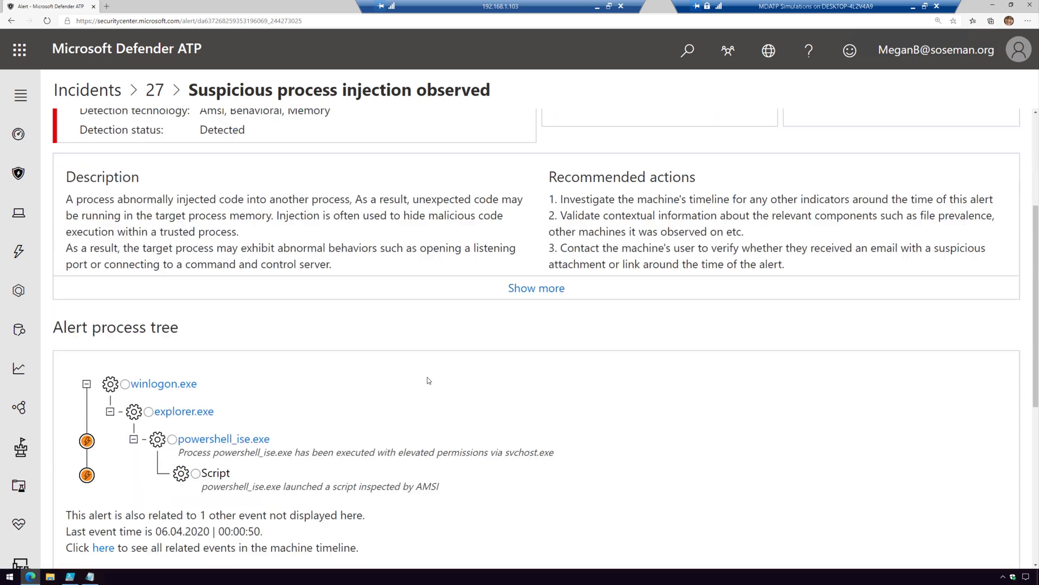
{"action": "scroll", "scroll_direction": "down", "scroll_amount": 3}
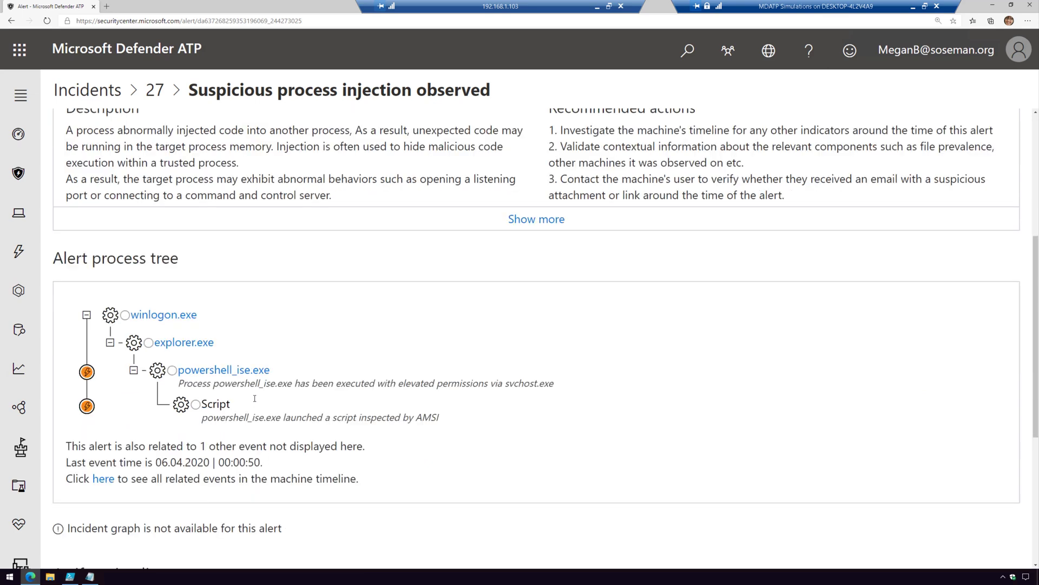
{"action": "mouse_move", "coordinate": [286, 394]}
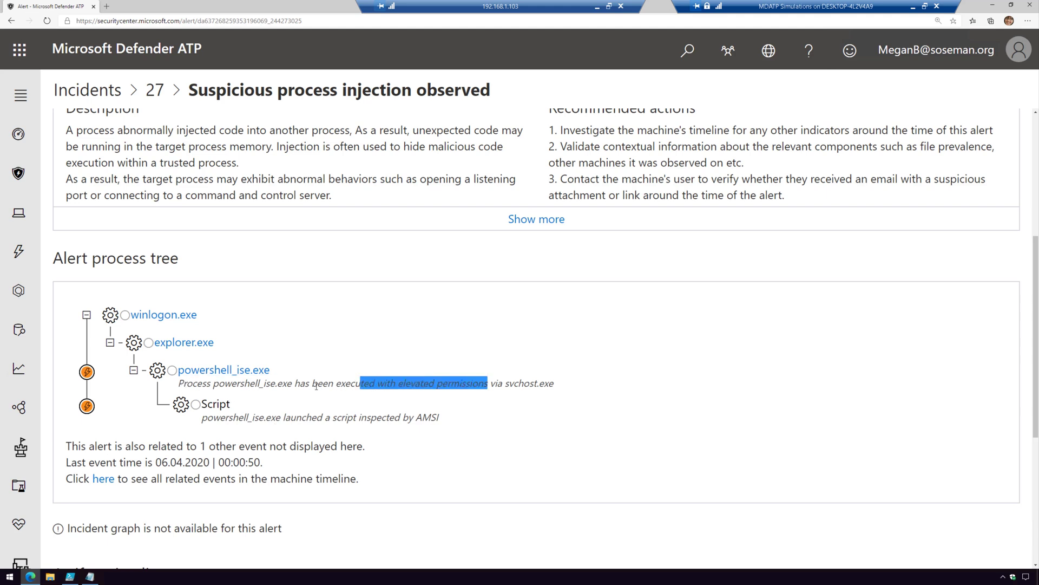
{"action": "left_click", "coordinate": [237, 421]}
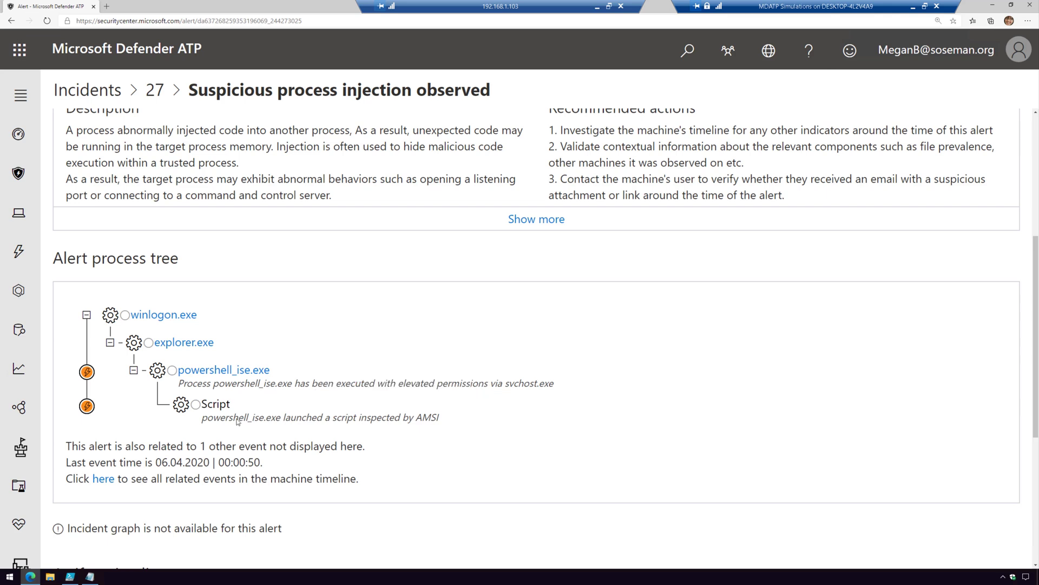
{"action": "mouse_move", "coordinate": [195, 409]}
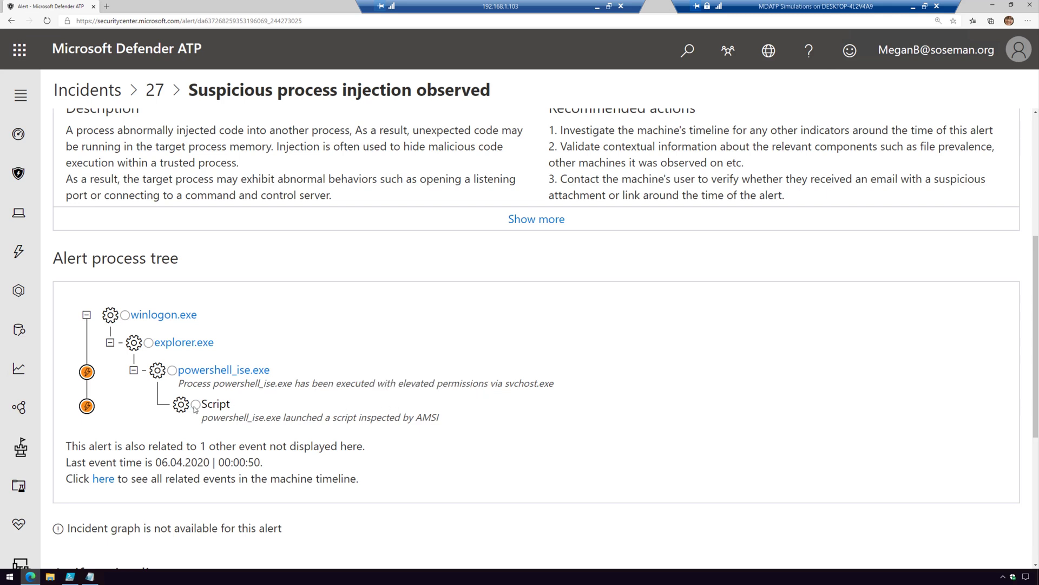
{"action": "left_click", "coordinate": [213, 403]}
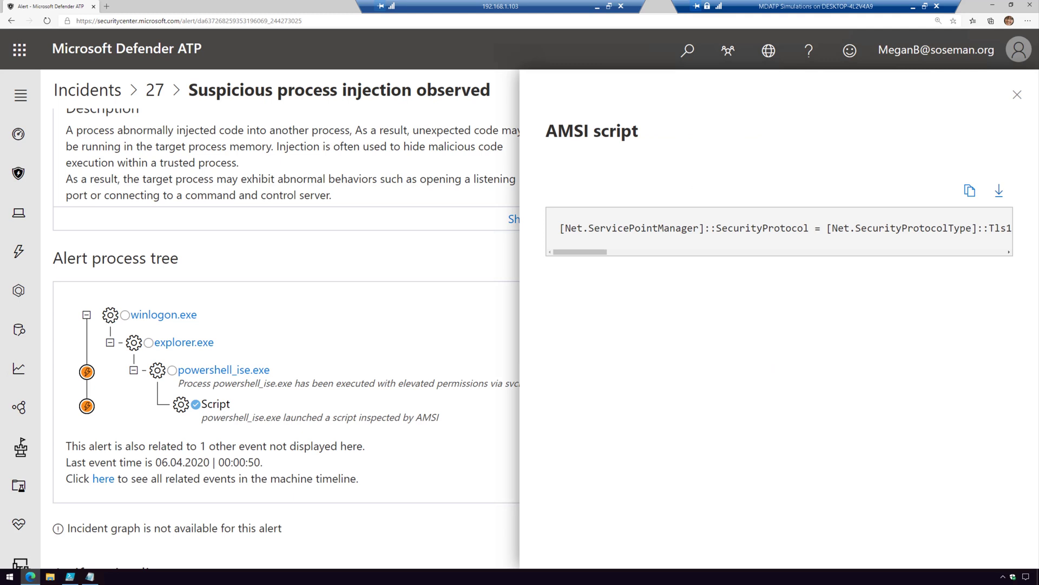
{"action": "mouse_move", "coordinate": [960, 245]}
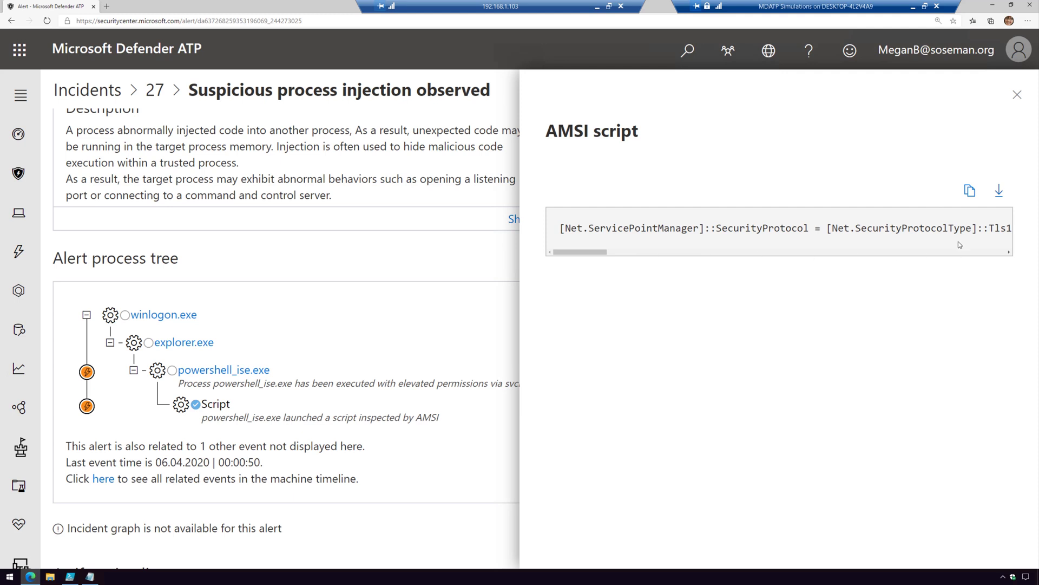
{"action": "mouse_move", "coordinate": [1010, 101]}
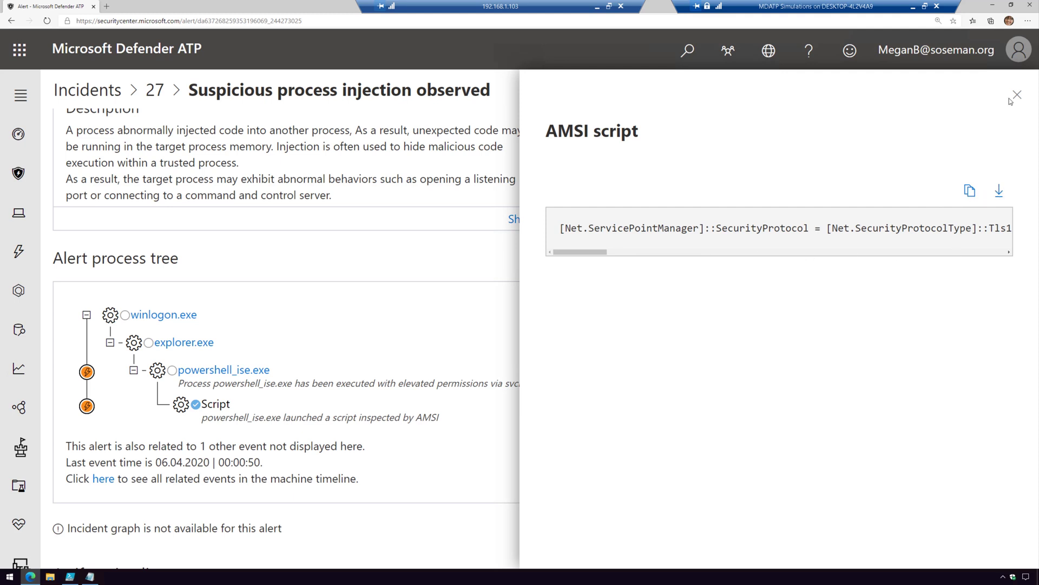
{"action": "left_click", "coordinate": [1016, 94]}
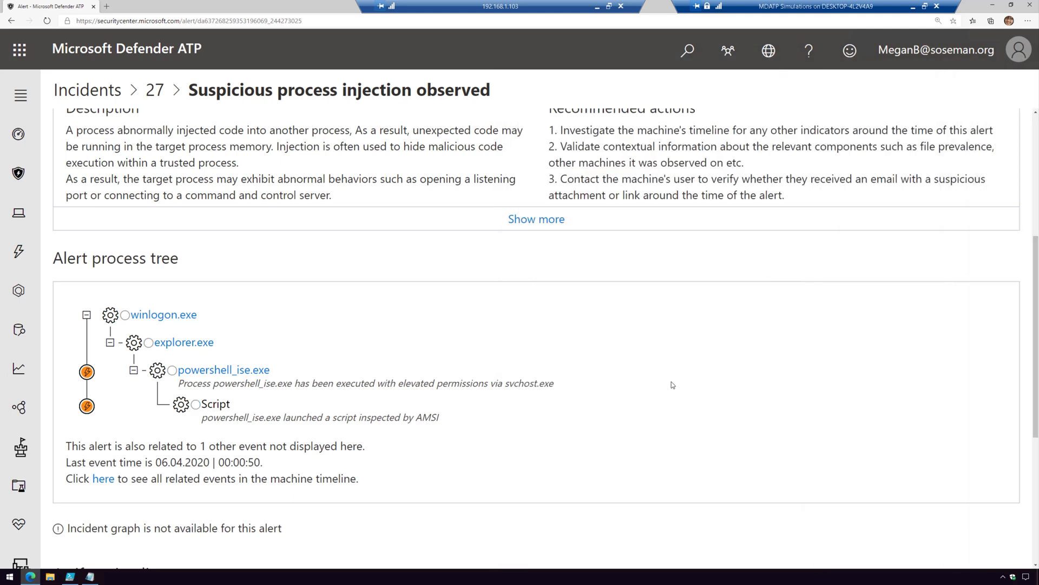
{"action": "mouse_move", "coordinate": [426, 429]}
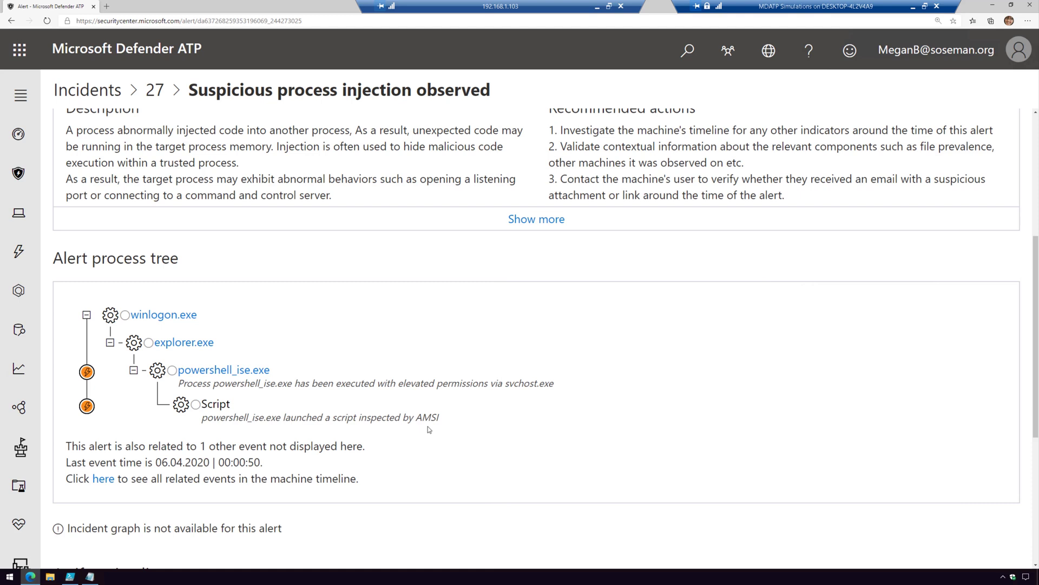
{"action": "mouse_move", "coordinate": [350, 427]}
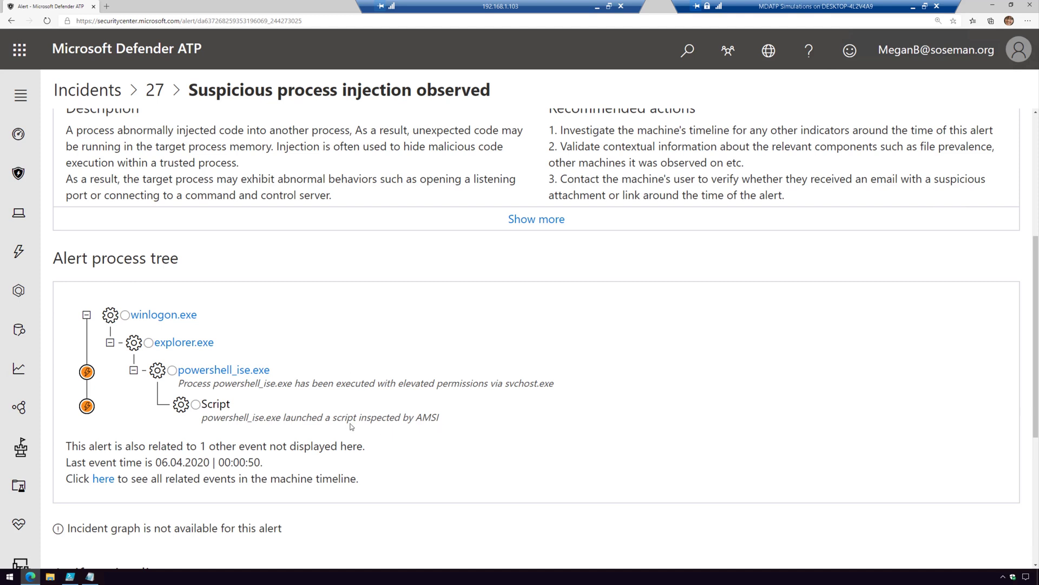
{"action": "mouse_move", "coordinate": [223, 370]}
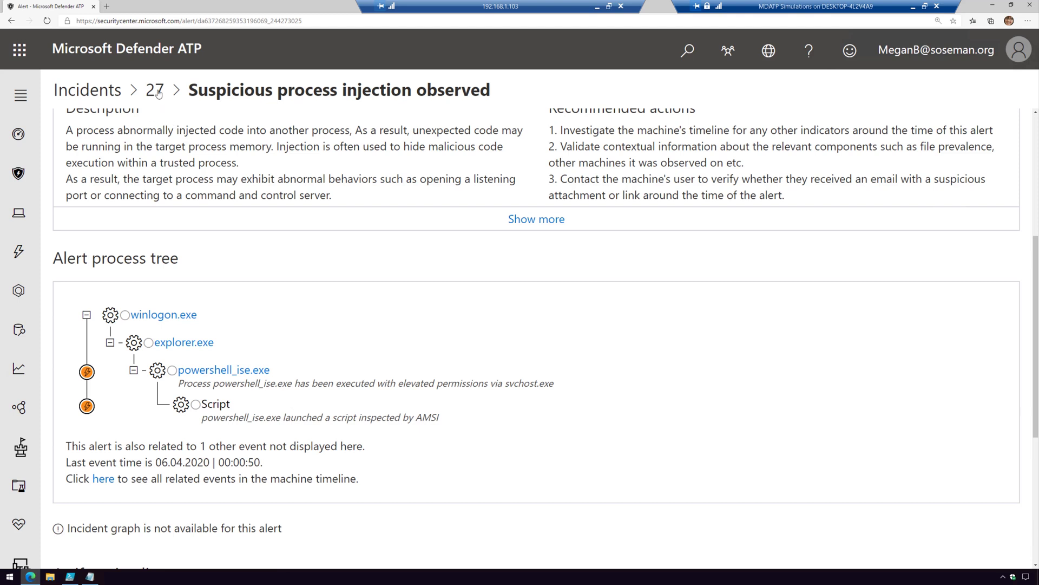
Open the Unexpected behavior alert and inspect contacted IP 204.79.197.203 (Microsoft Corporation, Redmond).
{"action": "left_click", "coordinate": [153, 89]}
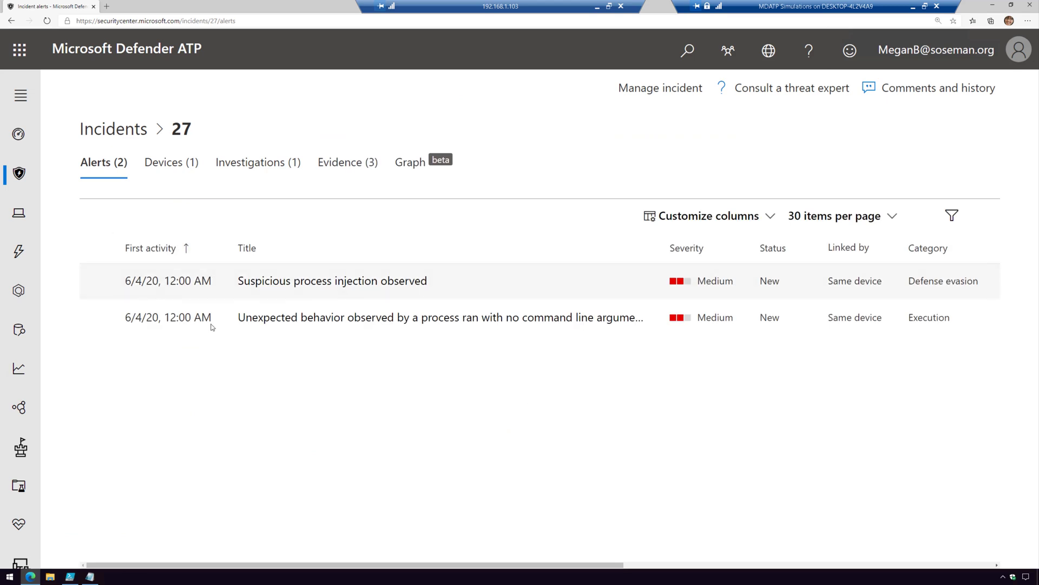
{"action": "mouse_move", "coordinate": [96, 317]}
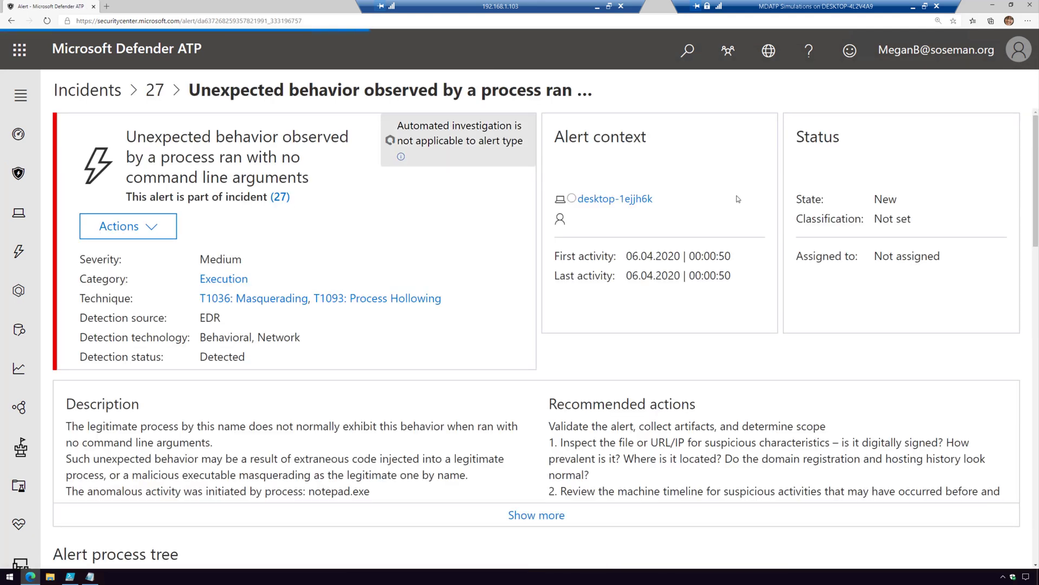
{"action": "mouse_move", "coordinate": [507, 294]}
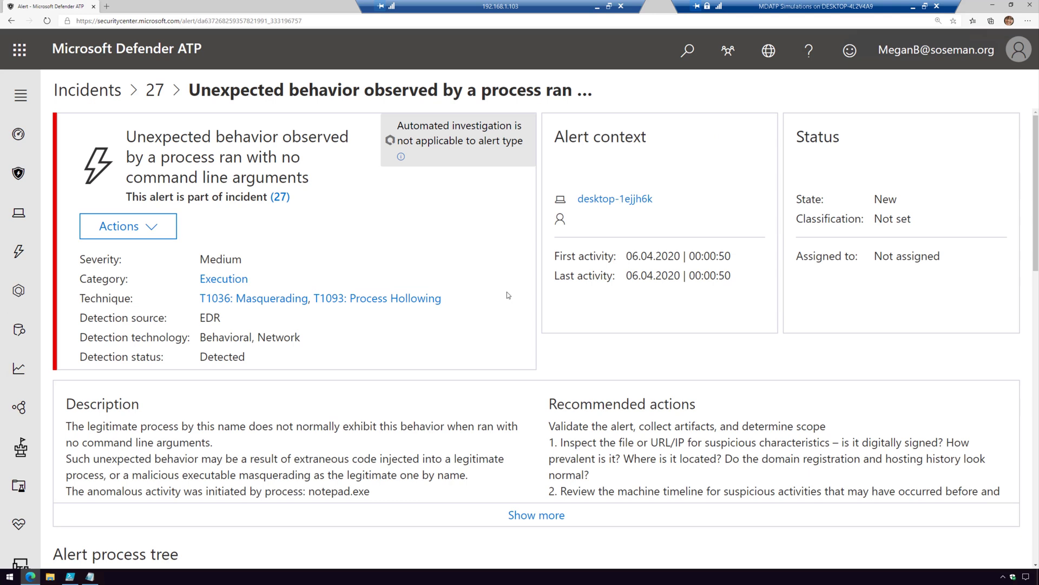
{"action": "mouse_move", "coordinate": [266, 331]}
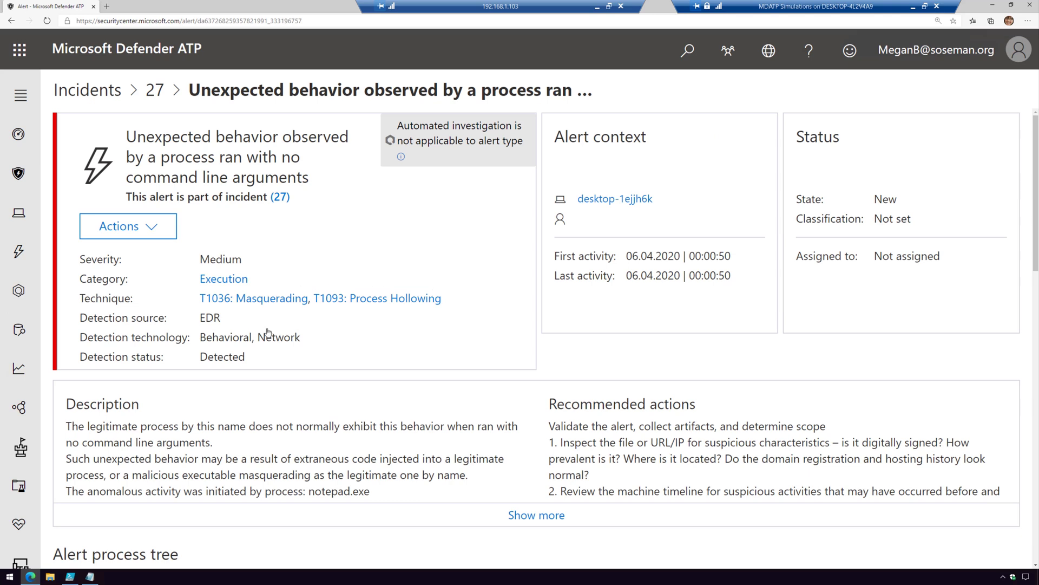
{"action": "mouse_move", "coordinate": [542, 402]}
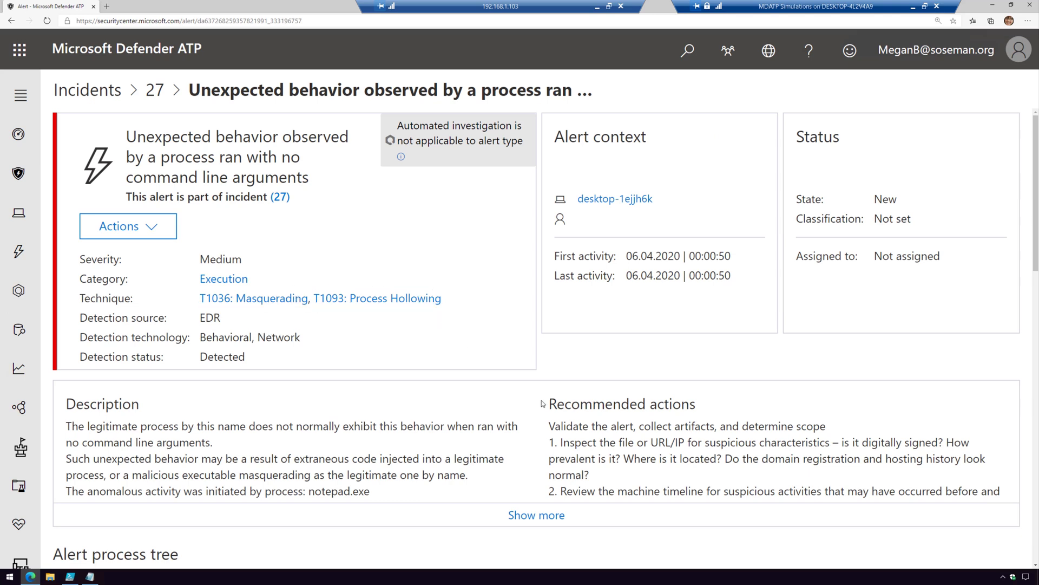
{"action": "scroll", "scroll_direction": "down", "scroll_amount": 3}
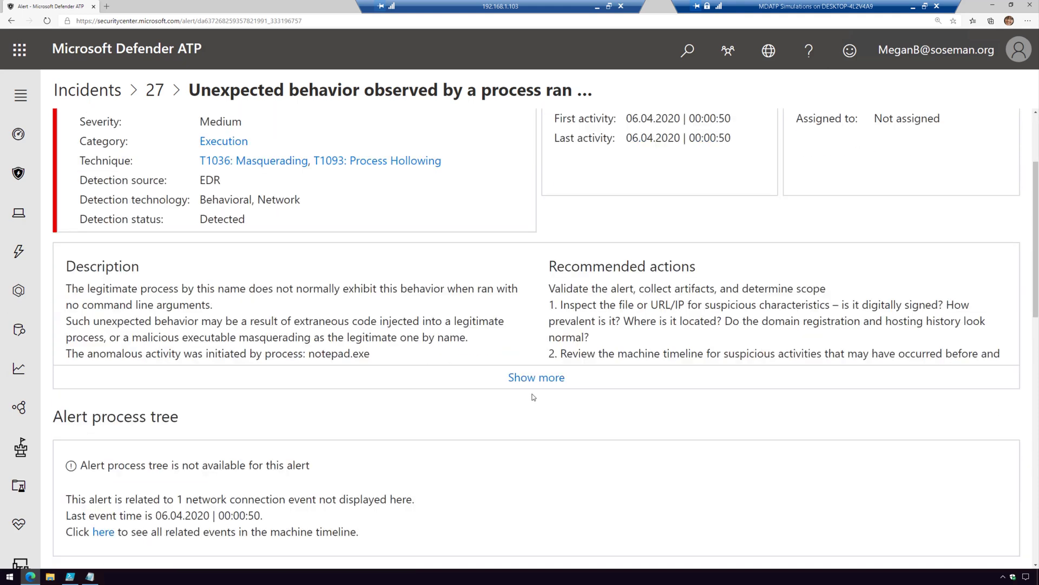
{"action": "scroll", "scroll_direction": "down", "scroll_amount": 3}
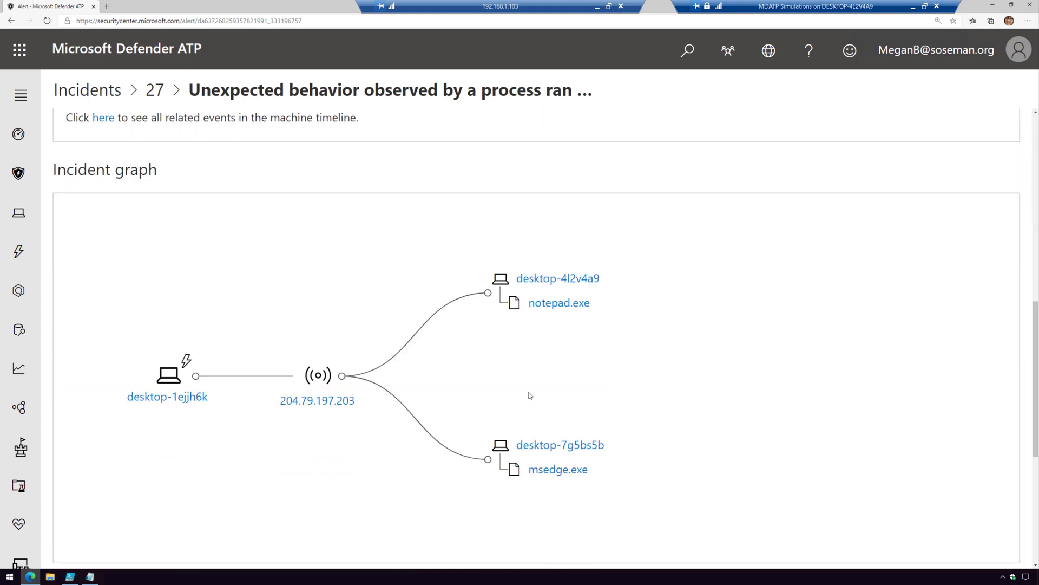
{"action": "scroll", "scroll_direction": "down", "scroll_amount": 3}
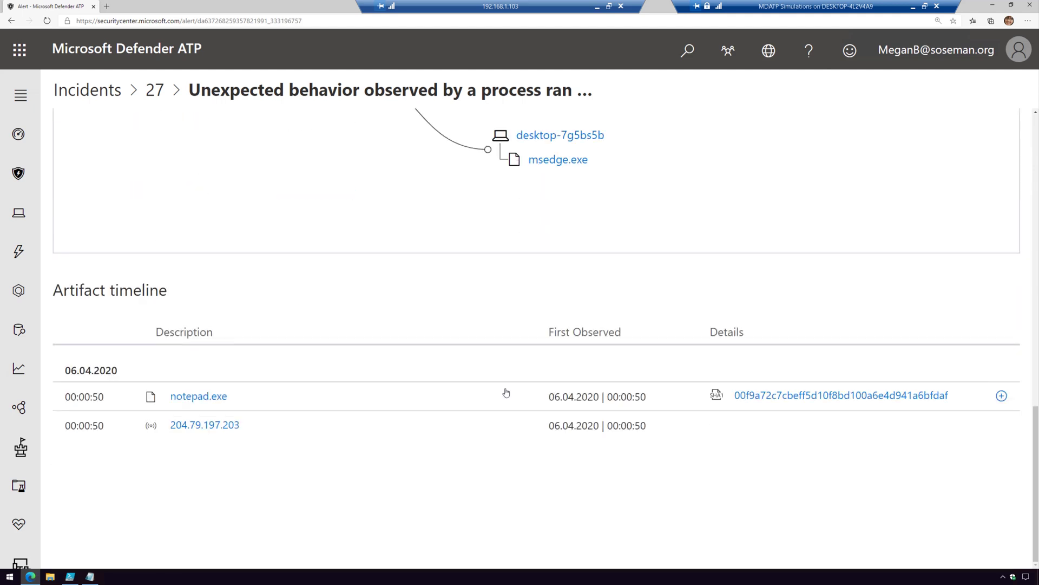
{"action": "mouse_move", "coordinate": [207, 411]}
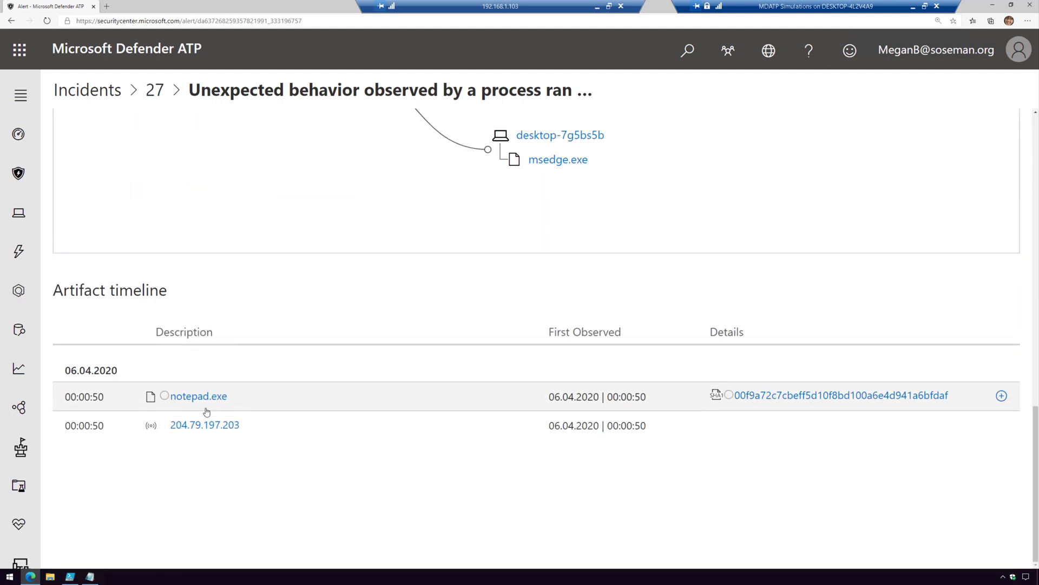
{"action": "mouse_move", "coordinate": [165, 428]}
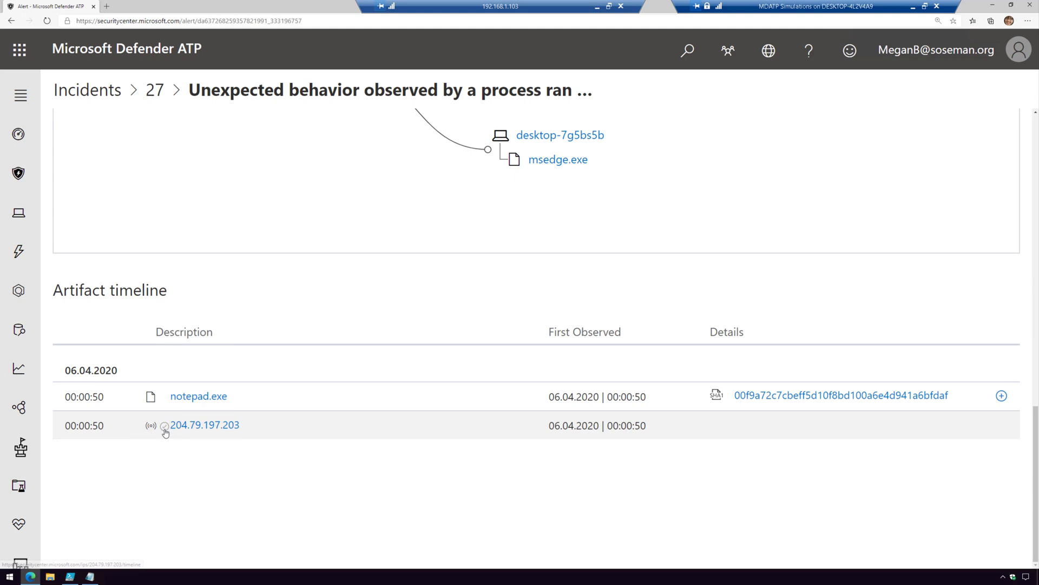
{"action": "left_click", "coordinate": [204, 424]}
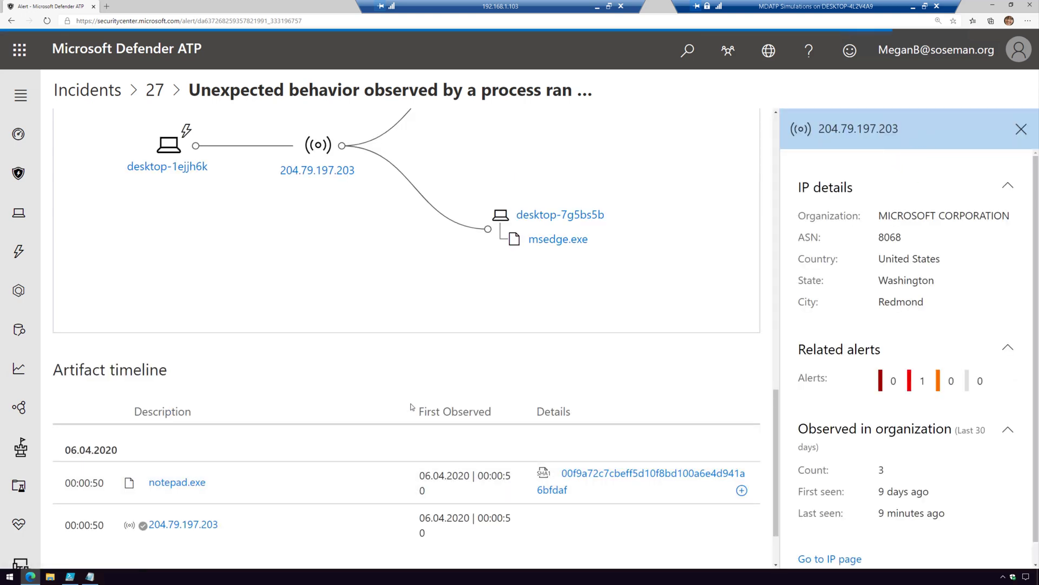
{"action": "mouse_move", "coordinate": [827, 175]}
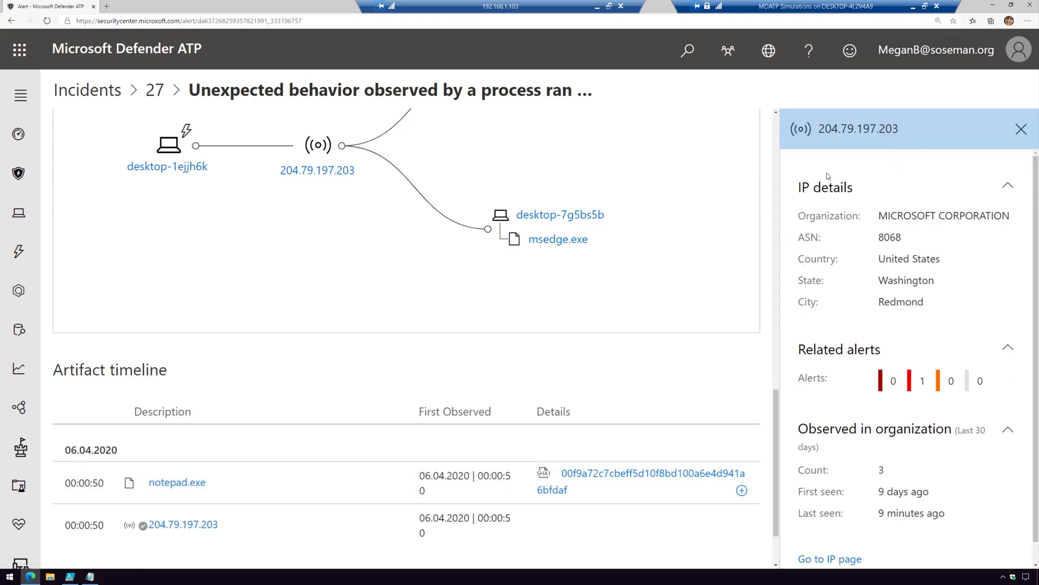
{"action": "mouse_move", "coordinate": [924, 271]}
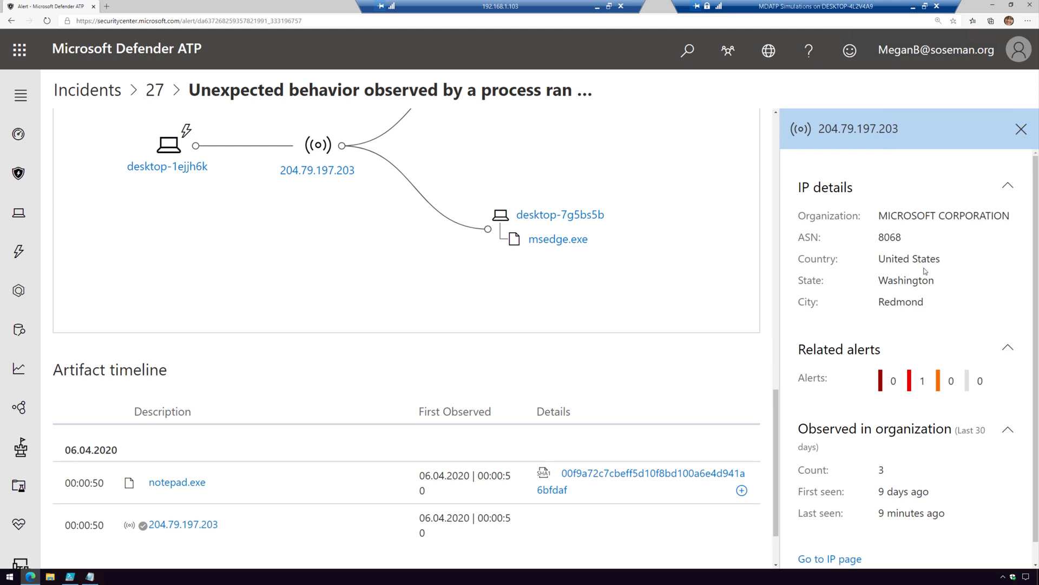
{"action": "mouse_move", "coordinate": [874, 308]}
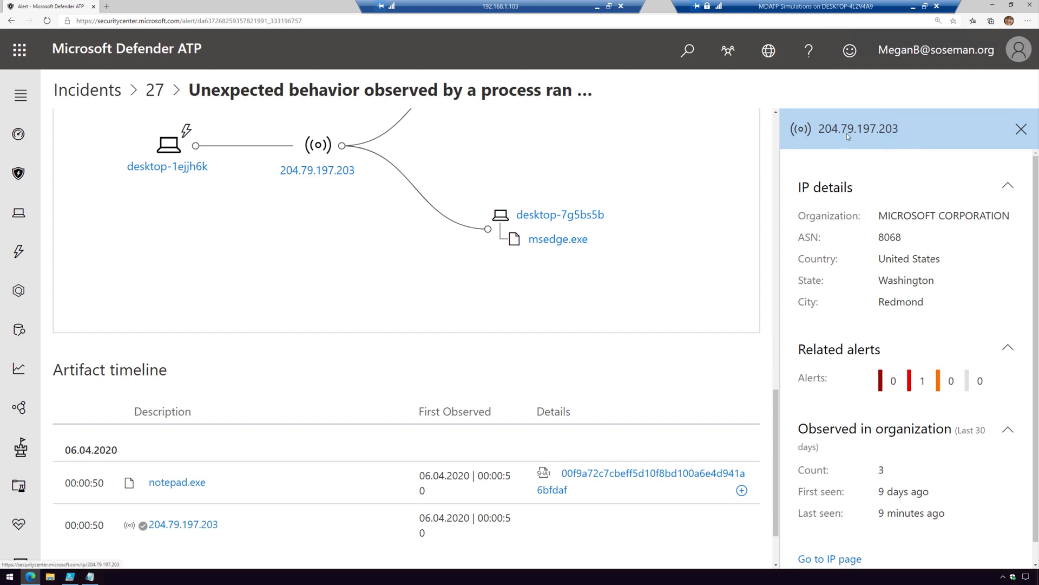
{"action": "mouse_move", "coordinate": [832, 138]}
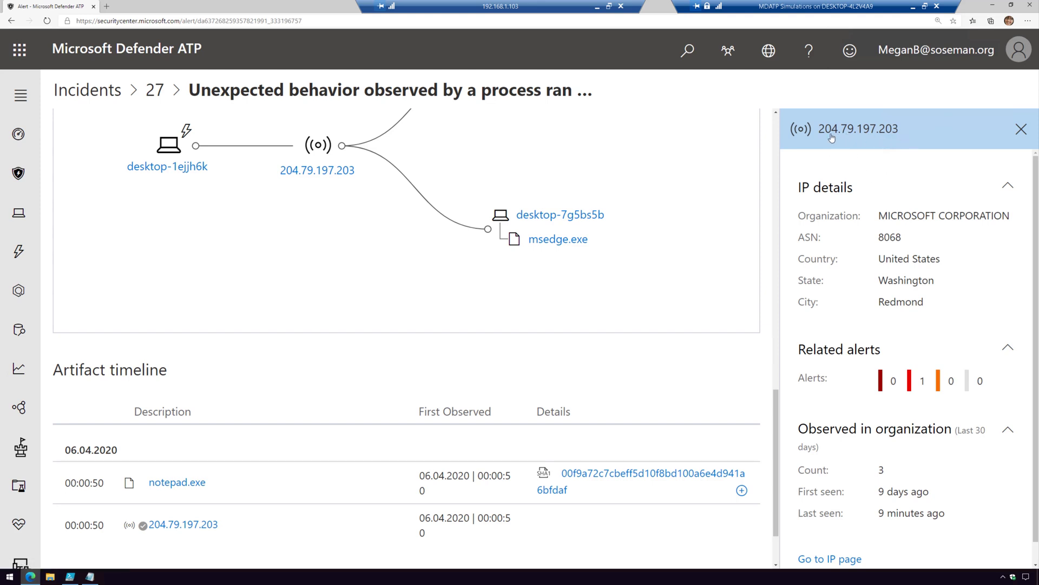
{"action": "mouse_move", "coordinate": [1019, 135]}
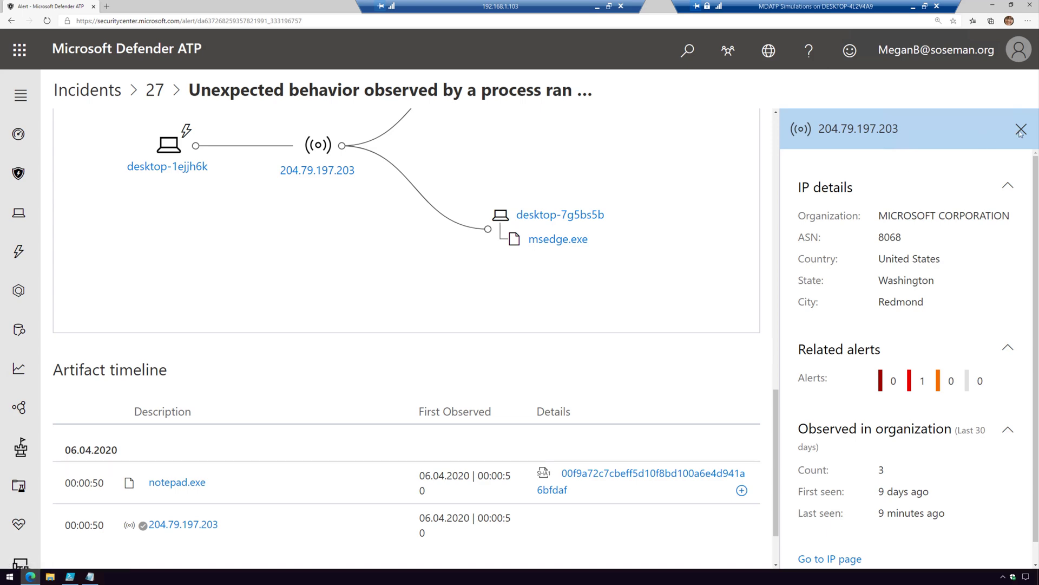
{"action": "left_click", "coordinate": [1021, 129]}
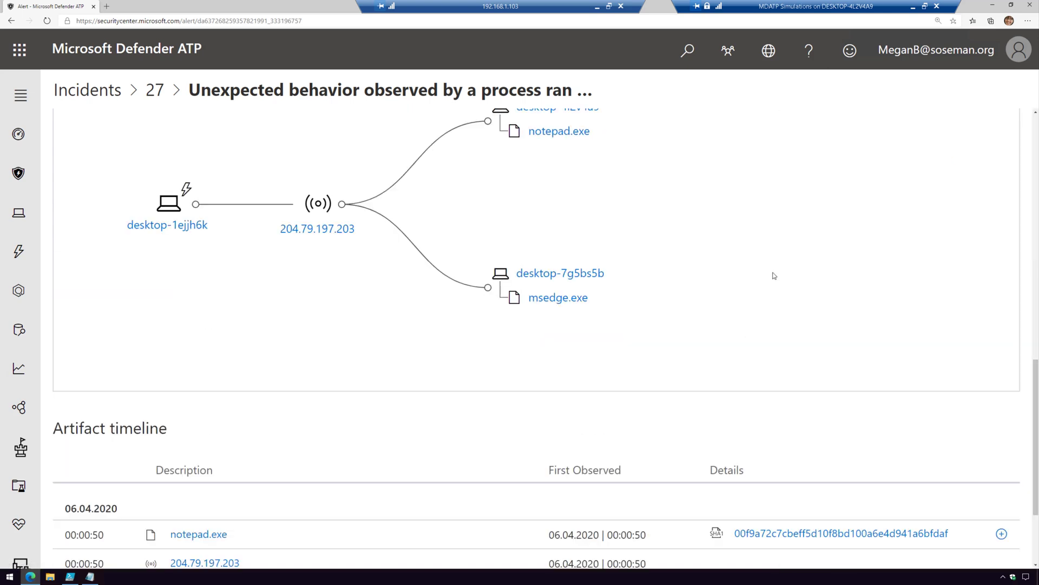
From incident 27's Investigations tab, open the Suspicious process injection observed investigation #26 page.
{"action": "scroll", "scroll_direction": "up", "scroll_amount": 3}
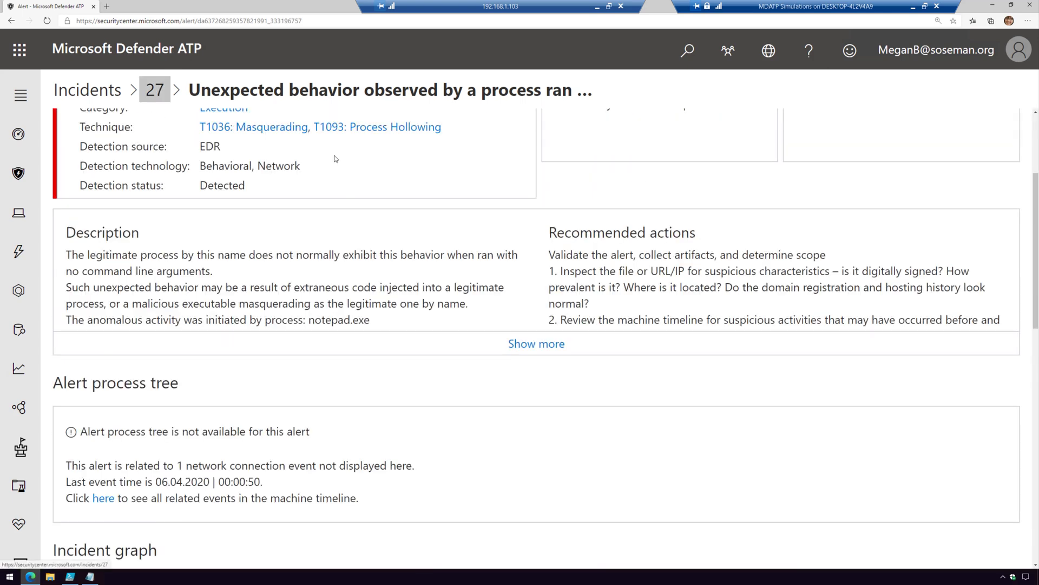
{"action": "left_click", "coordinate": [153, 89]}
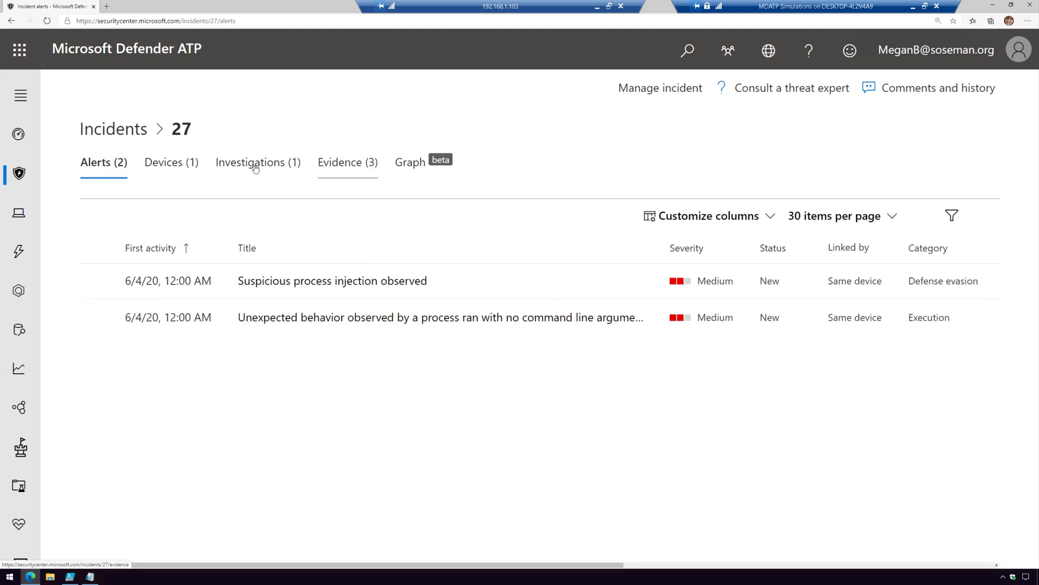
{"action": "left_click", "coordinate": [250, 162]}
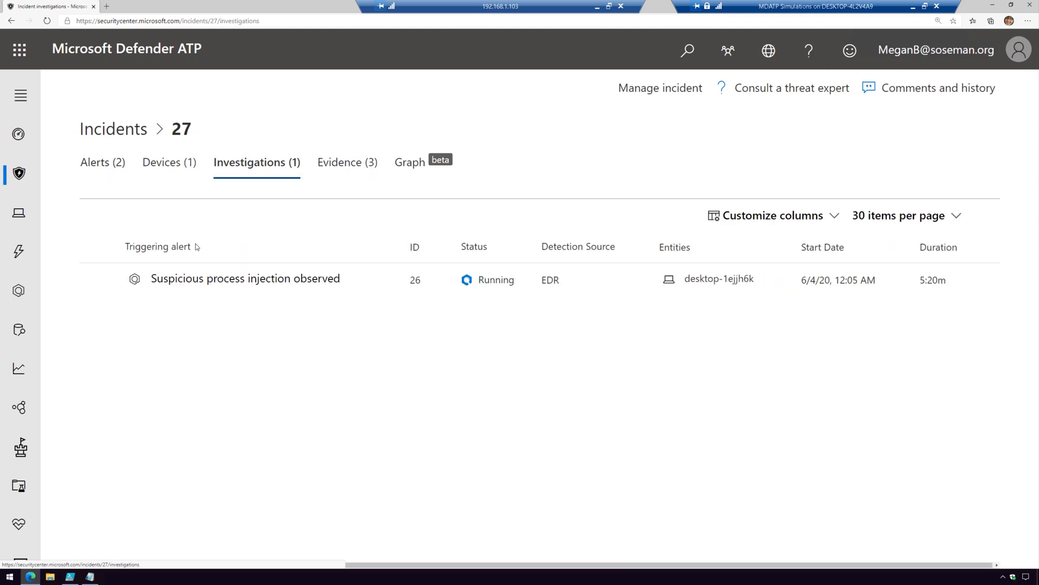
{"action": "left_click", "coordinate": [245, 278]}
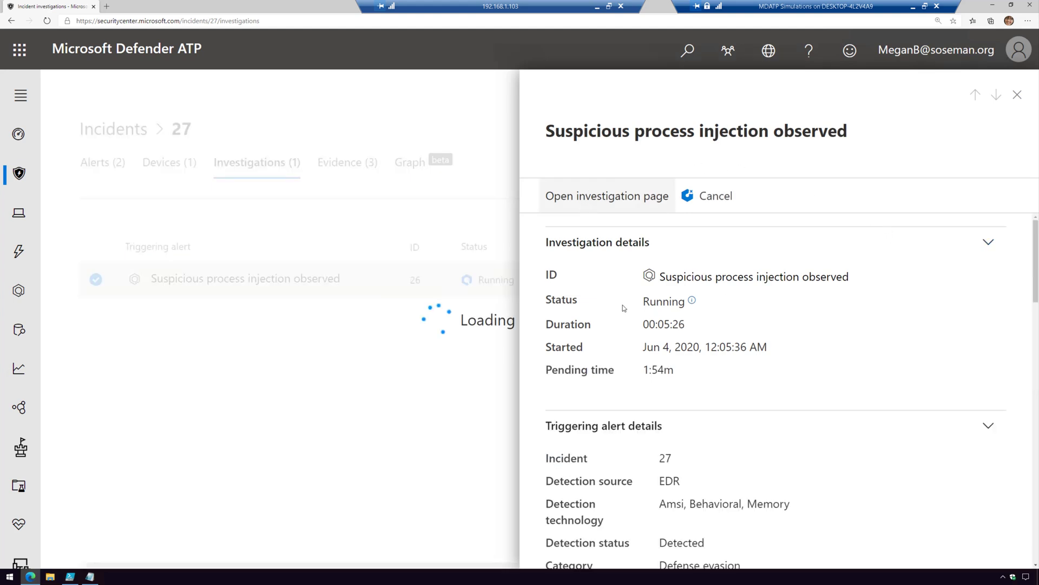
{"action": "left_click", "coordinate": [605, 196]}
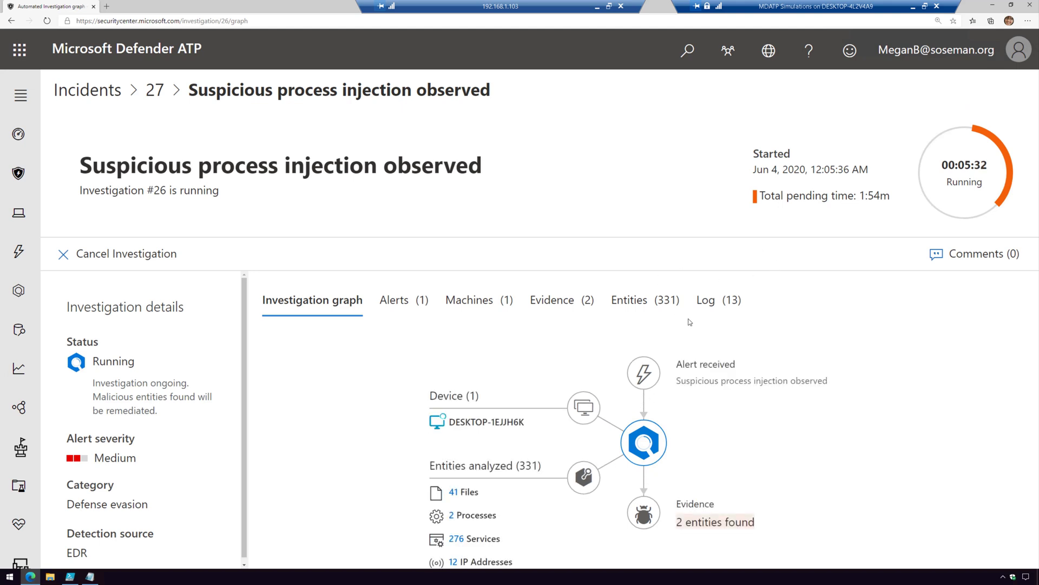
Read investigation #26's action log and the Get all active connections output: 27 connections.
{"action": "left_click", "coordinate": [706, 300]}
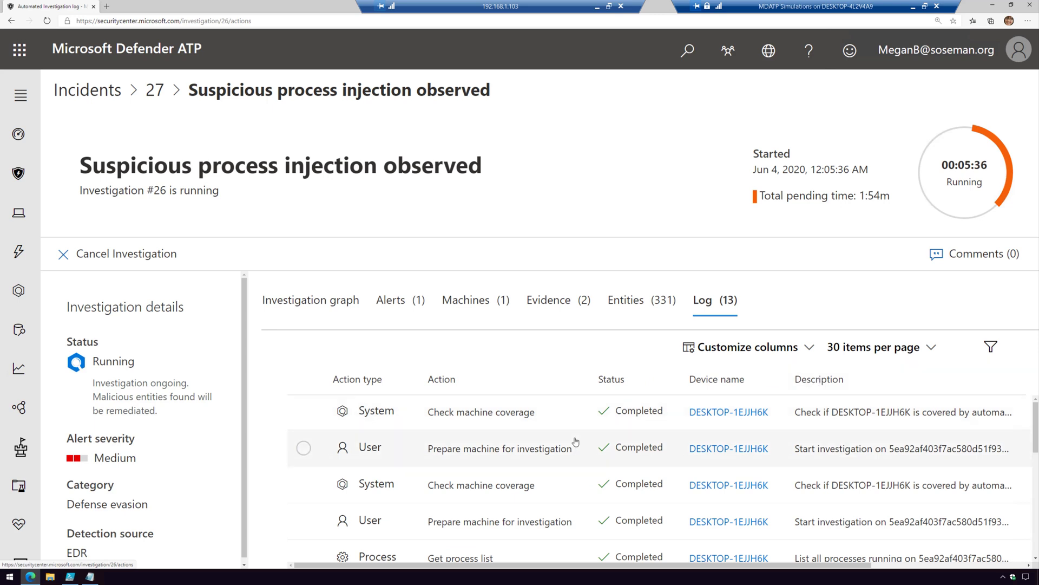
{"action": "scroll", "scroll_direction": "down", "scroll_amount": 3}
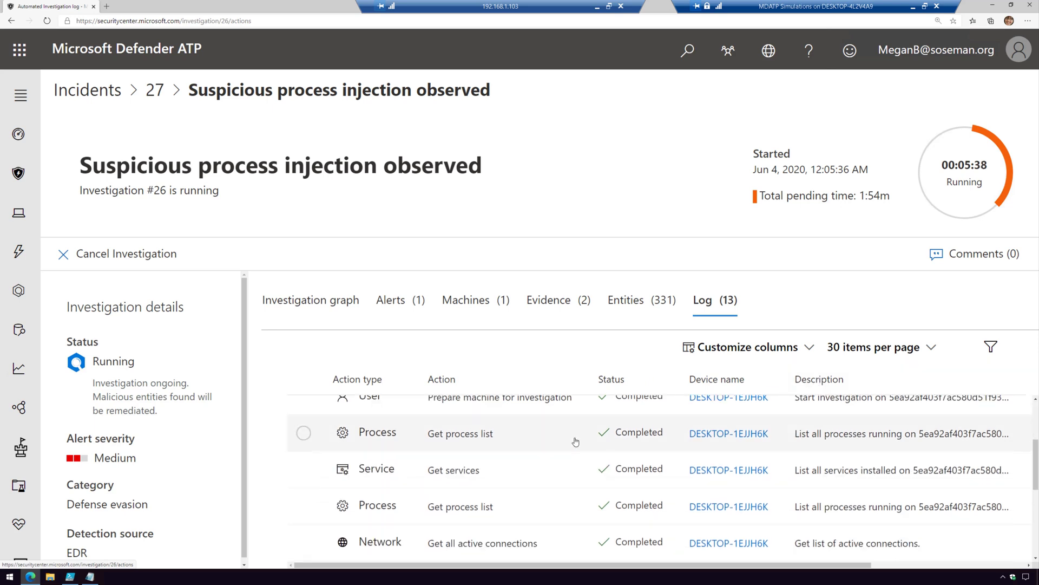
{"action": "scroll", "scroll_direction": "down", "scroll_amount": 3}
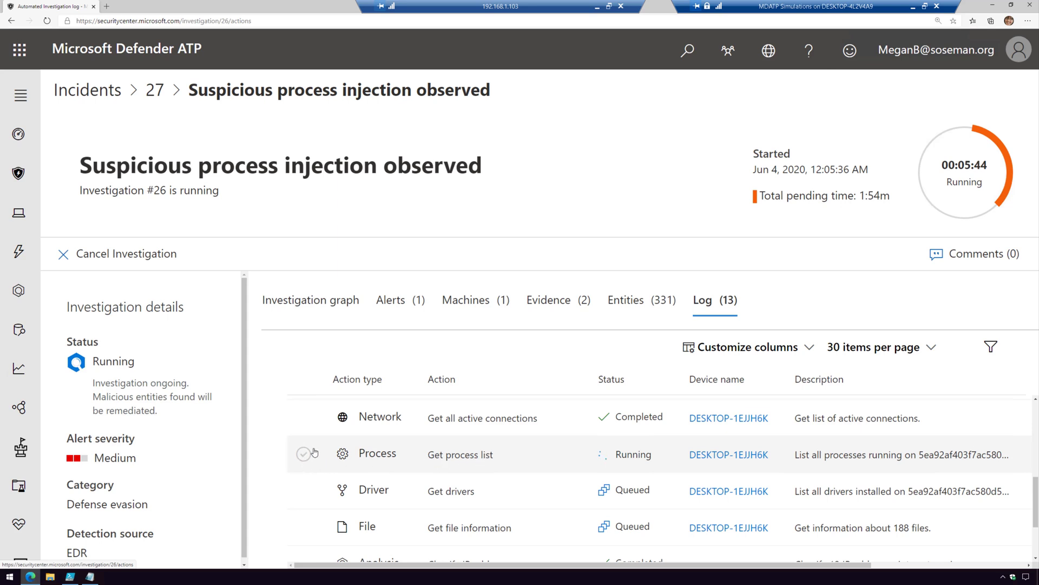
{"action": "left_click", "coordinate": [304, 418]}
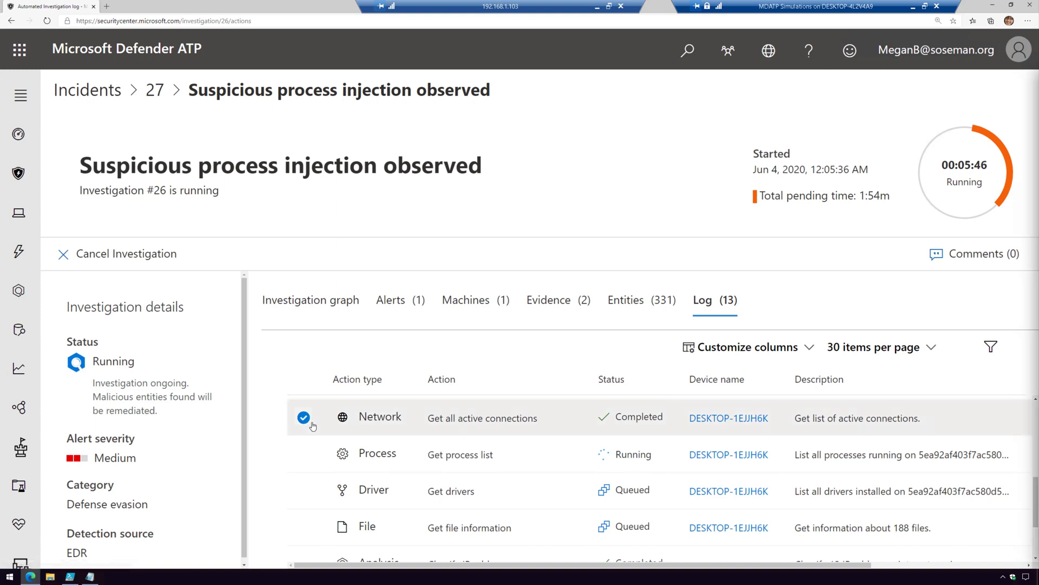
{"action": "left_click", "coordinate": [483, 417]}
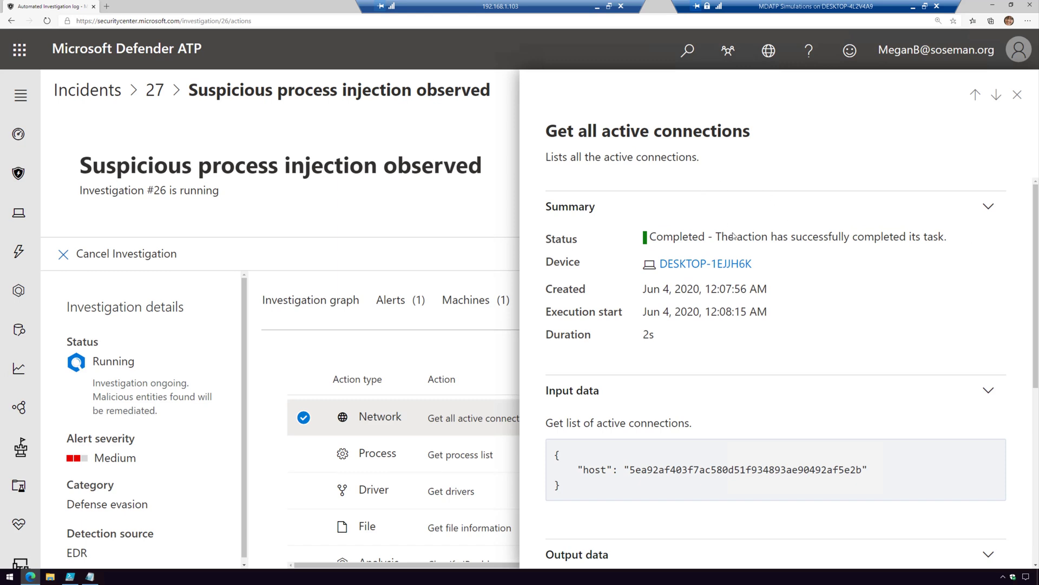
{"action": "mouse_move", "coordinate": [962, 407]}
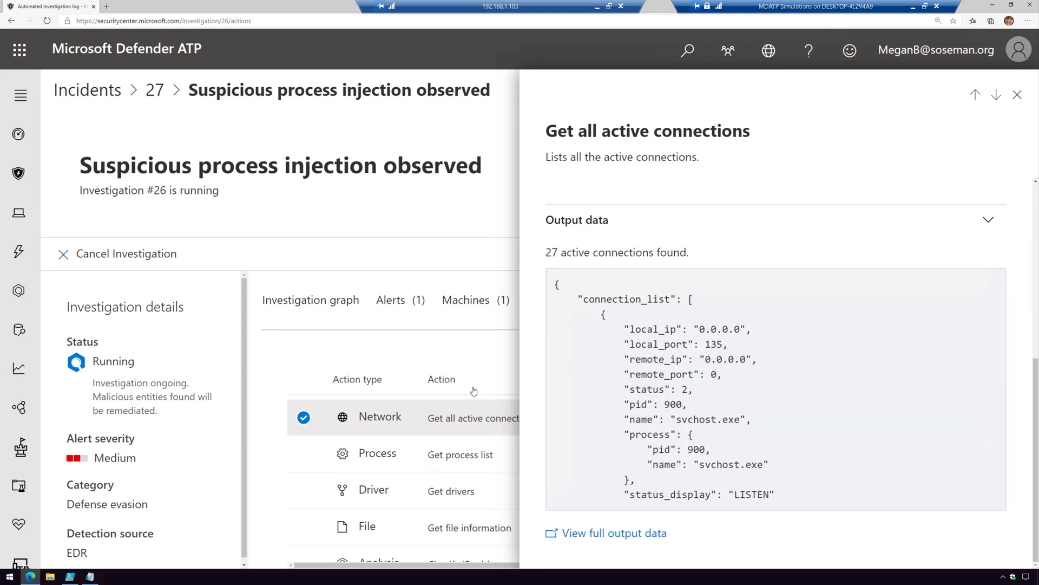
{"action": "left_click", "coordinate": [1018, 95]}
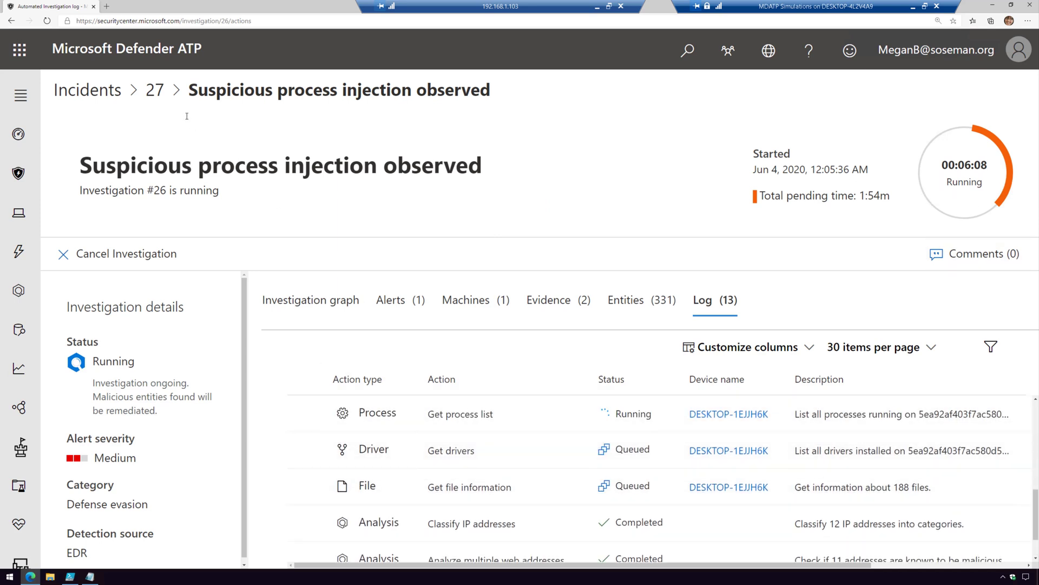
{"action": "mouse_move", "coordinate": [87, 89]}
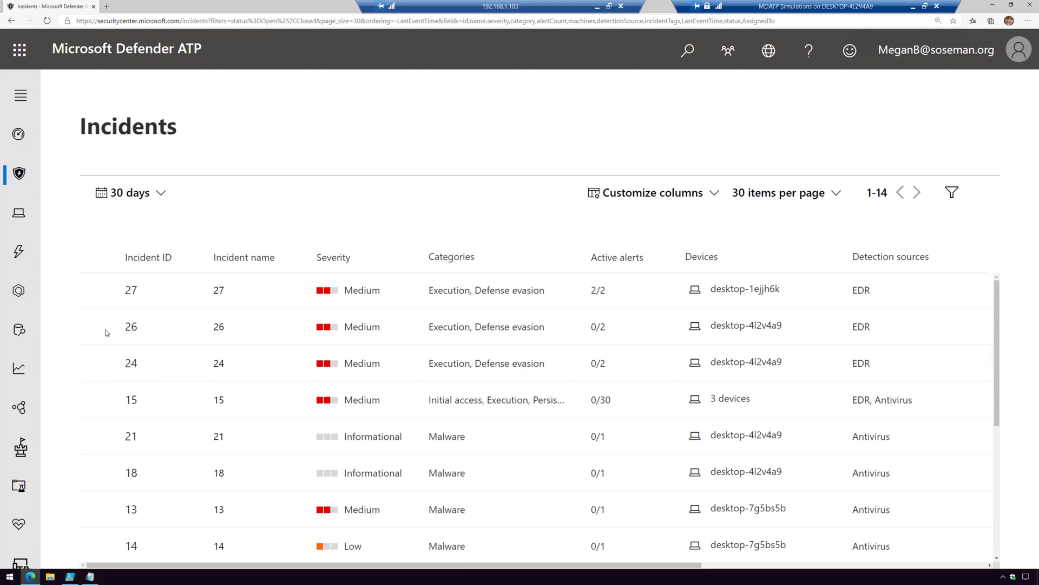
{"action": "mouse_move", "coordinate": [96, 363]}
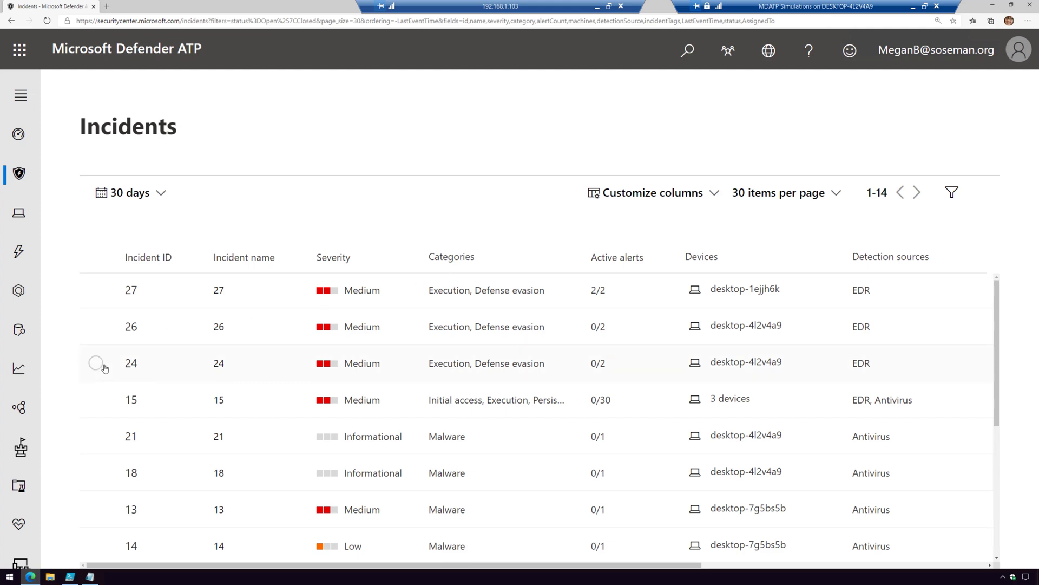
Open resolved incident 24's page and its completed, remediated investigation #24.
{"action": "left_click", "coordinate": [96, 363]}
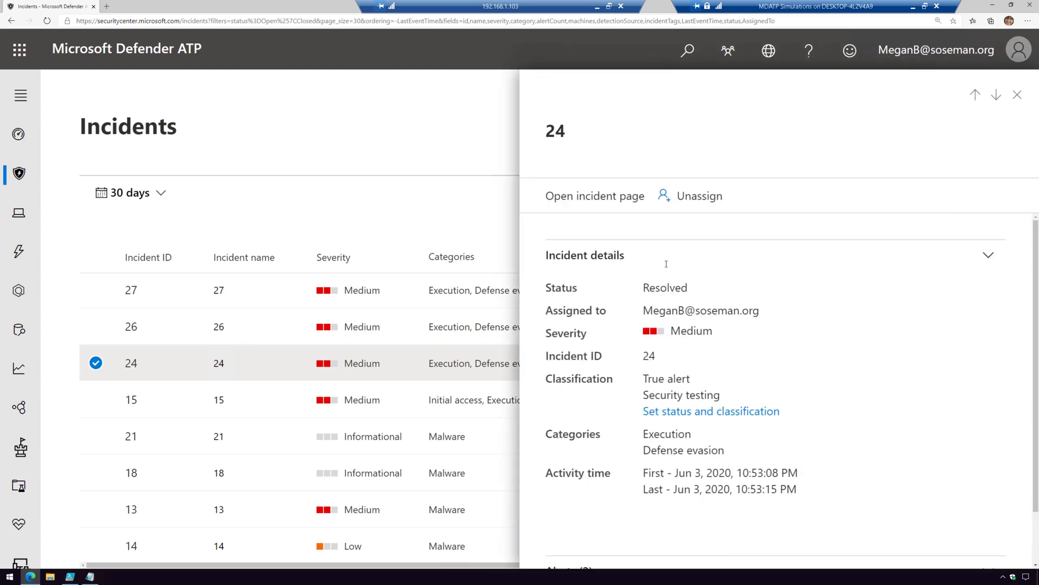
{"action": "left_click", "coordinate": [594, 195]}
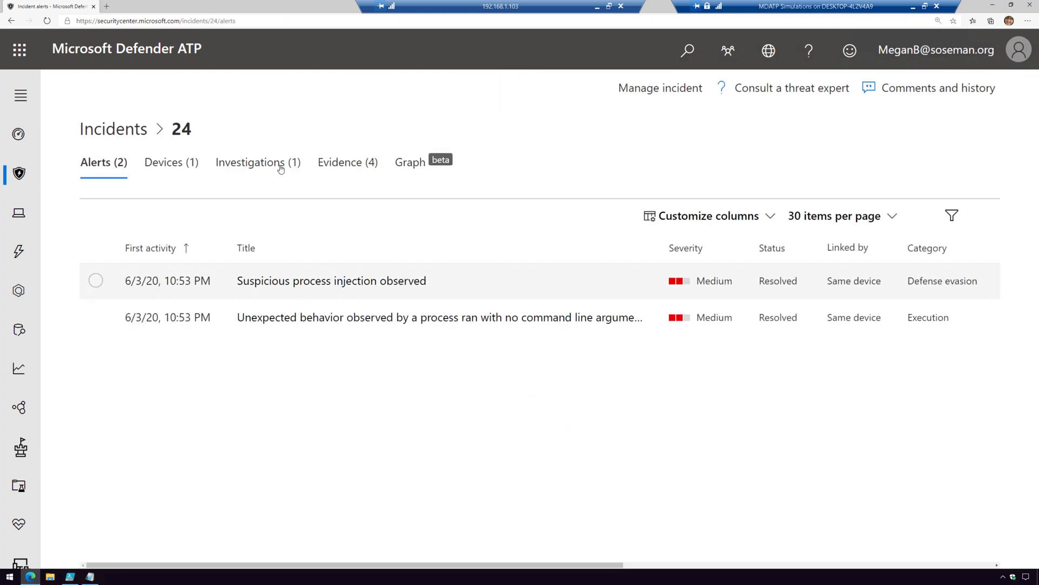
{"action": "left_click", "coordinate": [257, 161]}
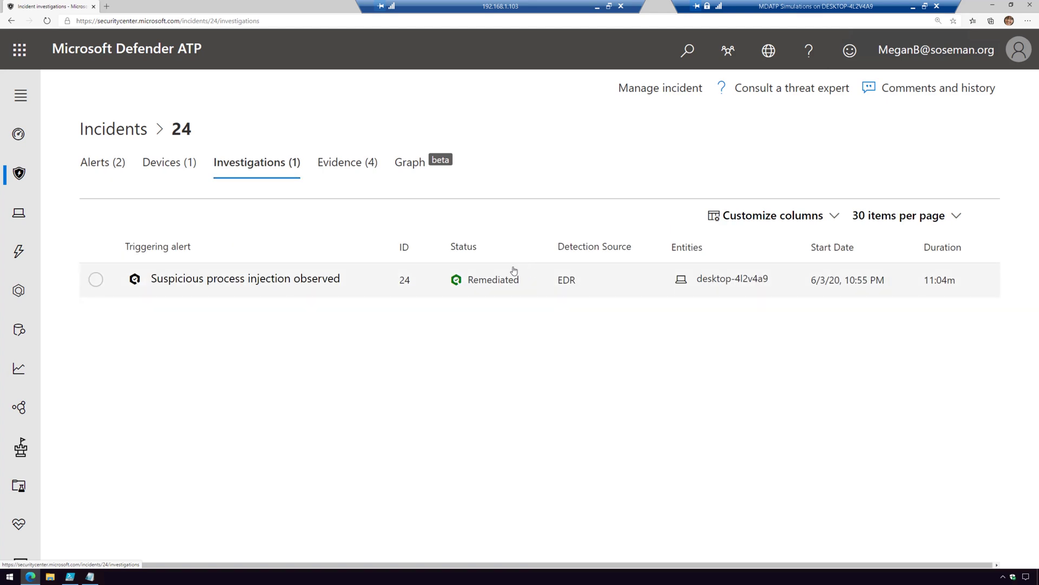
{"action": "mouse_move", "coordinate": [113, 287]}
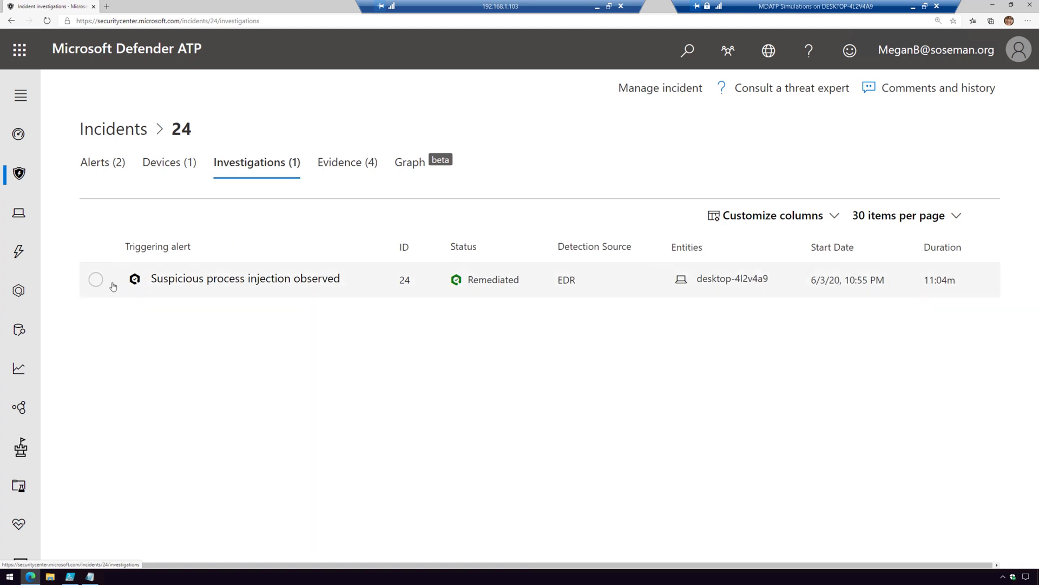
{"action": "left_click", "coordinate": [245, 277]}
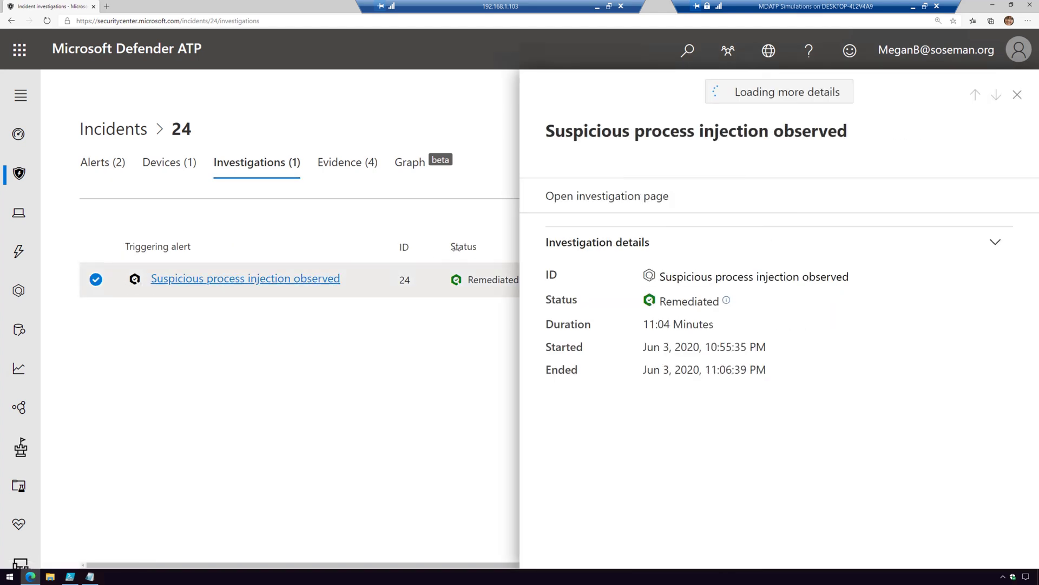
{"action": "left_click", "coordinate": [605, 195]}
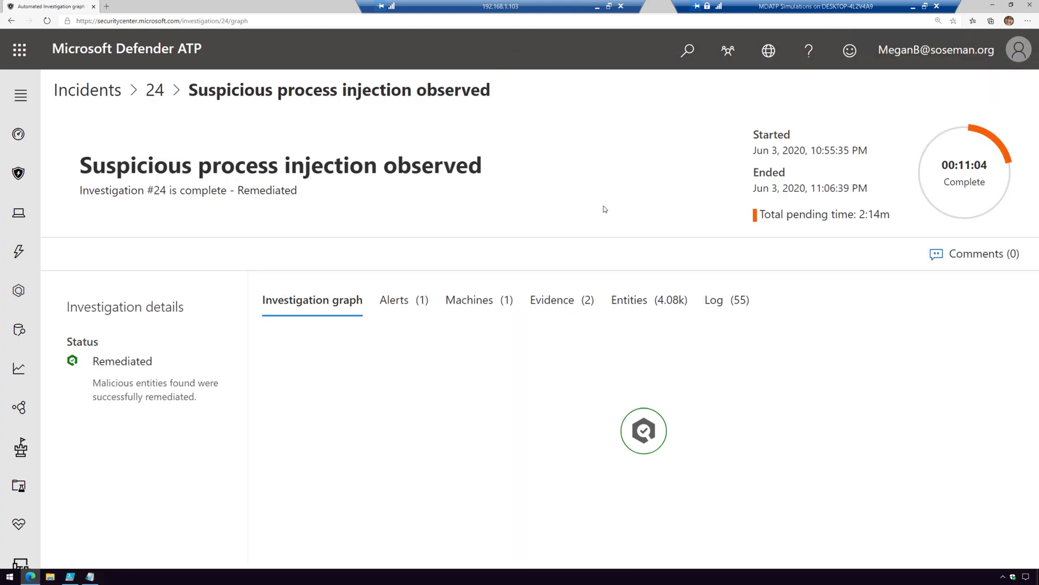
Scroll investigation #24's 55-action log, read a Read process memory entry, then view evidence.
{"action": "left_click", "coordinate": [724, 299]}
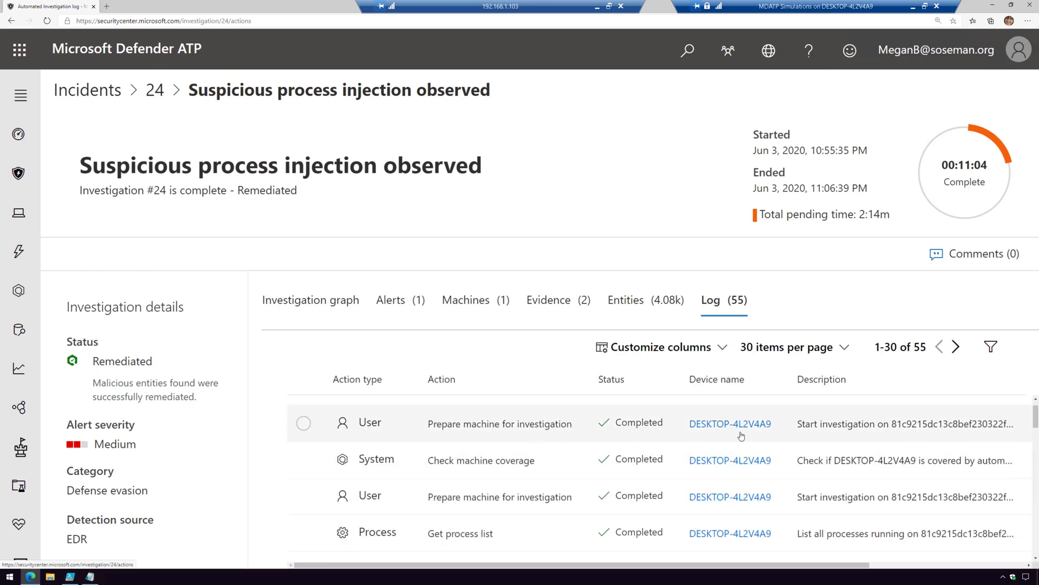
{"action": "mouse_move", "coordinate": [564, 429]}
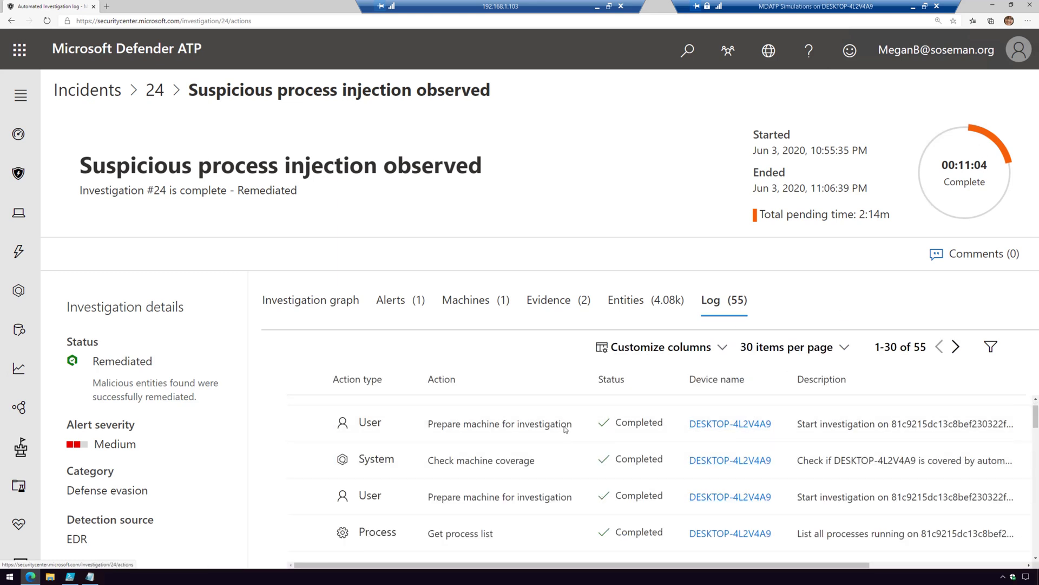
{"action": "scroll", "scroll_direction": "down", "scroll_amount": 3}
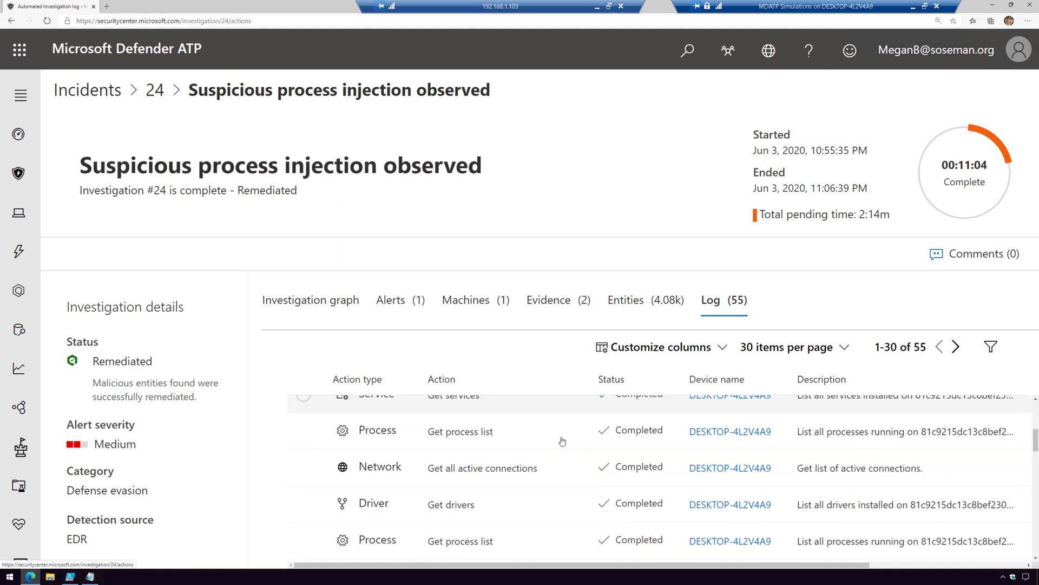
{"action": "scroll", "scroll_direction": "down", "scroll_amount": 3}
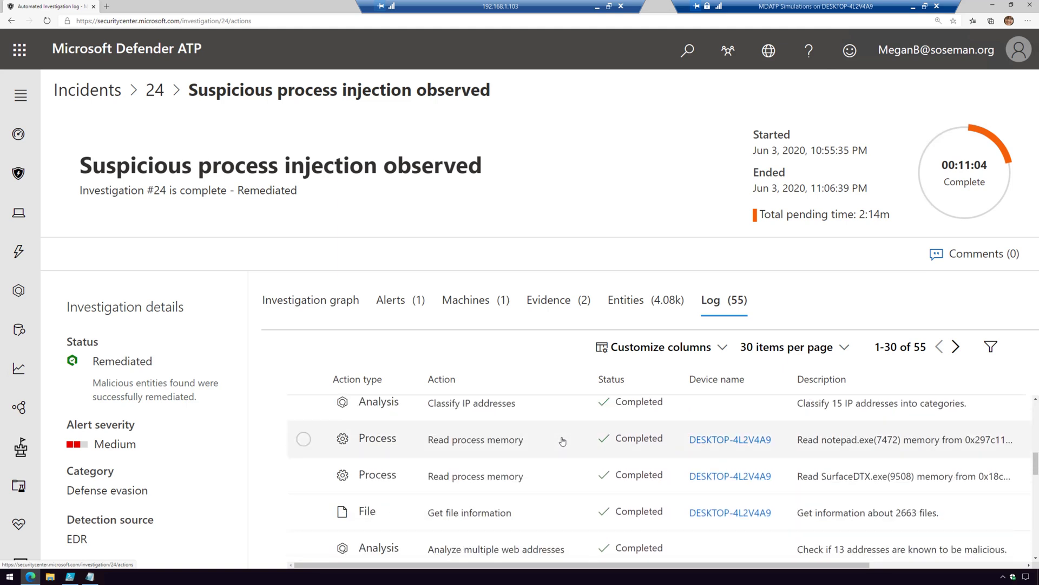
{"action": "scroll", "scroll_direction": "down", "scroll_amount": 3}
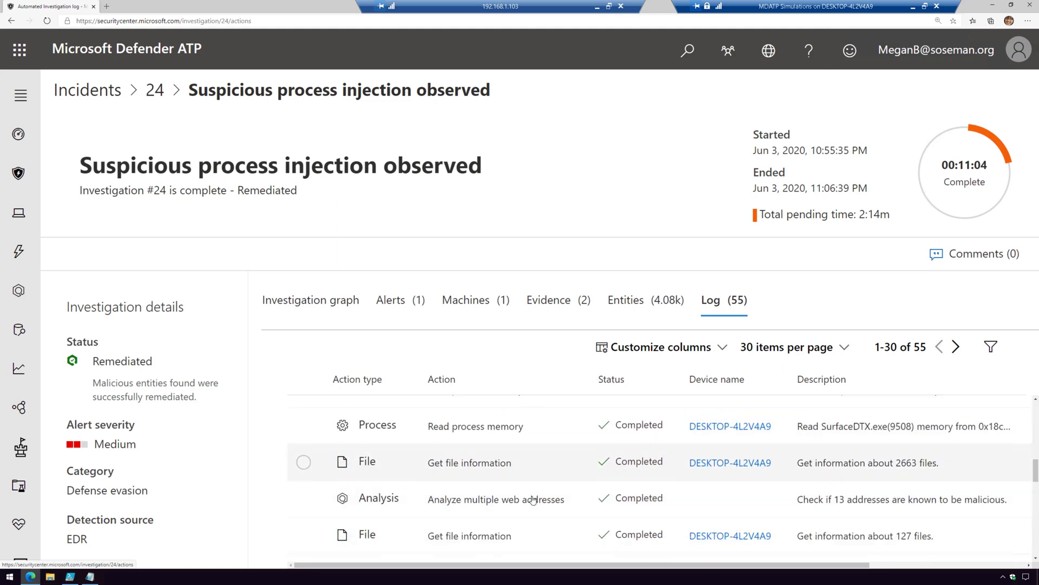
{"action": "scroll", "scroll_direction": "up", "scroll_amount": 3}
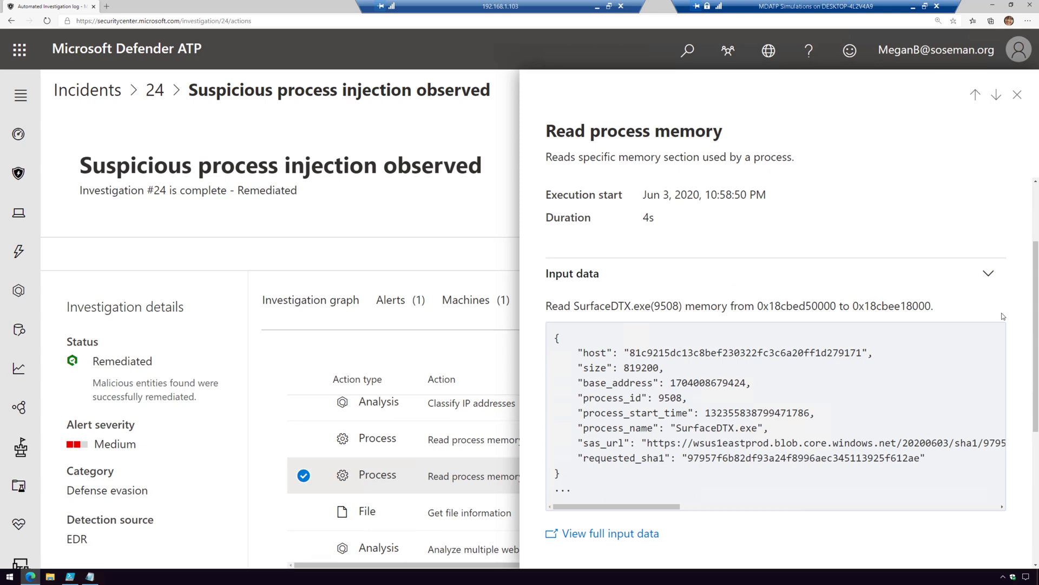
{"action": "scroll", "scroll_direction": "down", "scroll_amount": 3}
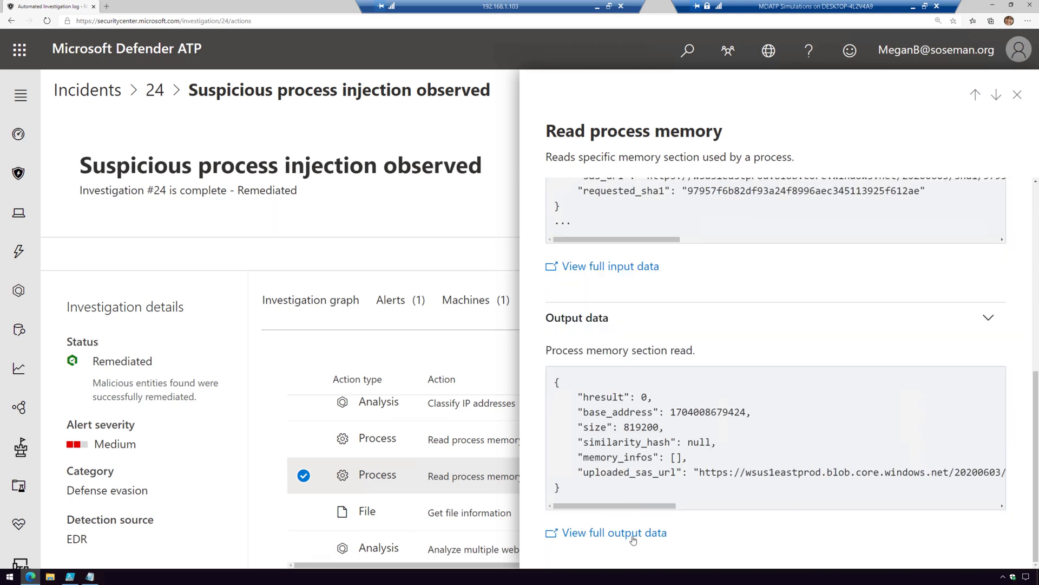
{"action": "left_click", "coordinate": [1018, 95]}
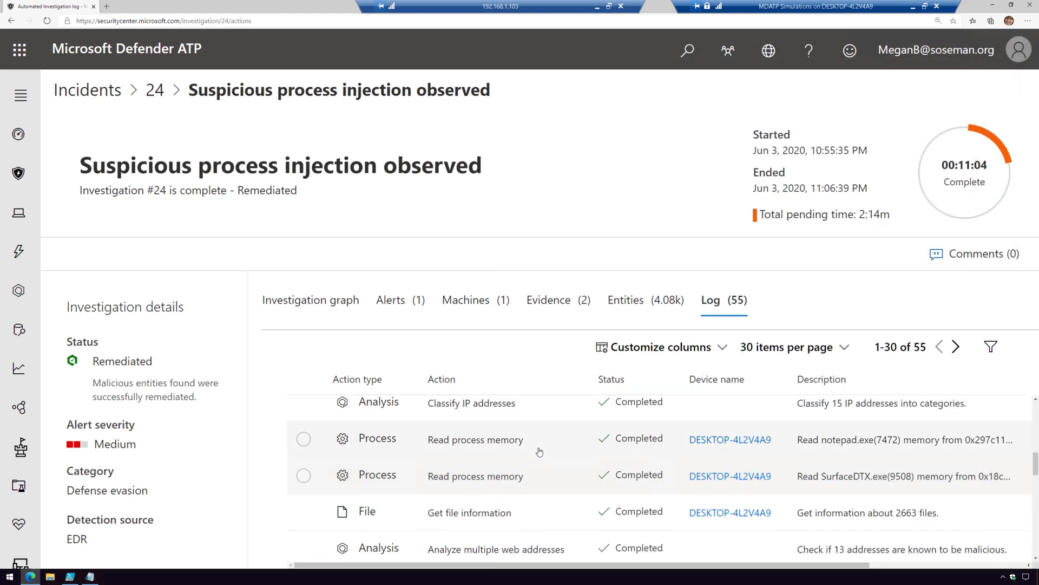
{"action": "scroll", "scroll_direction": "down", "scroll_amount": 3}
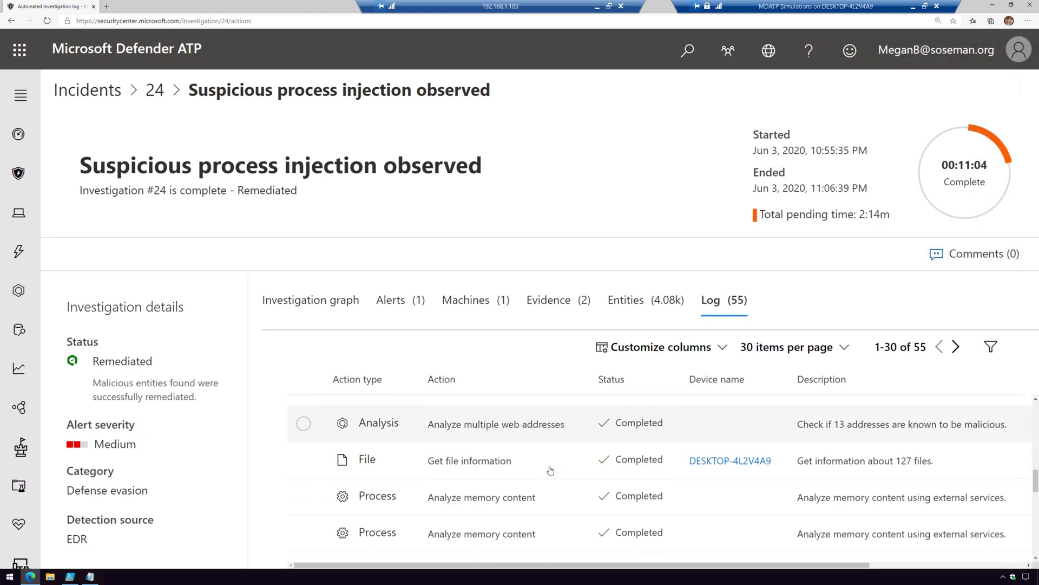
{"action": "left_click", "coordinate": [549, 299]}
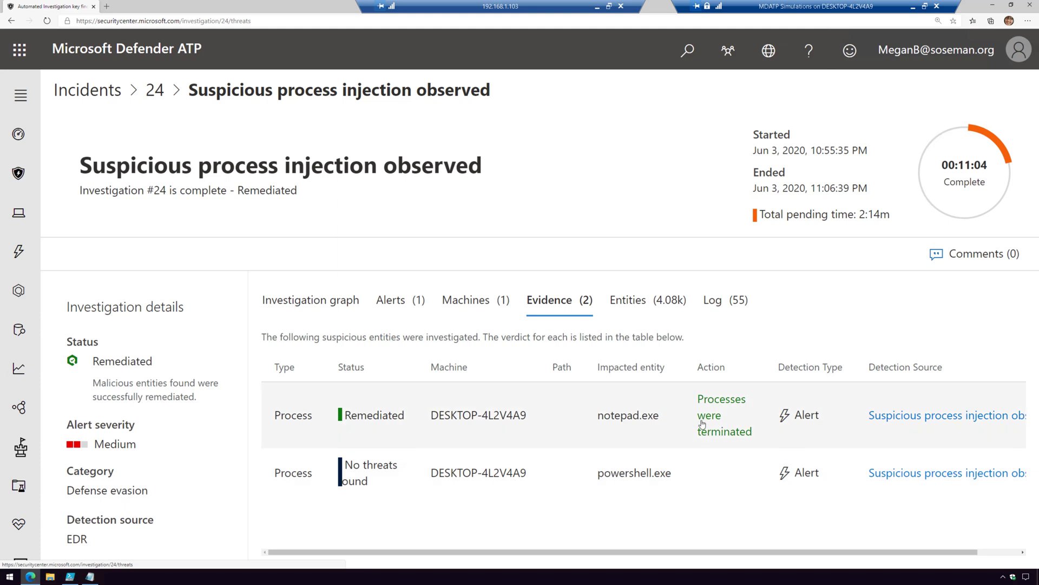
View the remediated notepad.exe evidence details, then go back to the full incidents list.
{"action": "left_click", "coordinate": [628, 415]}
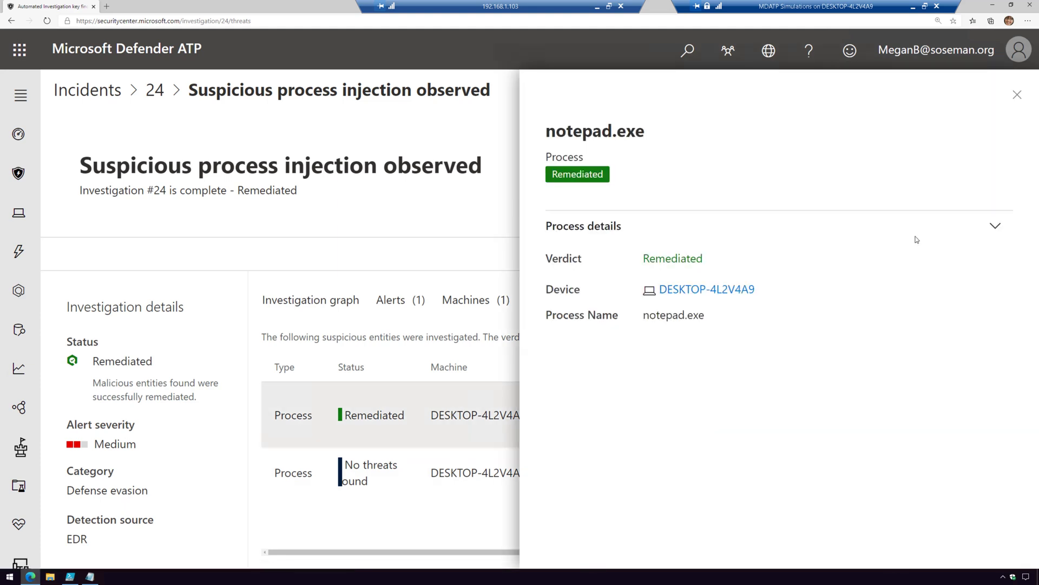
{"action": "mouse_move", "coordinate": [1020, 104]}
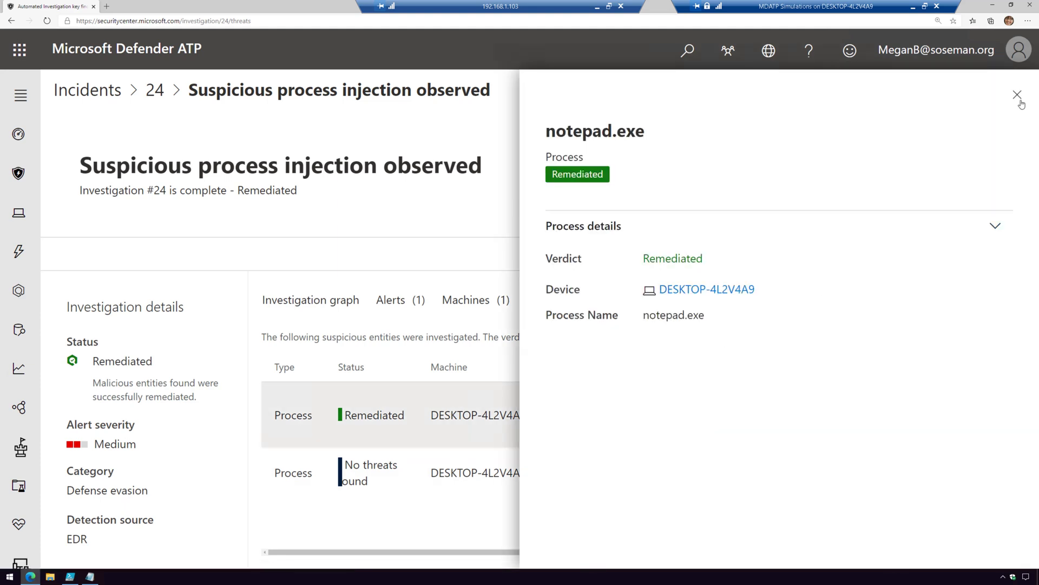
{"action": "left_click", "coordinate": [1018, 95]}
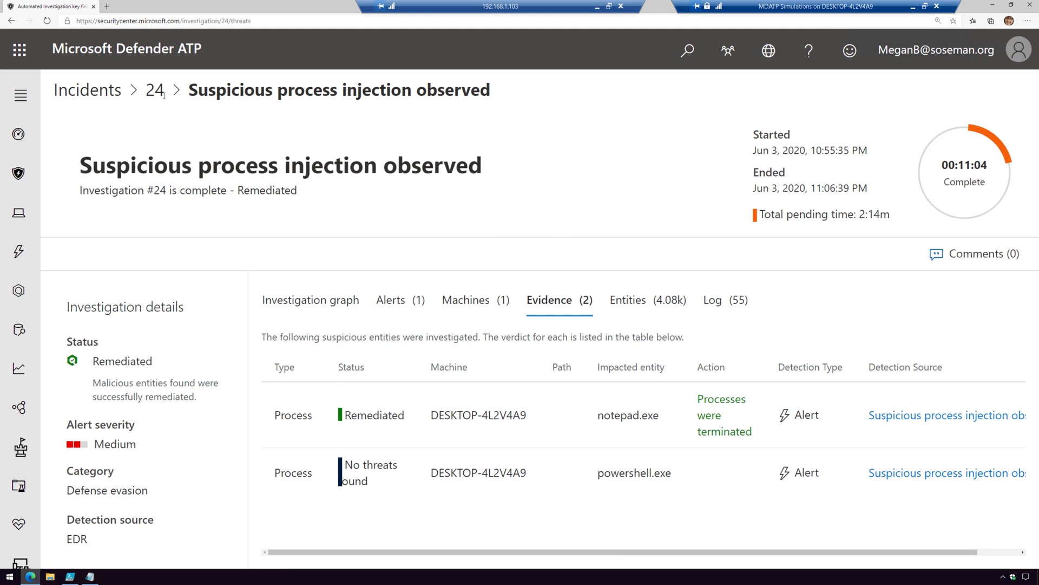
{"action": "left_click", "coordinate": [155, 89]}
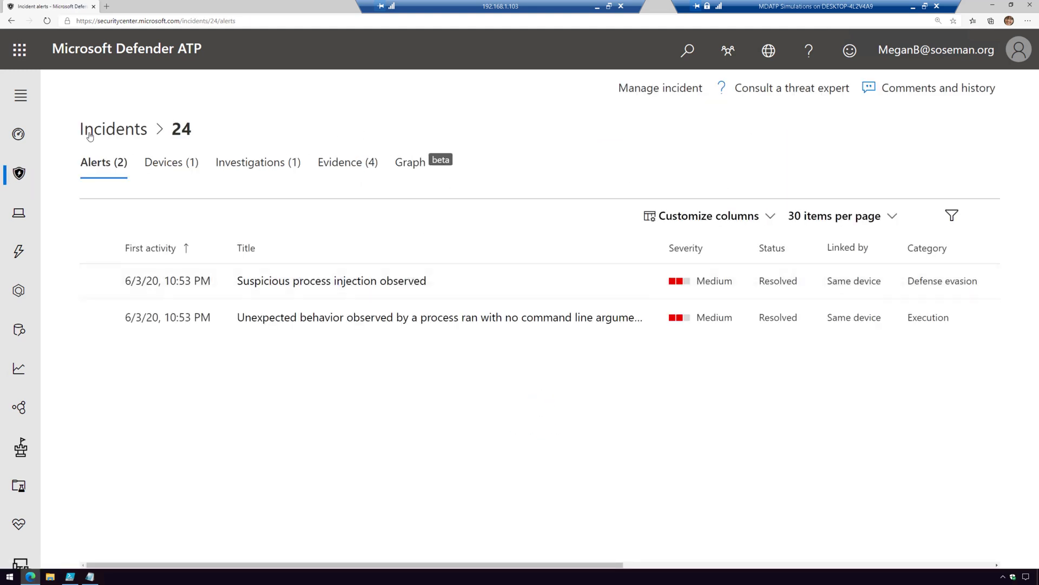
{"action": "left_click", "coordinate": [113, 129]}
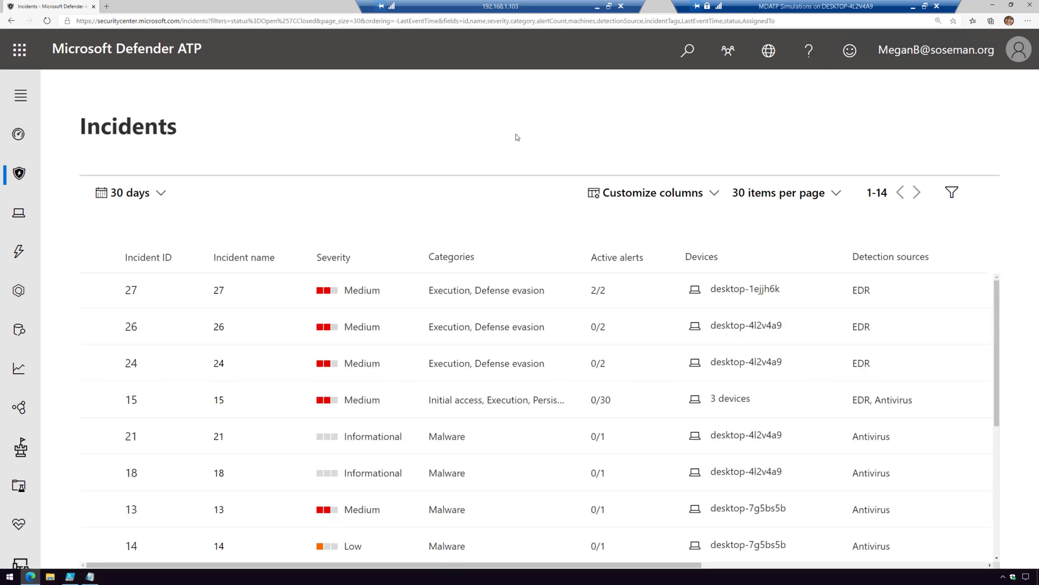
{"action": "mouse_move", "coordinate": [913, 295]}
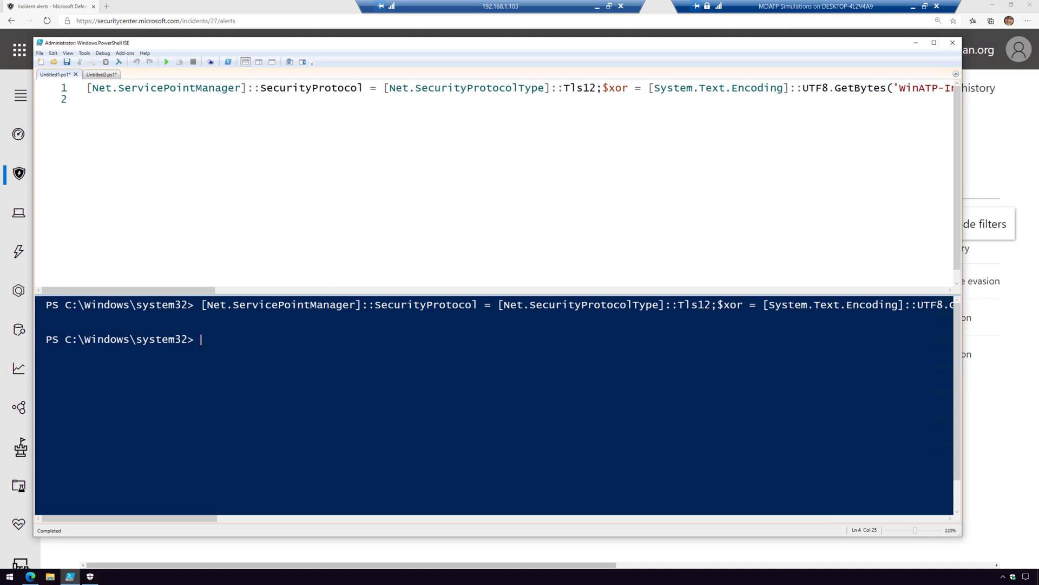
Show the Untitled2.ps1 script containing the registry commands in PowerShell ISE.
{"action": "left_click", "coordinate": [96, 75]}
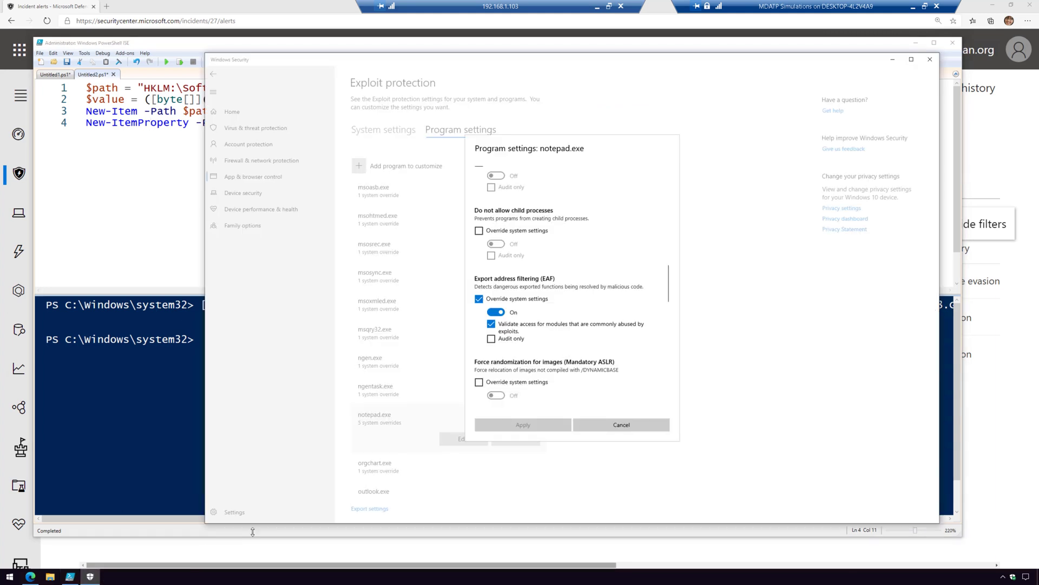
Open notepad.exe's overrides under Exploit protection program settings in Windows Security.
{"action": "left_click", "coordinate": [620, 425]}
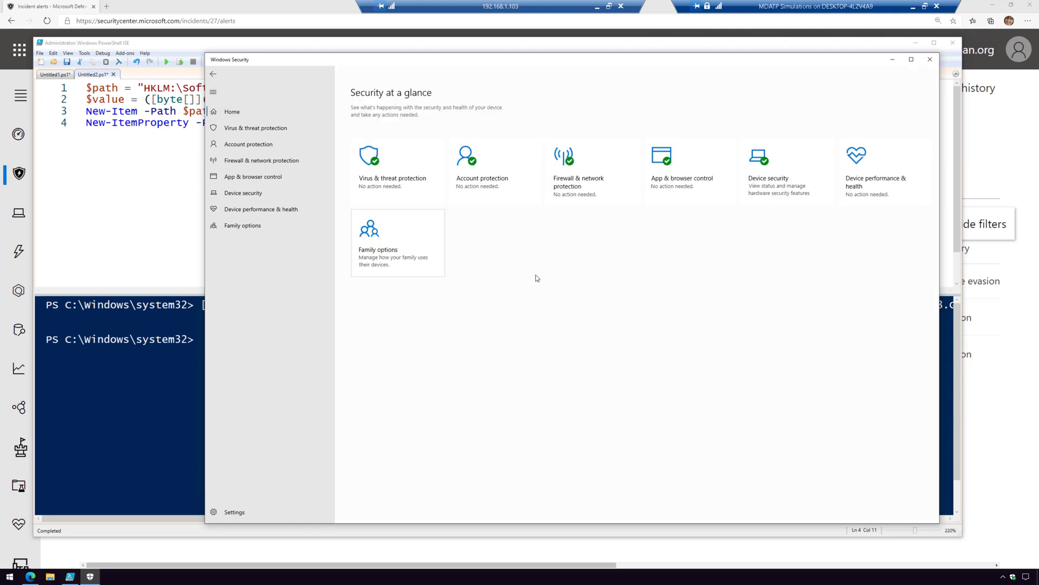
{"action": "mouse_move", "coordinate": [336, 201]}
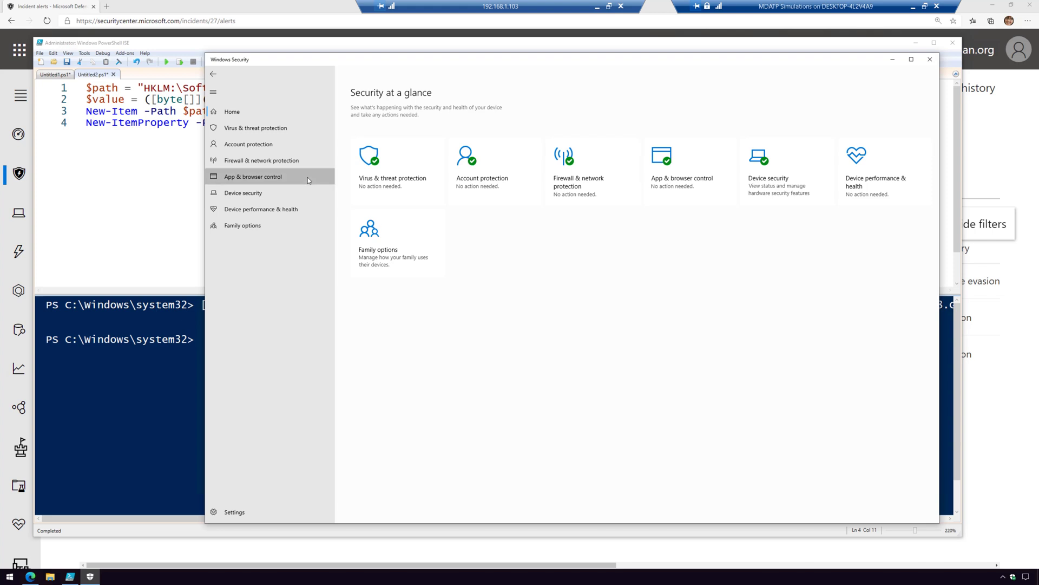
{"action": "left_click", "coordinate": [252, 176]}
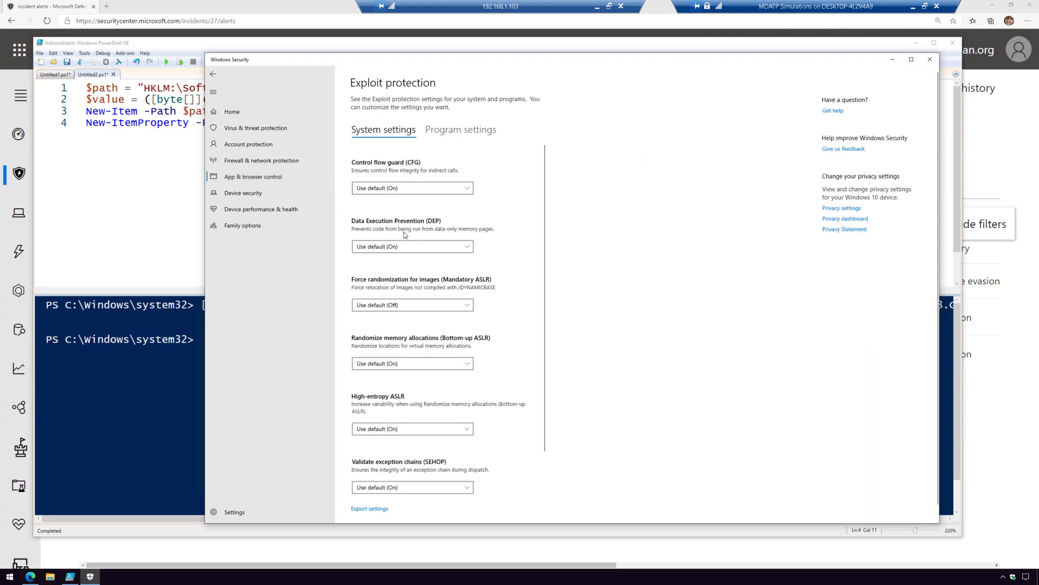
{"action": "left_click", "coordinate": [460, 130]}
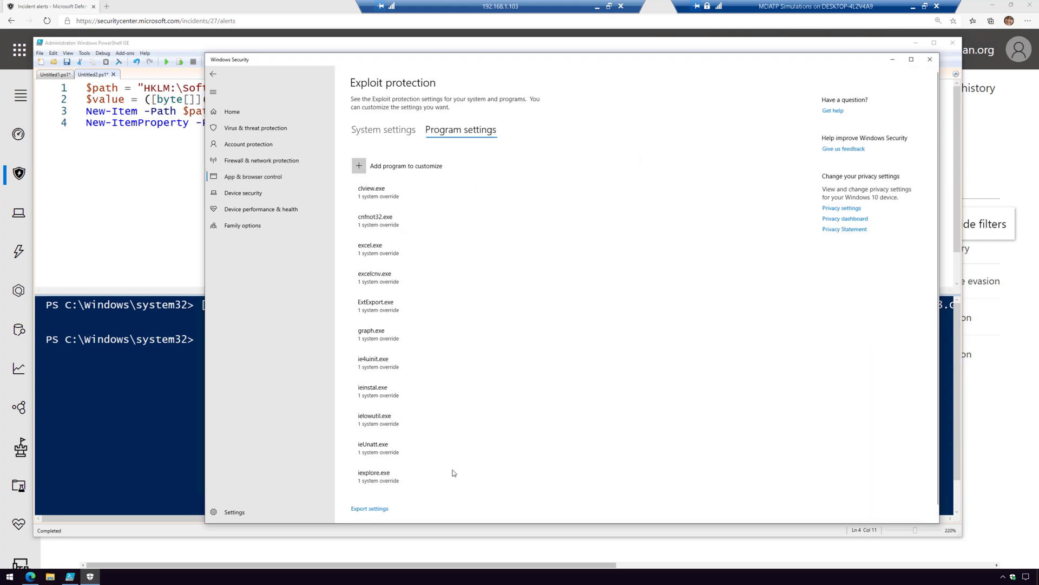
{"action": "scroll", "scroll_direction": "down", "scroll_amount": 3}
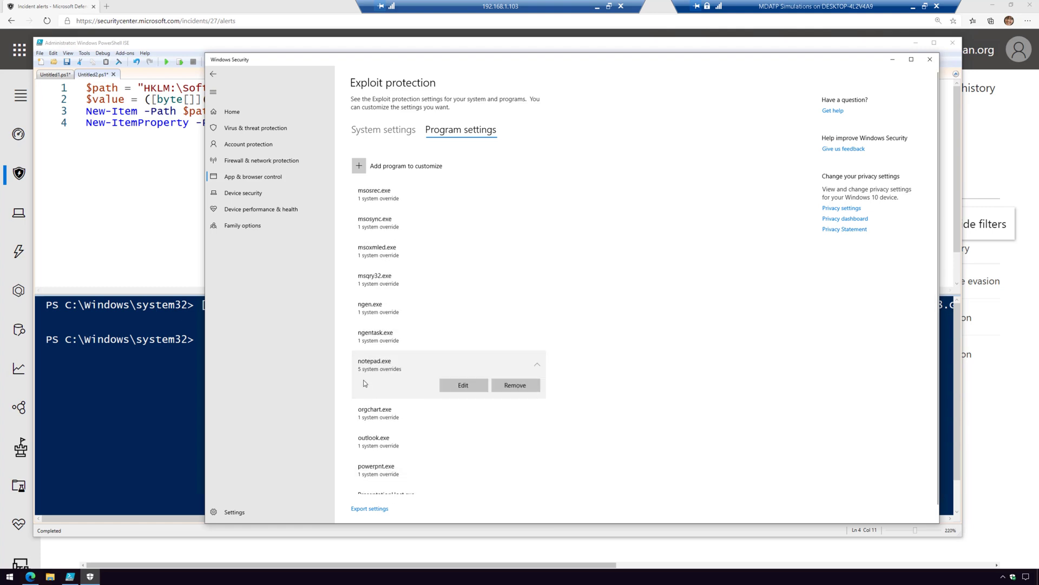
{"action": "left_click", "coordinate": [464, 385]}
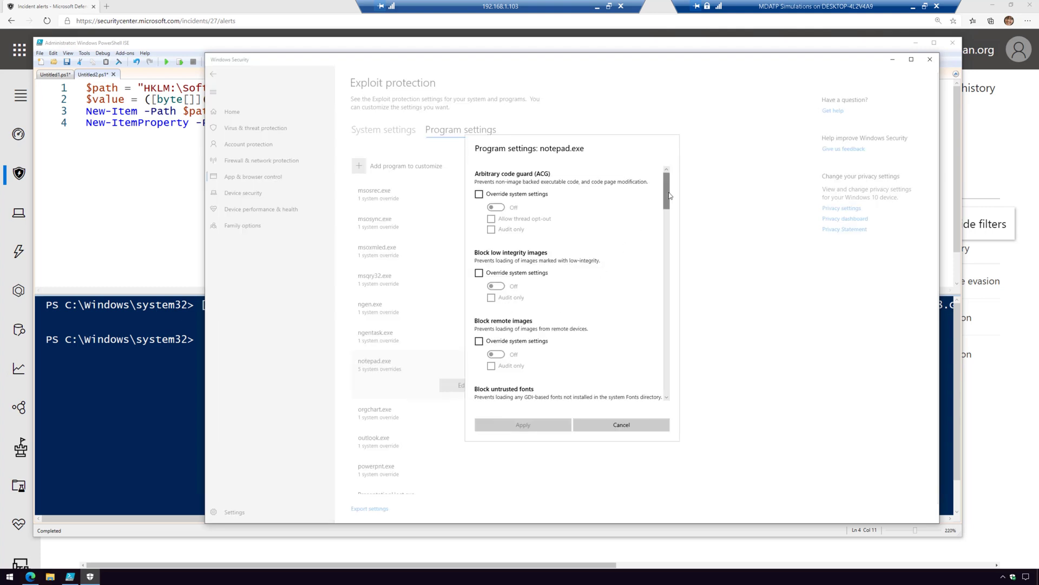
Scroll through notepad.exe's mitigations, including Export address filtering, and cancel without changes.
{"action": "scroll", "scroll_direction": "down", "scroll_amount": 3}
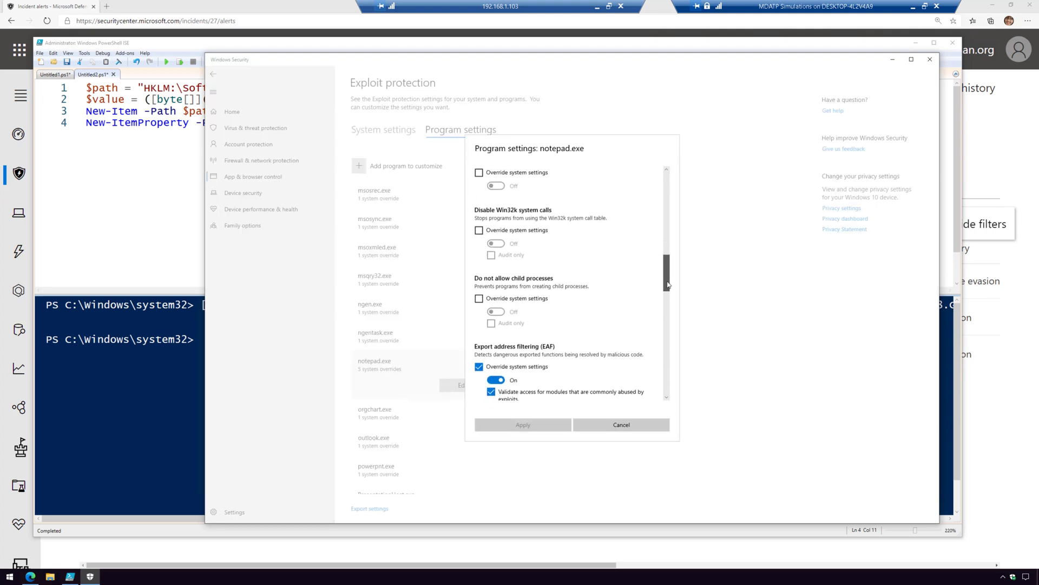
{"action": "scroll", "scroll_direction": "down", "scroll_amount": 3}
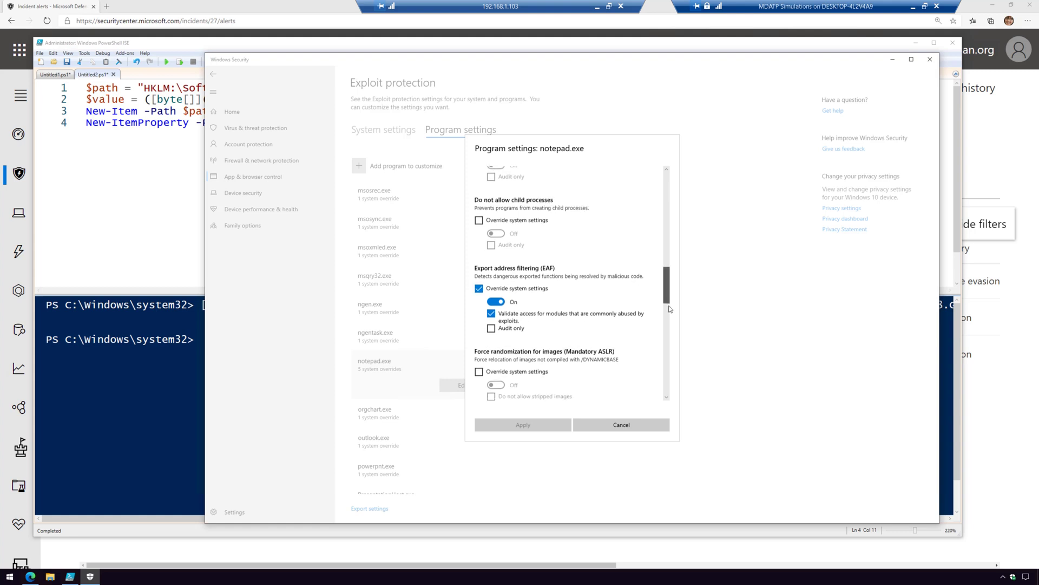
{"action": "scroll", "scroll_direction": "down", "scroll_amount": 3}
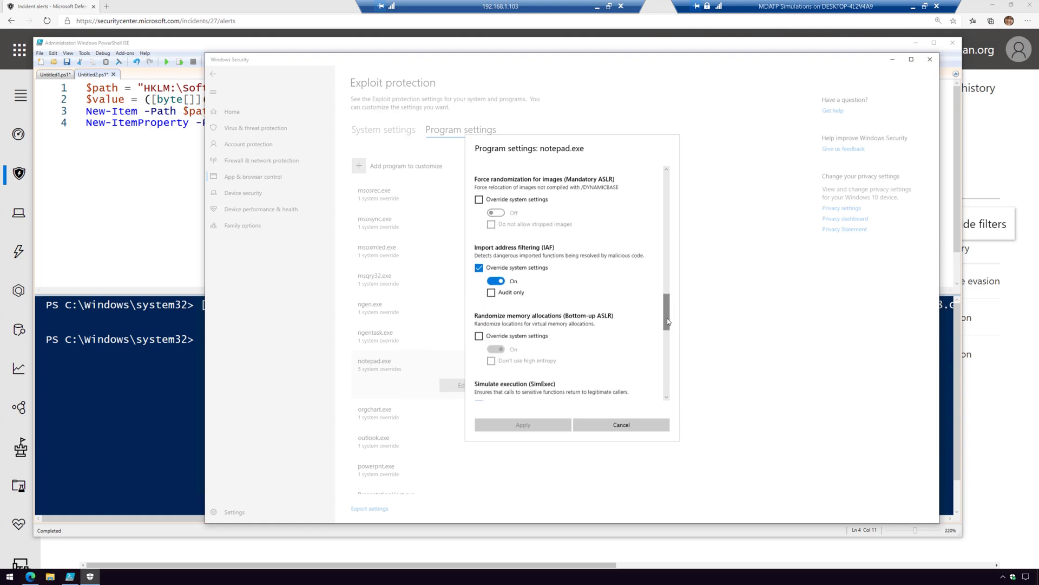
{"action": "scroll", "scroll_direction": "down", "scroll_amount": 3}
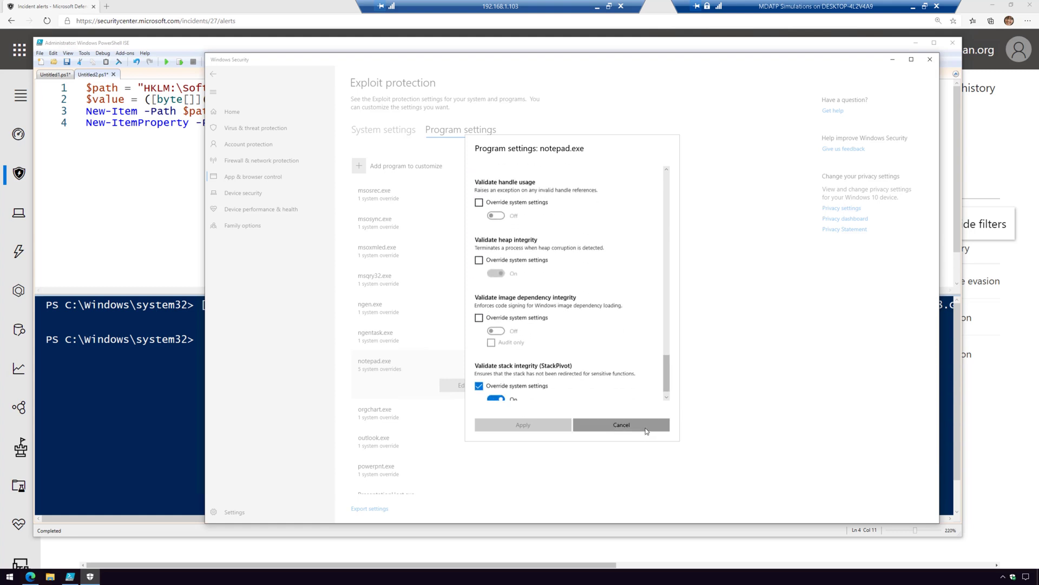
{"action": "left_click", "coordinate": [621, 425]}
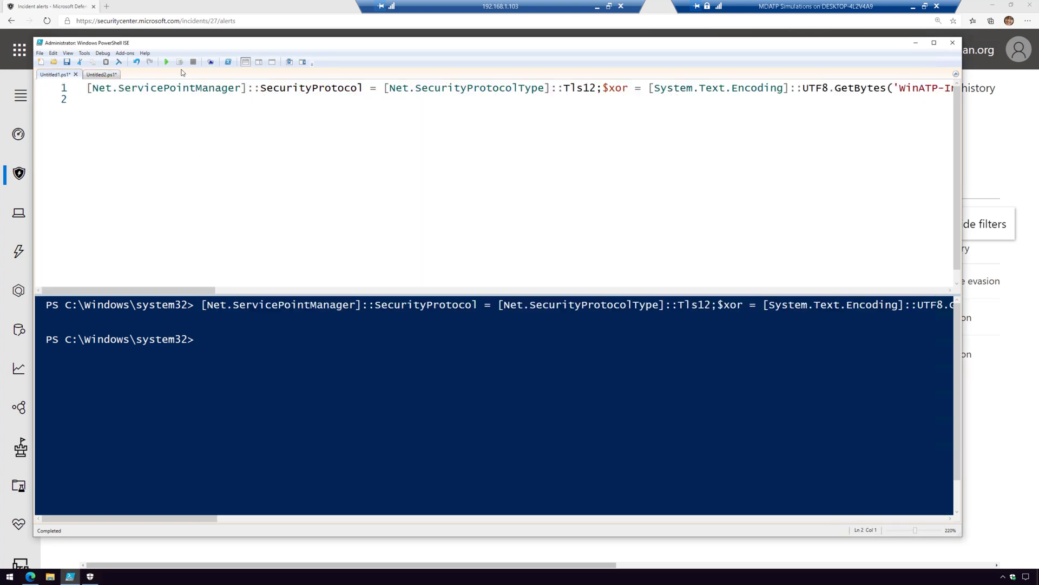
Run the first notepad attack script again in PowerShell ISE.
{"action": "left_click", "coordinate": [165, 62]}
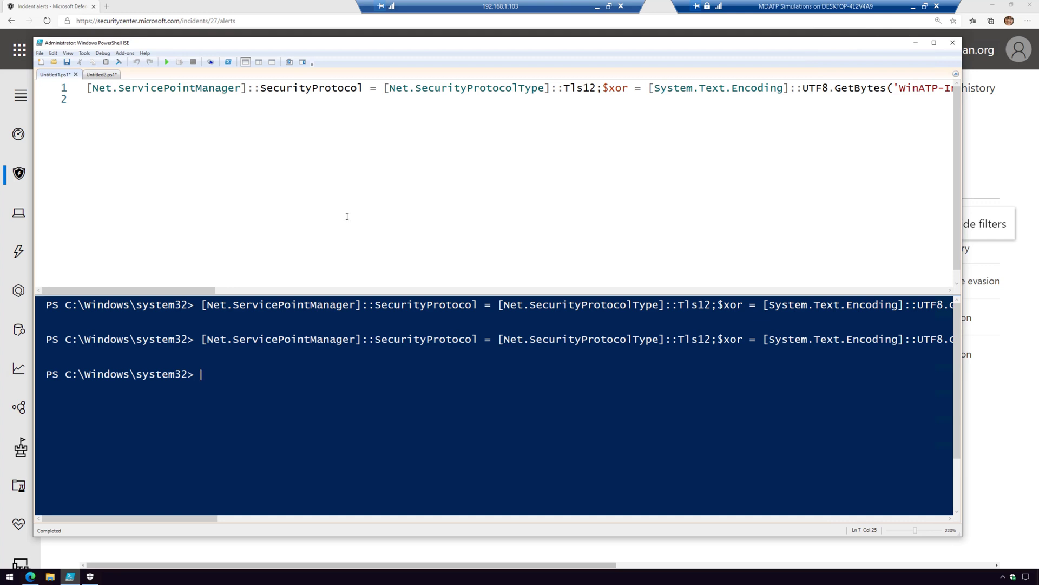
{"action": "mouse_move", "coordinate": [331, 12]}
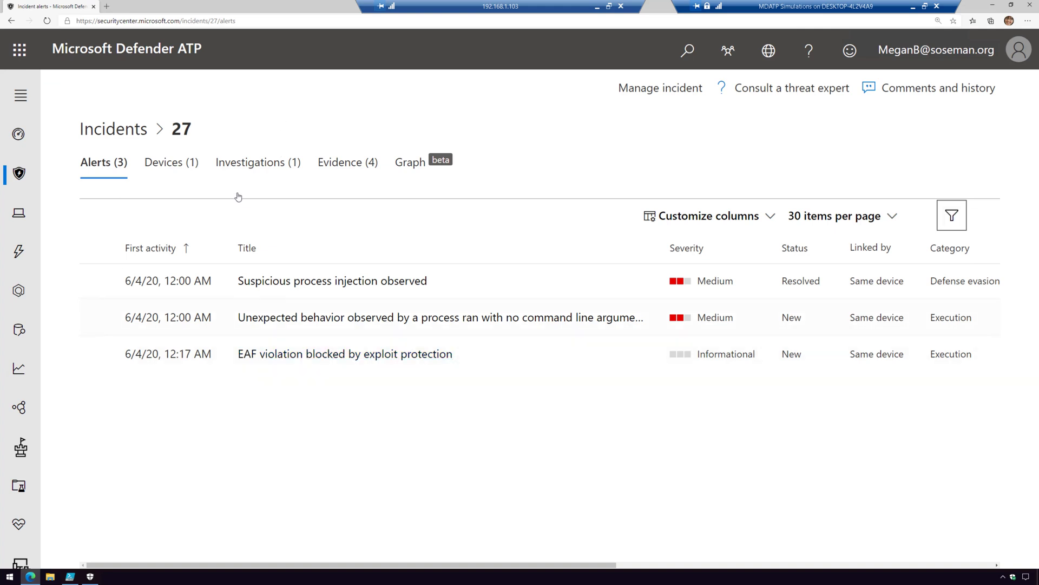
Open incident 27's page and the 'EAF violation blocked by exploit protection' alert details.
{"action": "left_click", "coordinate": [114, 128]}
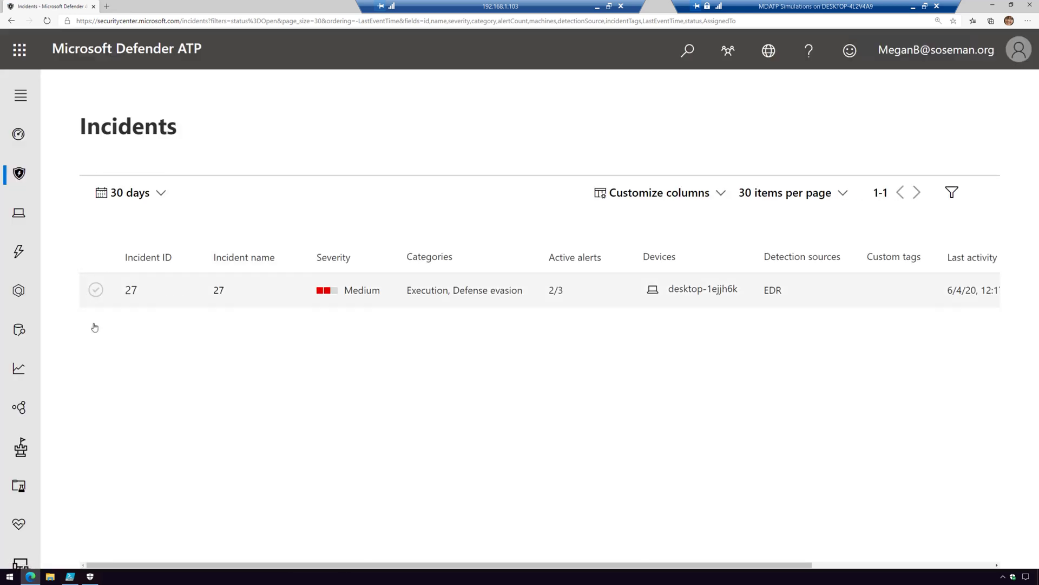
{"action": "left_click", "coordinate": [95, 289]}
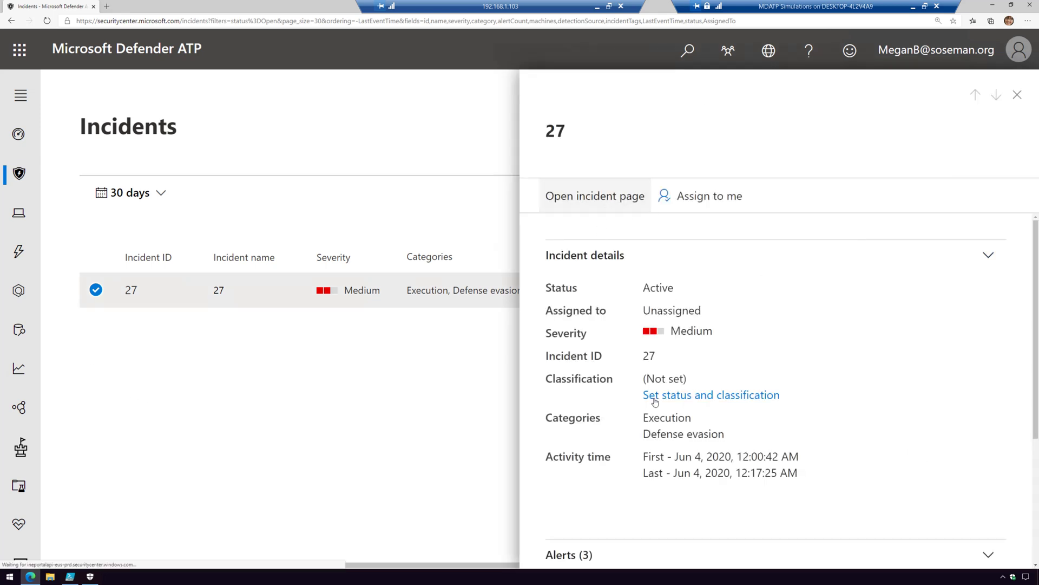
{"action": "left_click", "coordinate": [594, 196]}
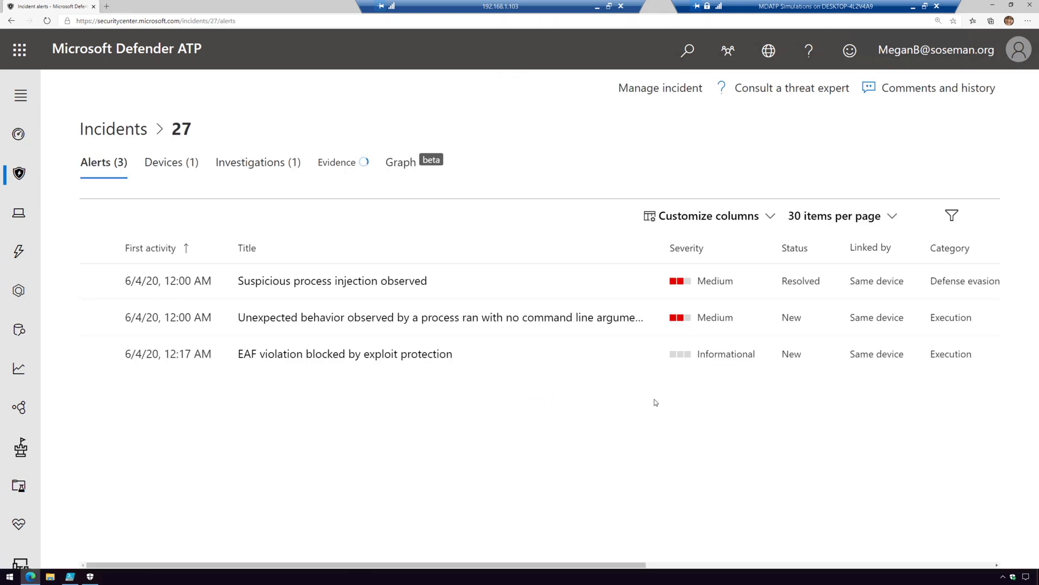
{"action": "mouse_move", "coordinate": [371, 437]}
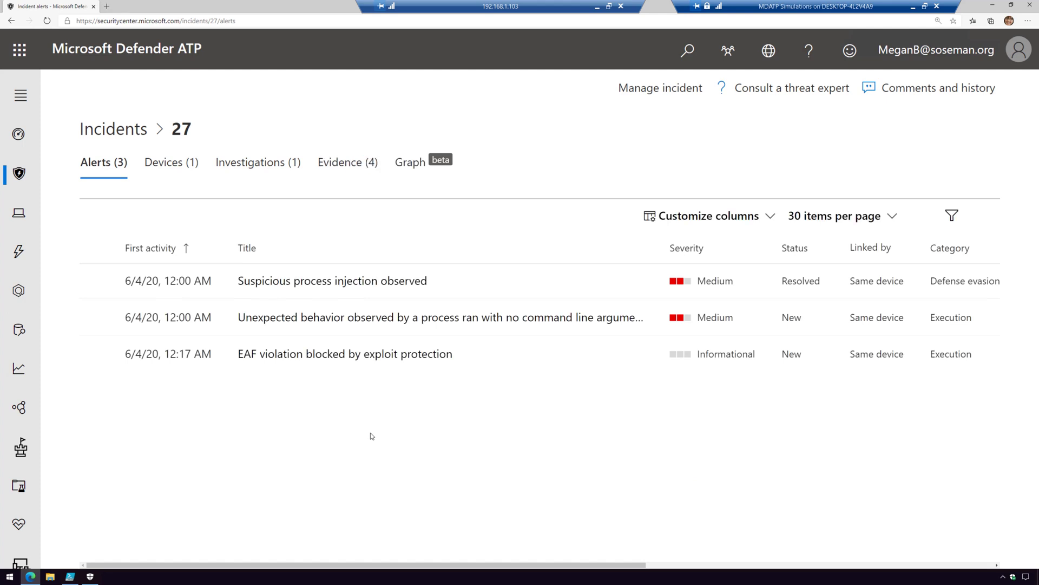
{"action": "mouse_move", "coordinate": [744, 290]}
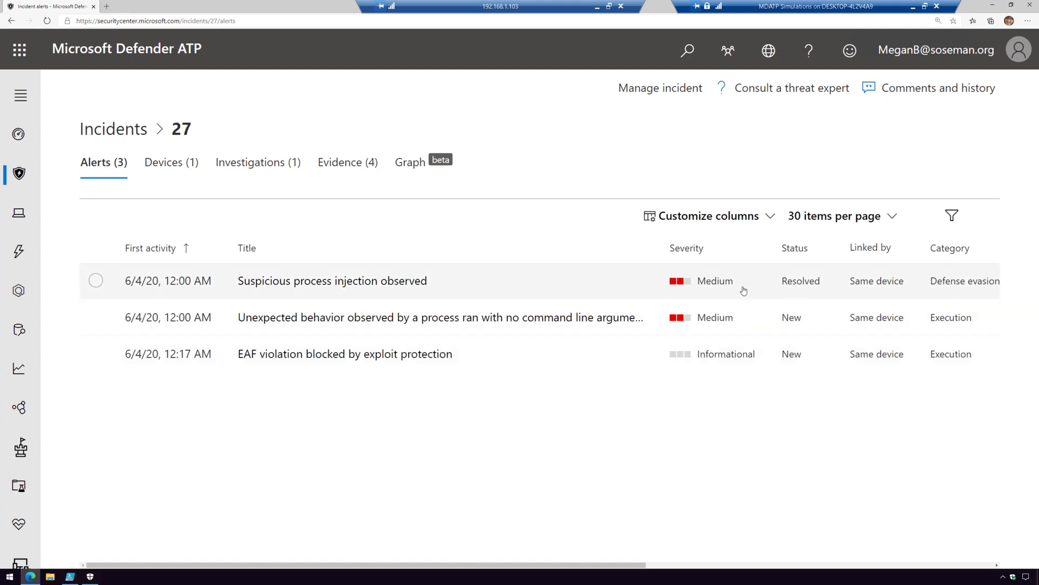
{"action": "mouse_move", "coordinate": [225, 387]}
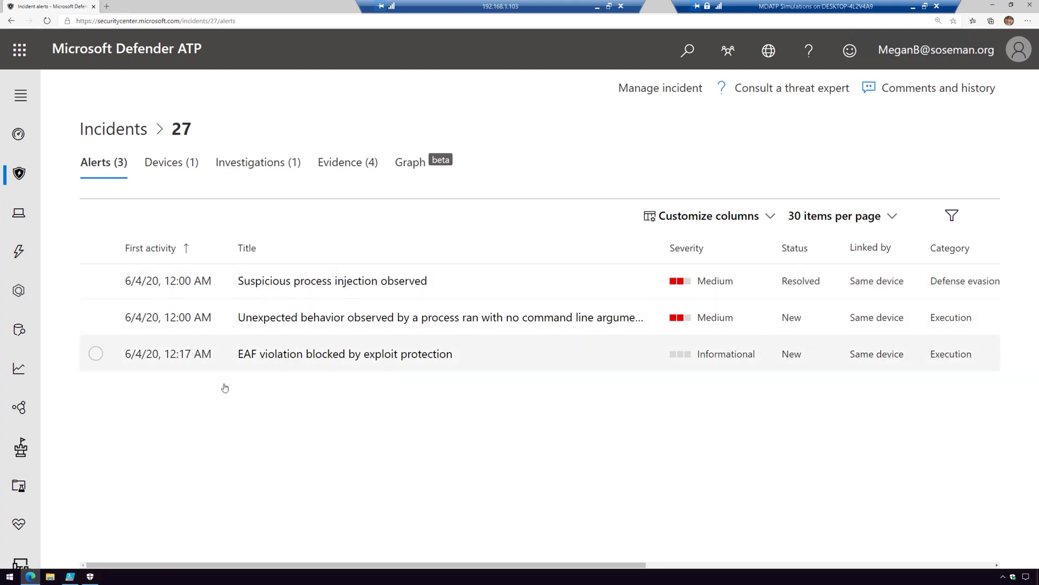
{"action": "mouse_move", "coordinate": [349, 368]}
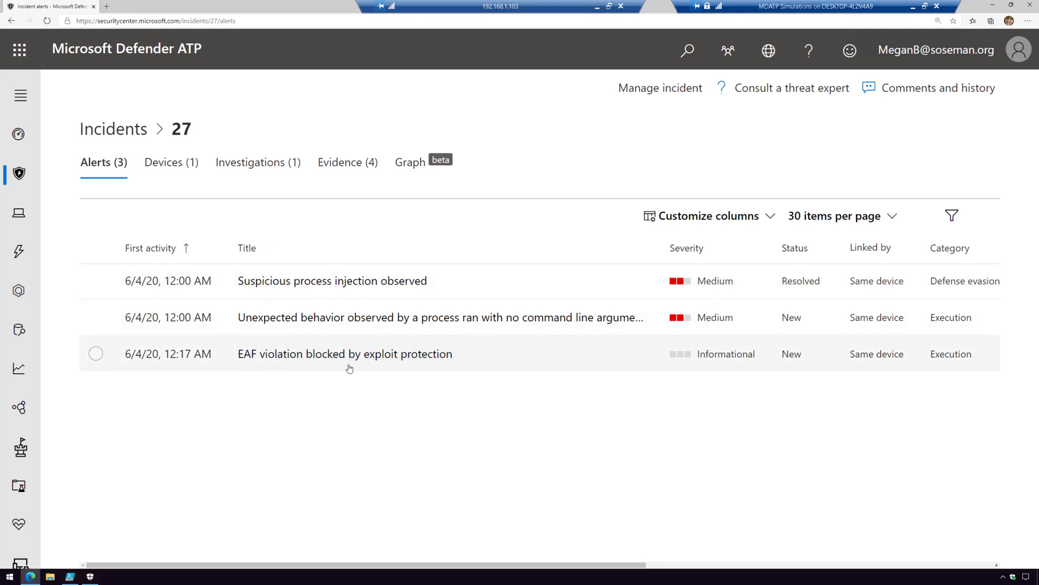
{"action": "mouse_move", "coordinate": [357, 369]}
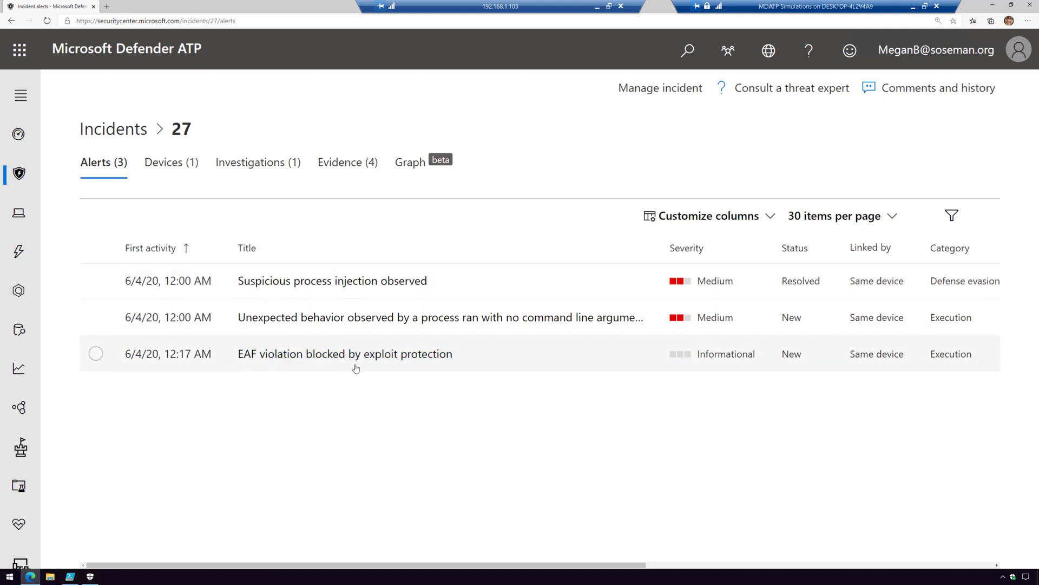
{"action": "mouse_move", "coordinate": [153, 324]}
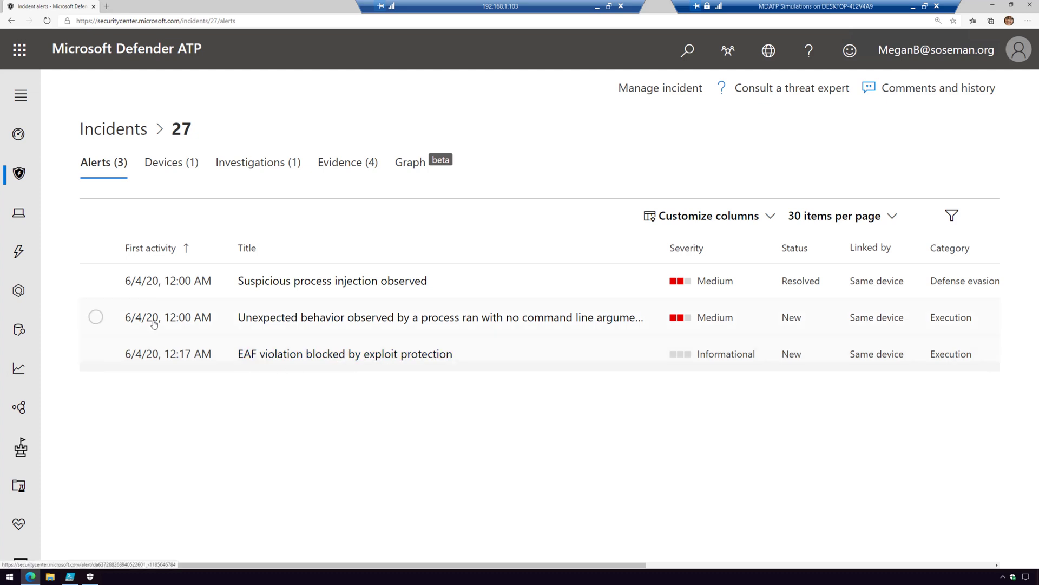
{"action": "left_click", "coordinate": [96, 280]}
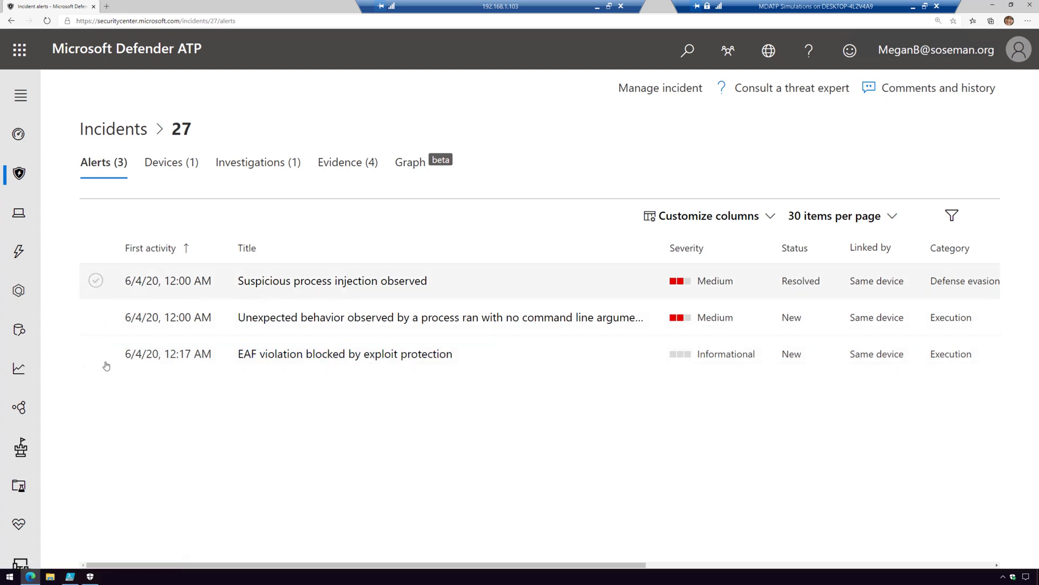
{"action": "left_click", "coordinate": [344, 354]}
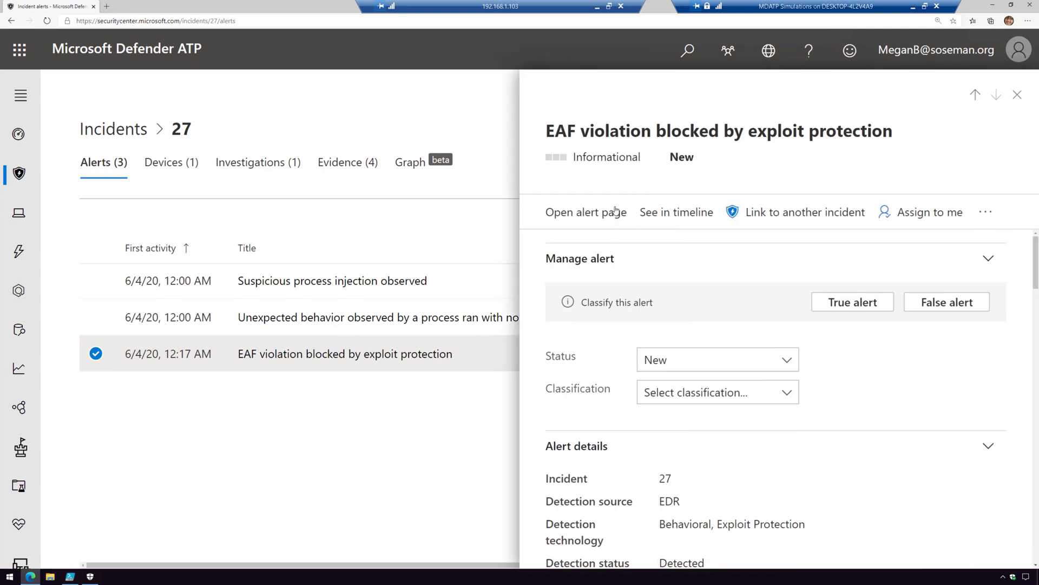
Open the EAF violation alert's full page and scroll through its process tree.
{"action": "left_click", "coordinate": [579, 212]}
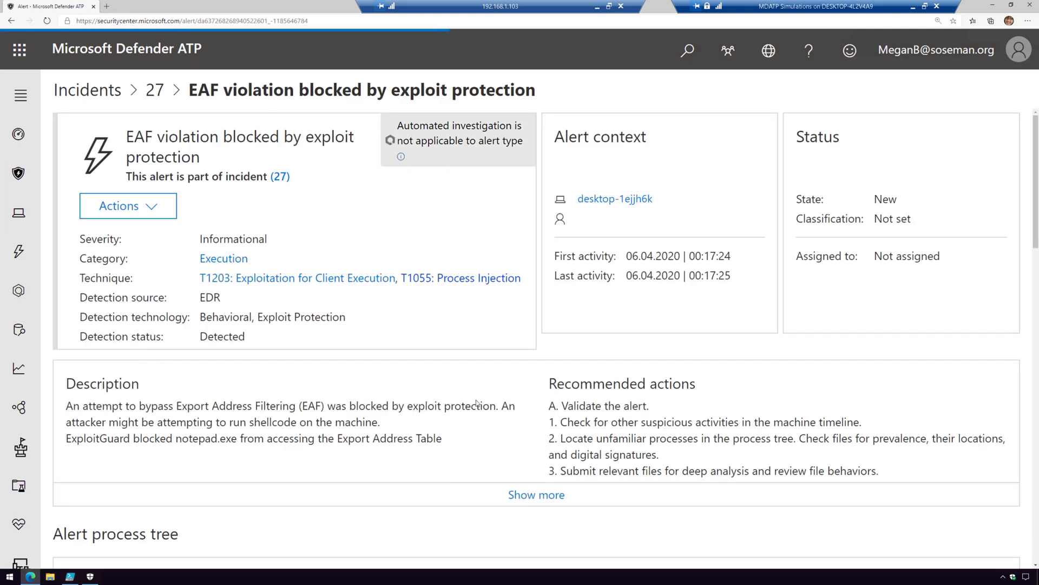
{"action": "mouse_move", "coordinate": [280, 299]}
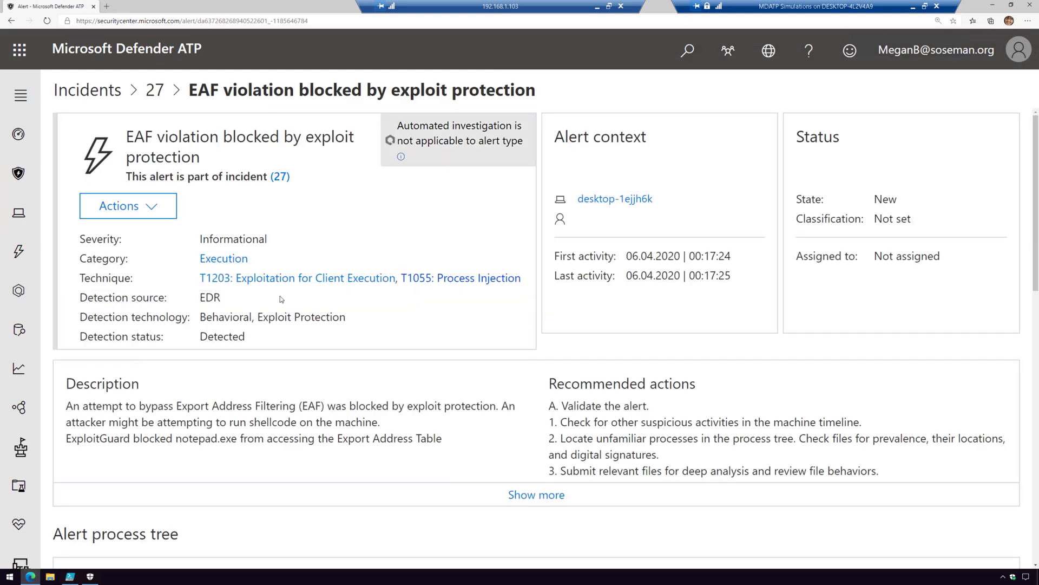
{"action": "mouse_move", "coordinate": [345, 314]}
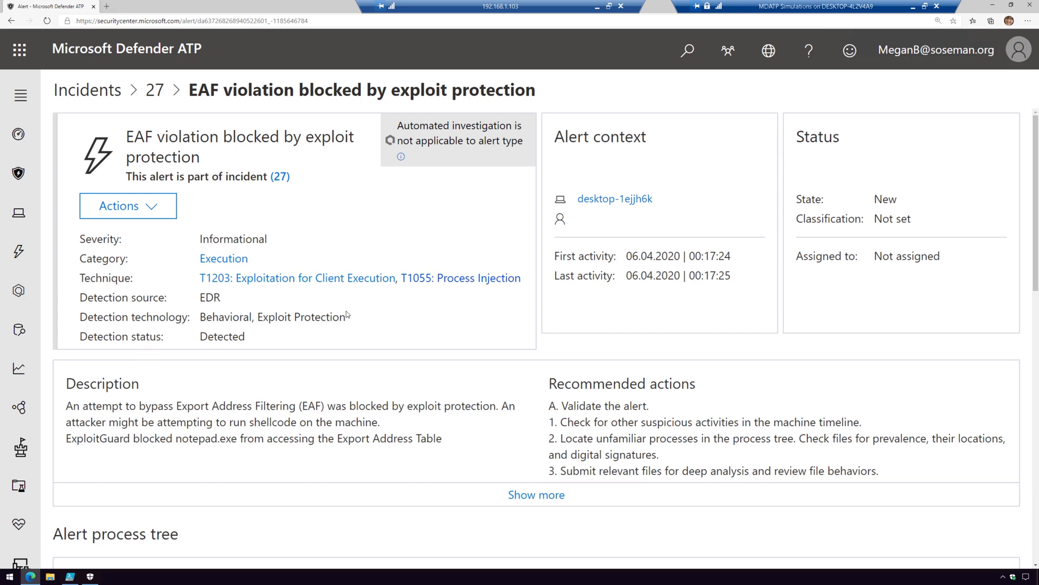
{"action": "mouse_move", "coordinate": [487, 142]}
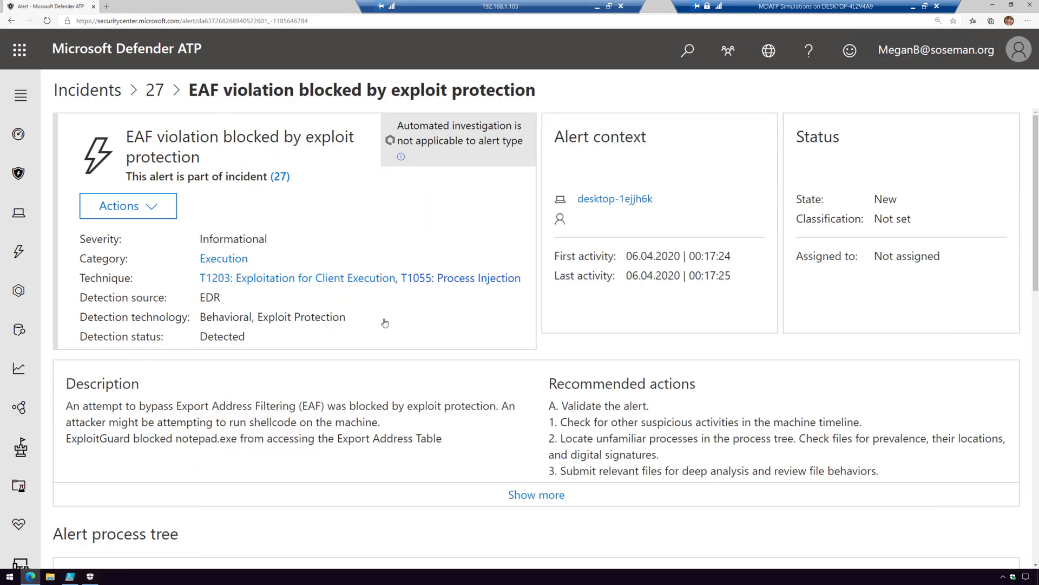
{"action": "scroll", "scroll_direction": "down", "scroll_amount": 3}
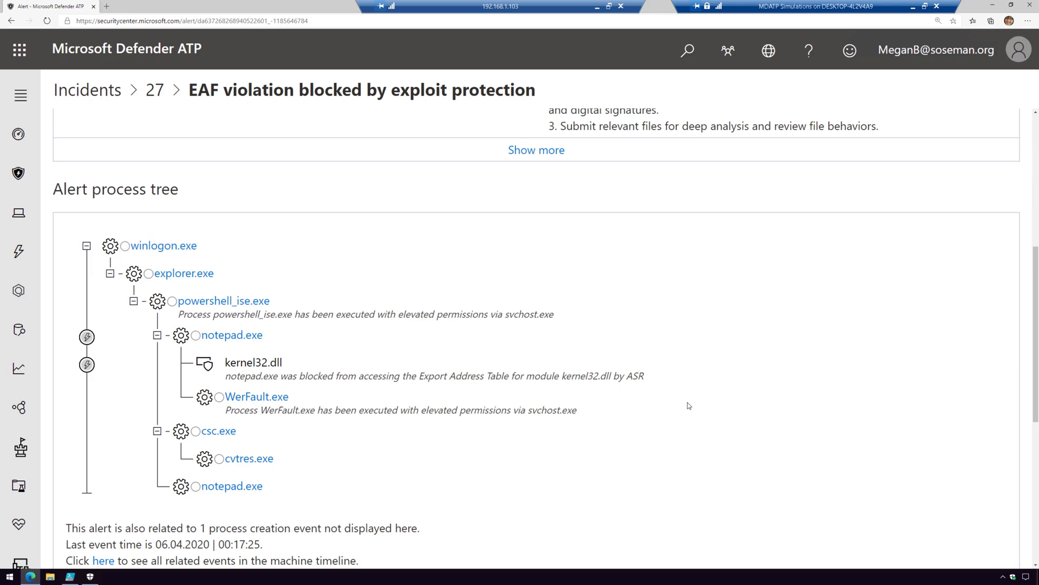
{"action": "scroll", "scroll_direction": "up", "scroll_amount": 3}
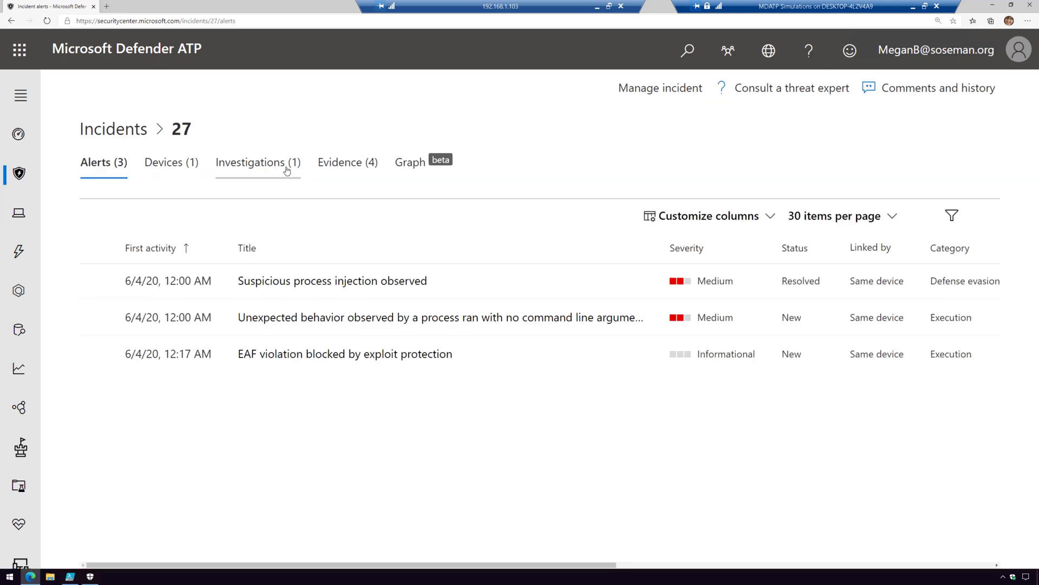
Open the full page of incident 27's process injection investigation.
{"action": "left_click", "coordinate": [258, 162]}
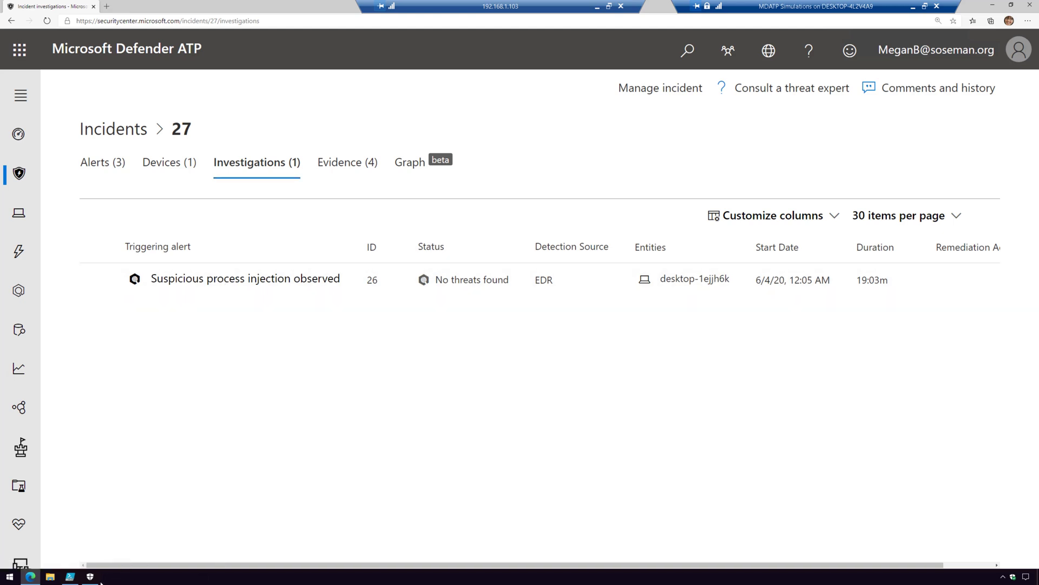
{"action": "left_click", "coordinate": [90, 576]}
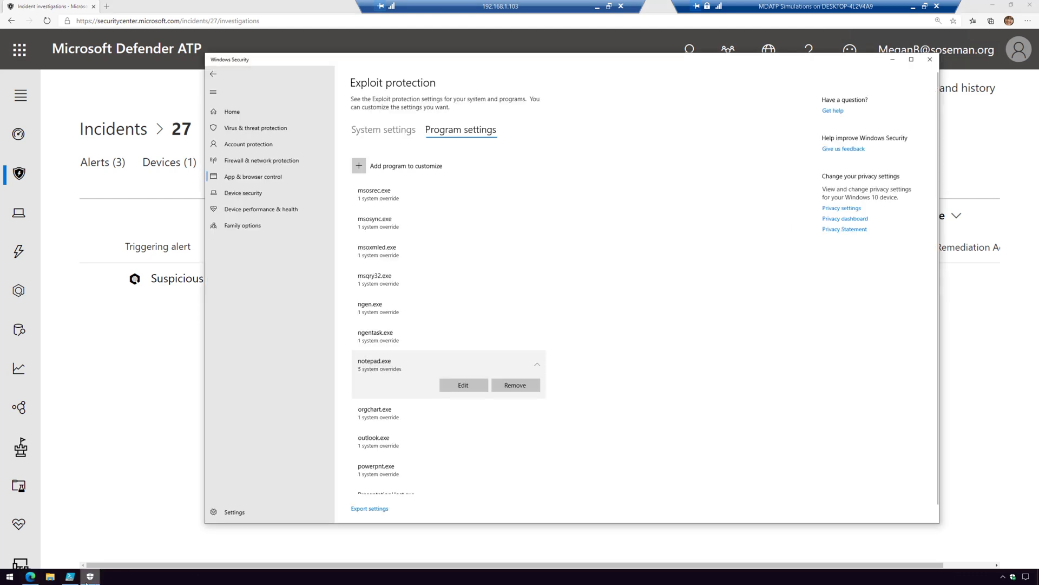
{"action": "left_click", "coordinate": [929, 59]}
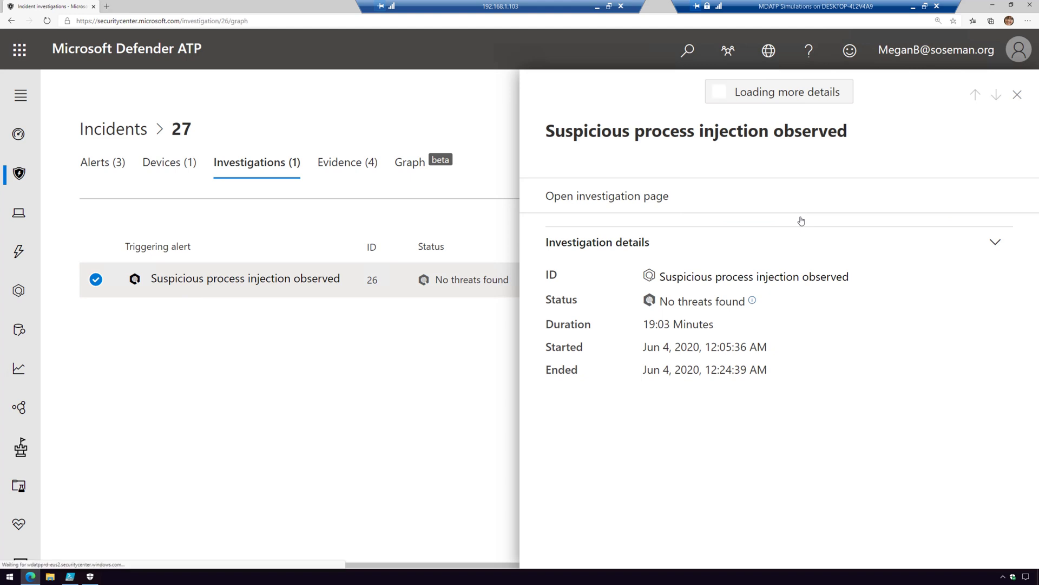
{"action": "left_click", "coordinate": [606, 195]}
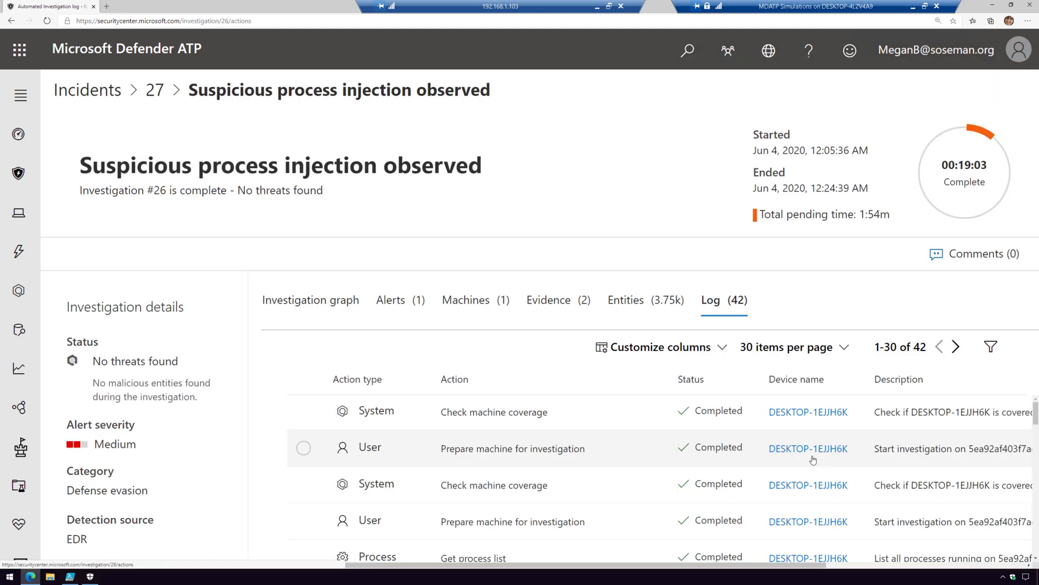
Inspect the Analyze multiple files results showing 40 of 44 files clean.
{"action": "scroll", "scroll_direction": "down", "scroll_amount": 3}
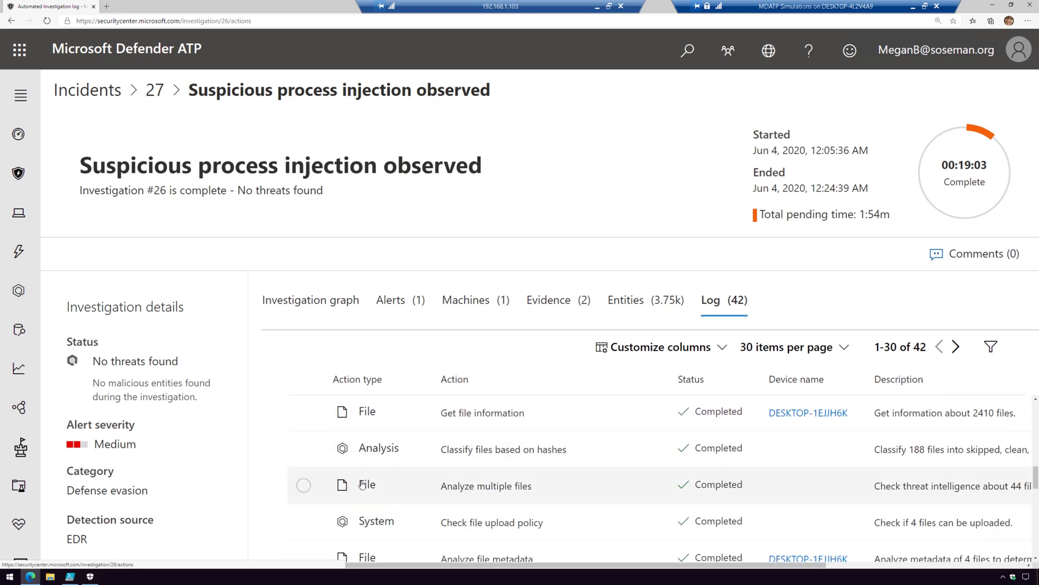
{"action": "left_click", "coordinate": [486, 486]}
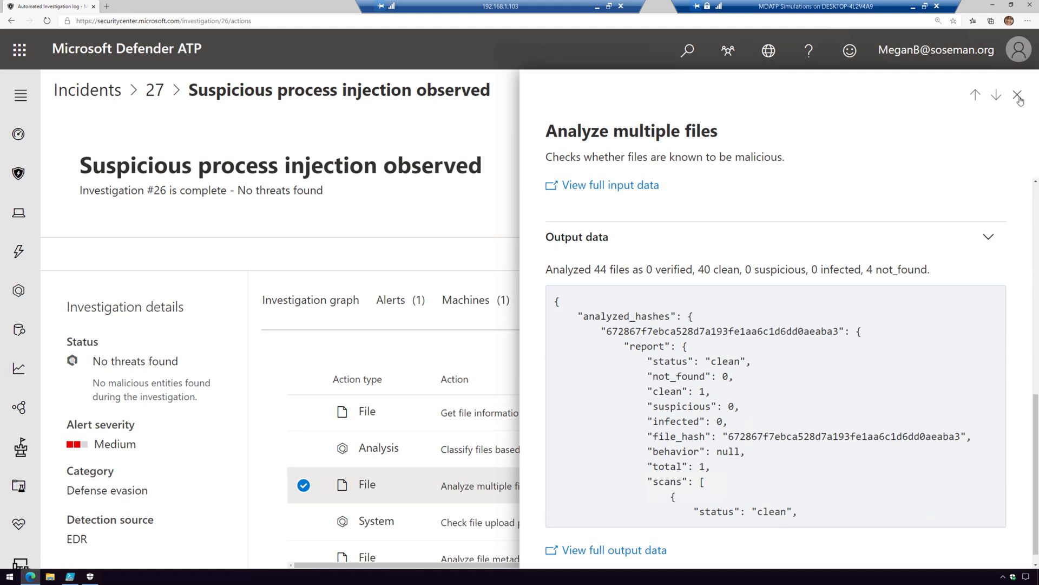
{"action": "left_click", "coordinate": [1019, 95]}
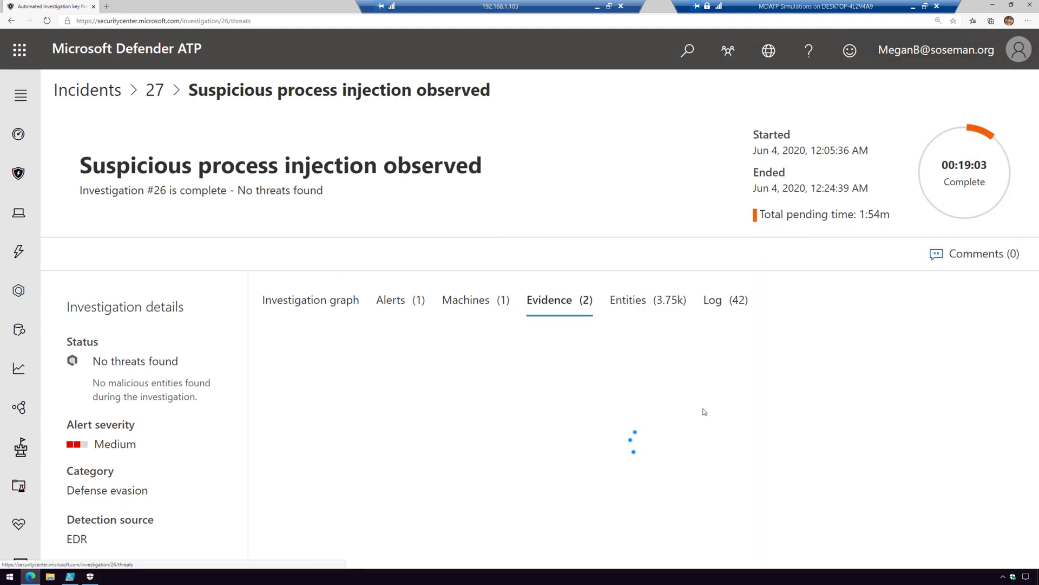
{"action": "mouse_move", "coordinate": [734, 407]}
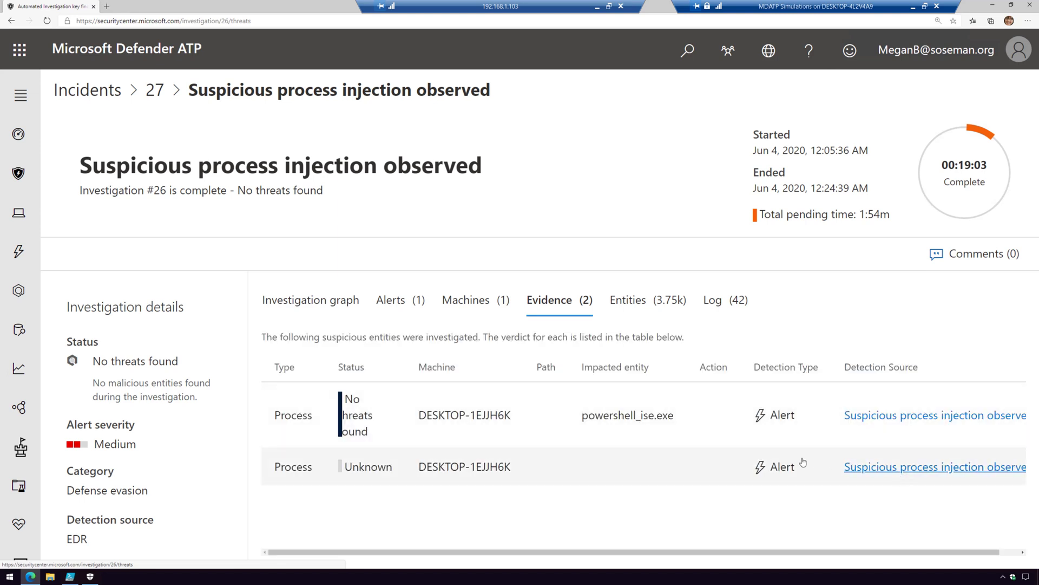
{"action": "mouse_move", "coordinate": [570, 489]}
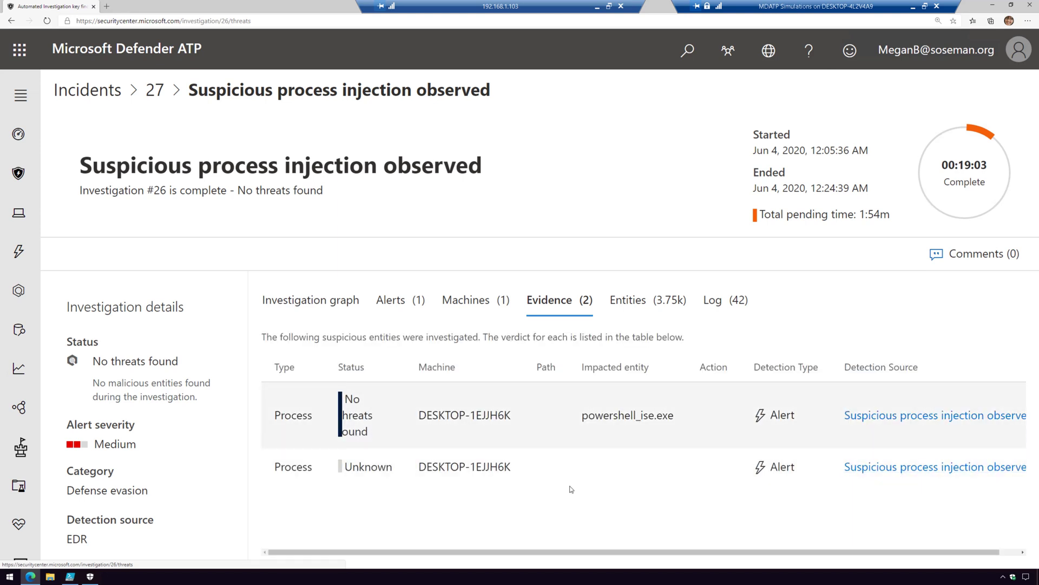
{"action": "mouse_move", "coordinate": [309, 324]}
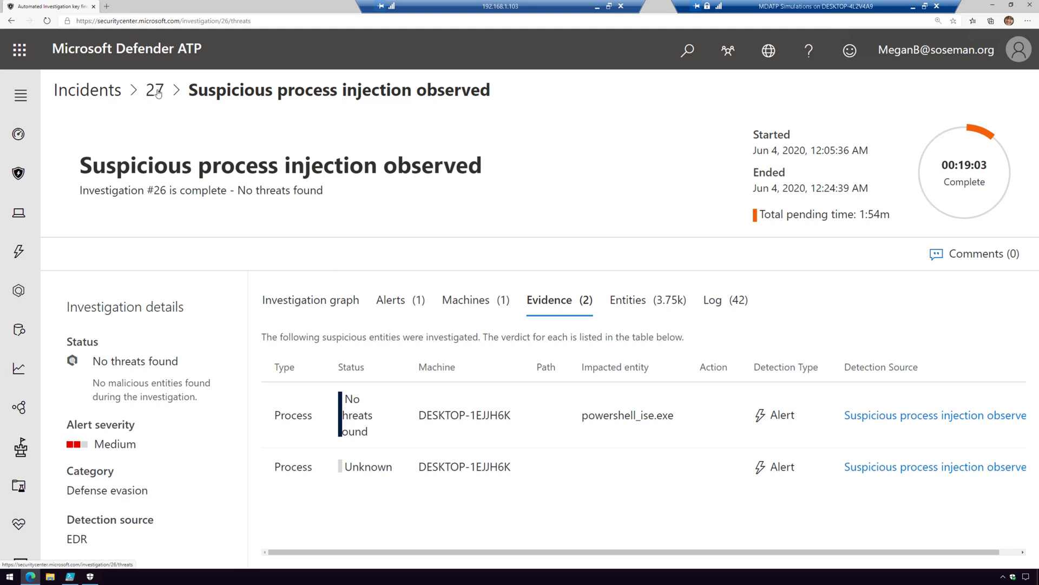
Resolve incident 27 as a true alert with determination Security testing, and save.
{"action": "left_click", "coordinate": [151, 90]}
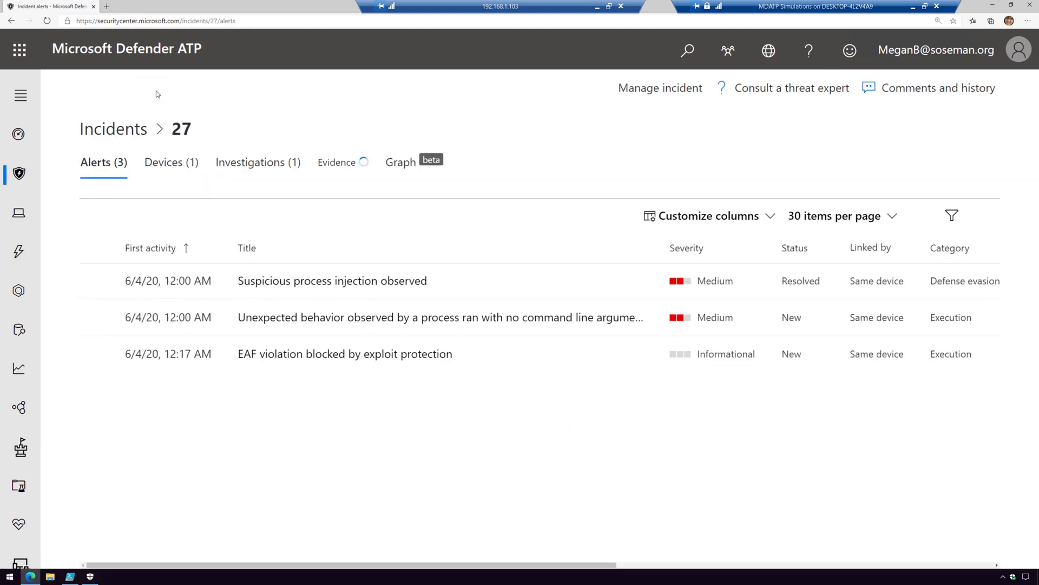
{"action": "mouse_move", "coordinate": [590, 349]}
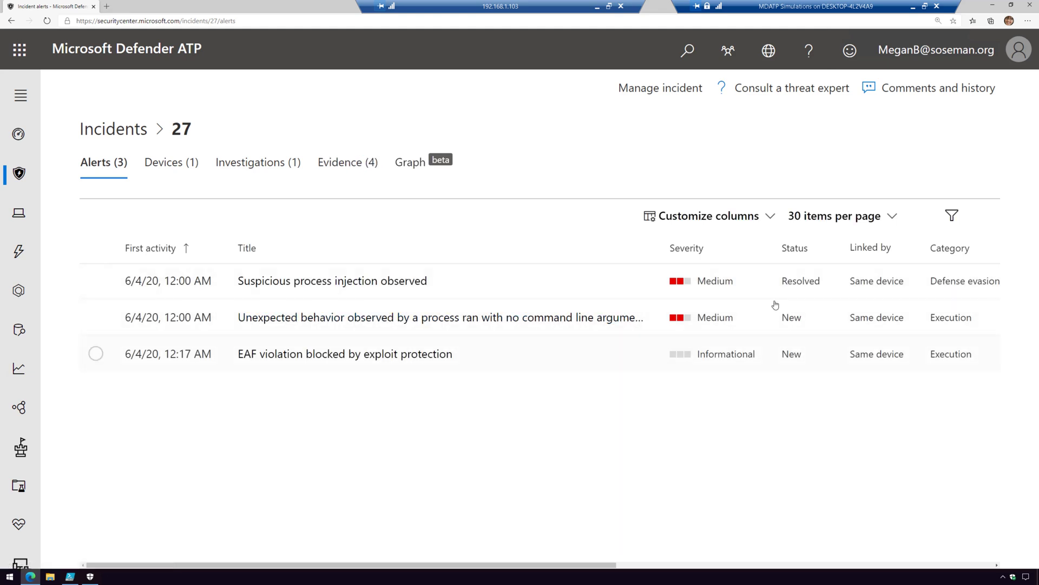
{"action": "mouse_move", "coordinate": [681, 96]}
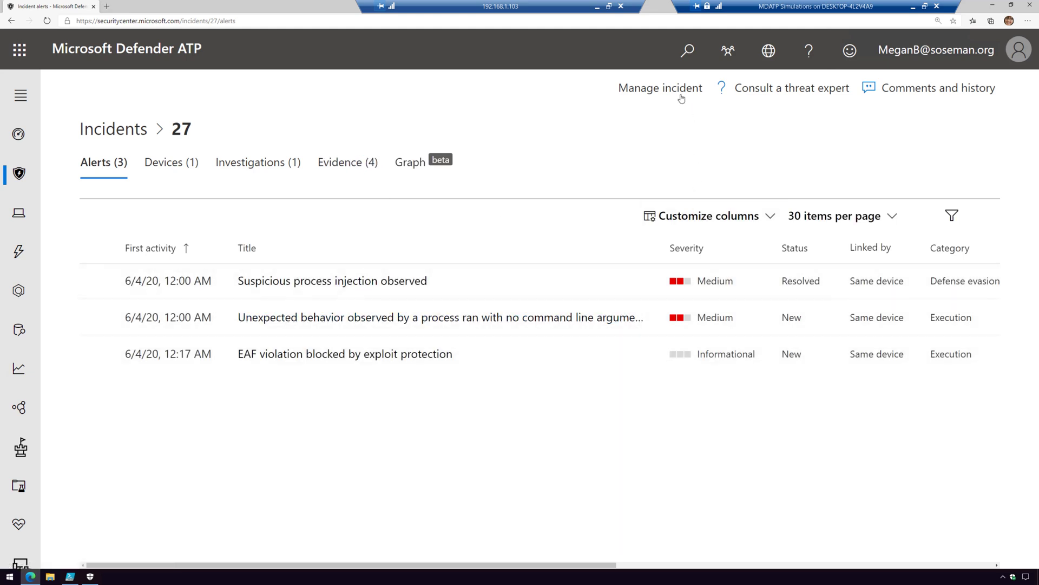
{"action": "left_click", "coordinate": [660, 87]}
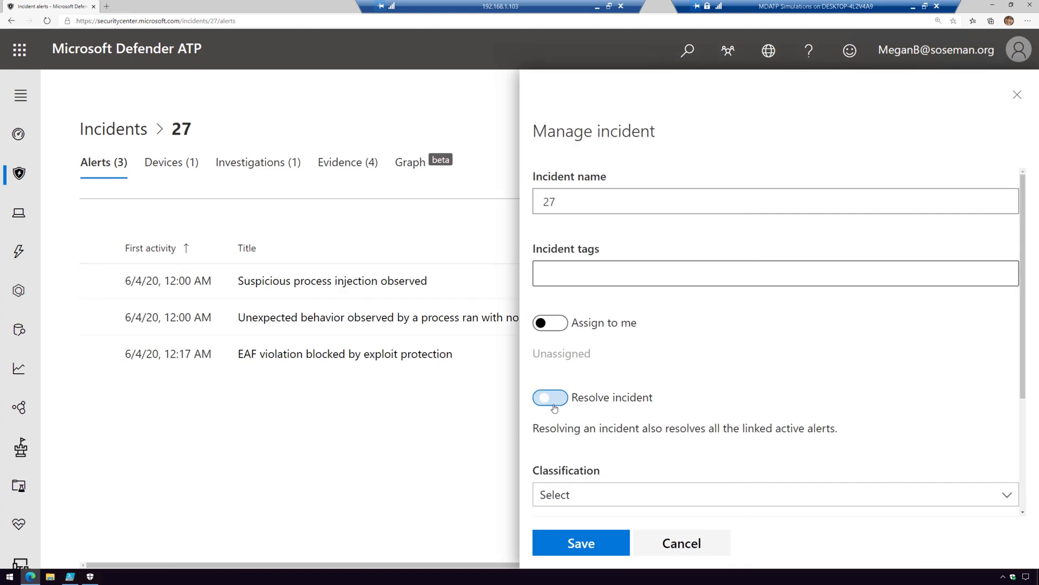
{"action": "left_click", "coordinate": [550, 397]}
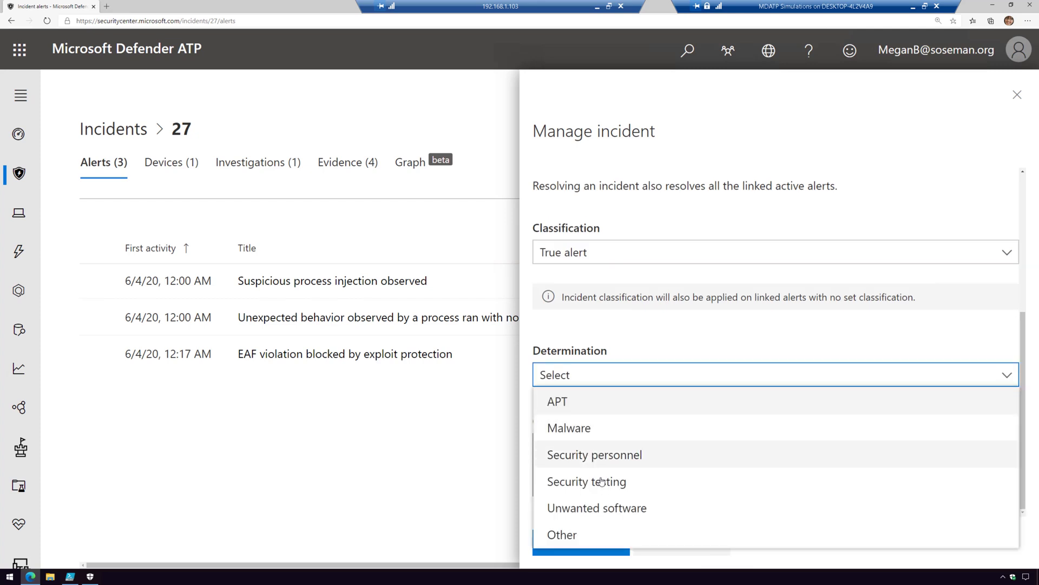
{"action": "left_click", "coordinate": [586, 482]}
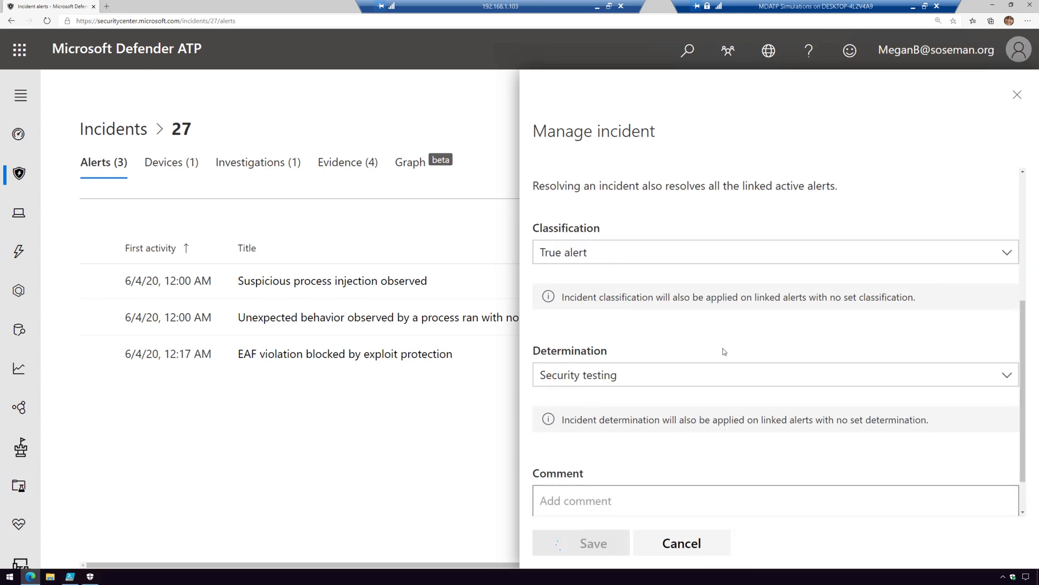
{"action": "left_click", "coordinate": [592, 542]}
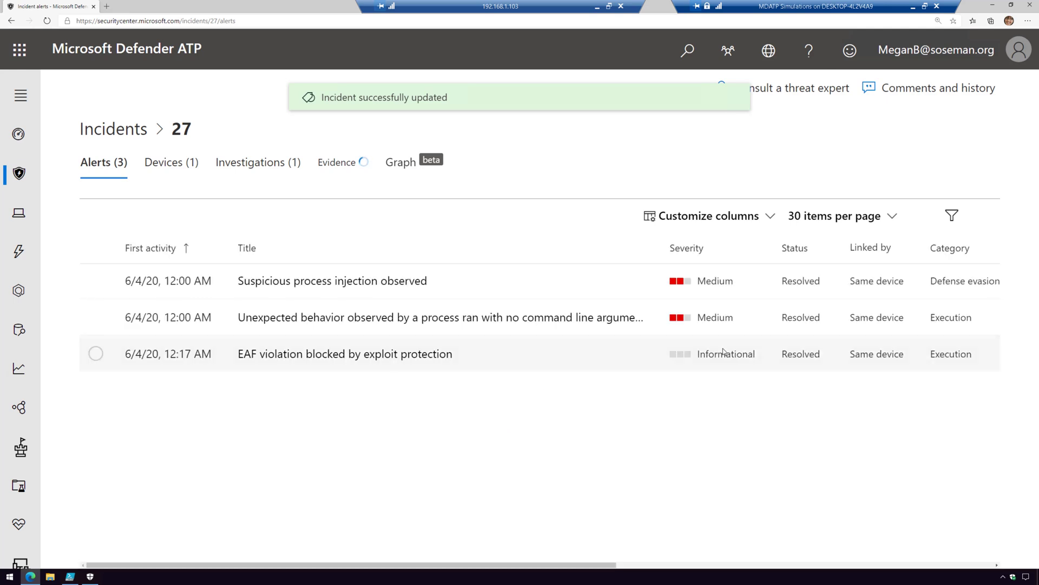